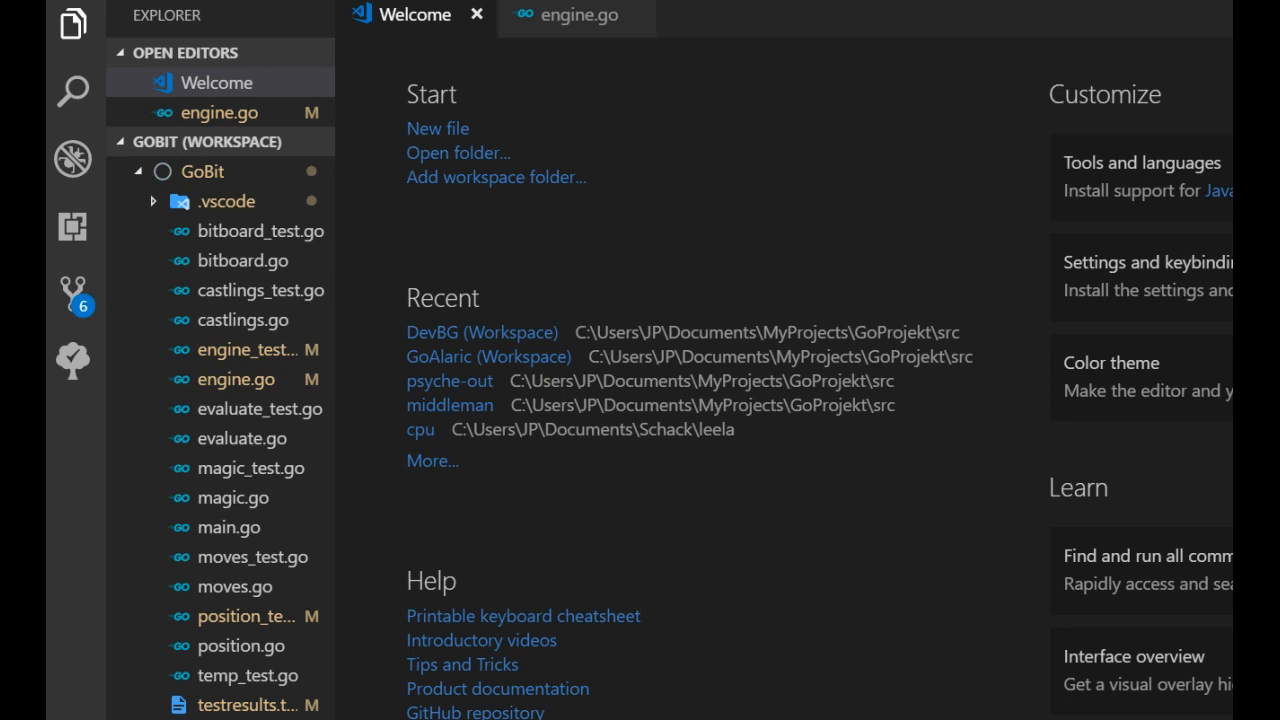
pyautogui.moveTo(578, 14)
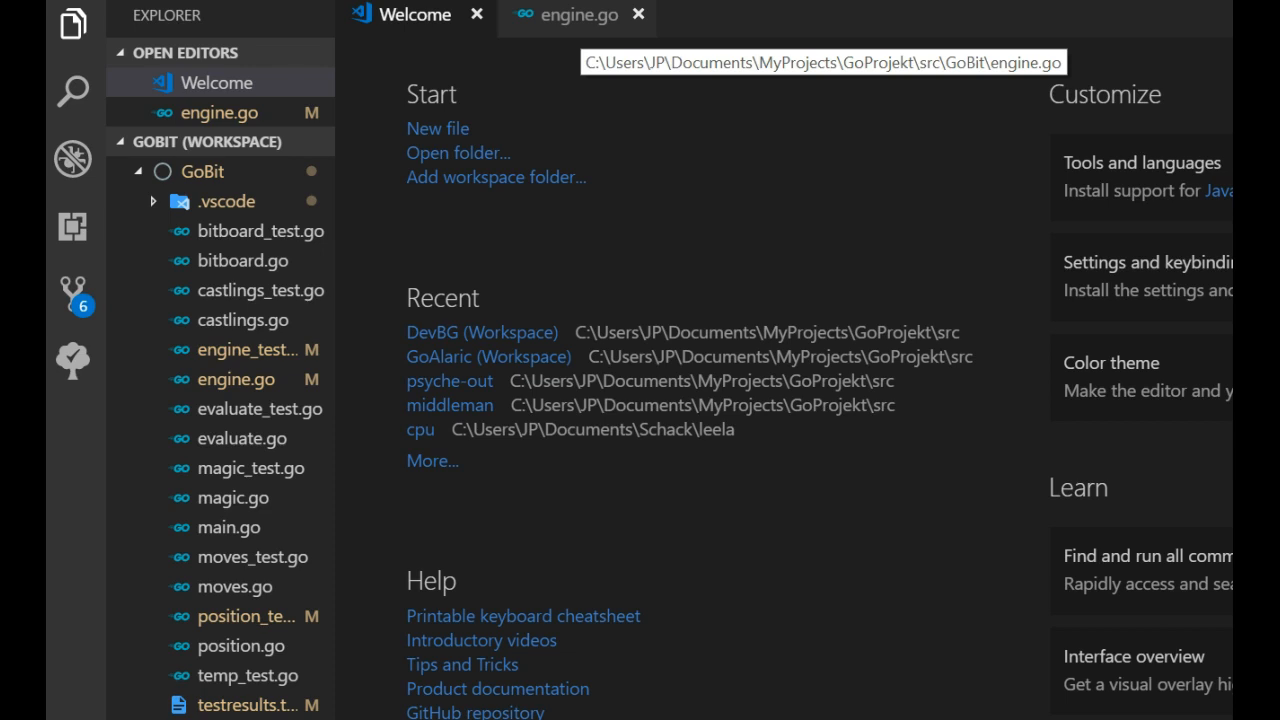
# Switch from the Welcome page to the engine.go source file.
pyautogui.click(578, 16)
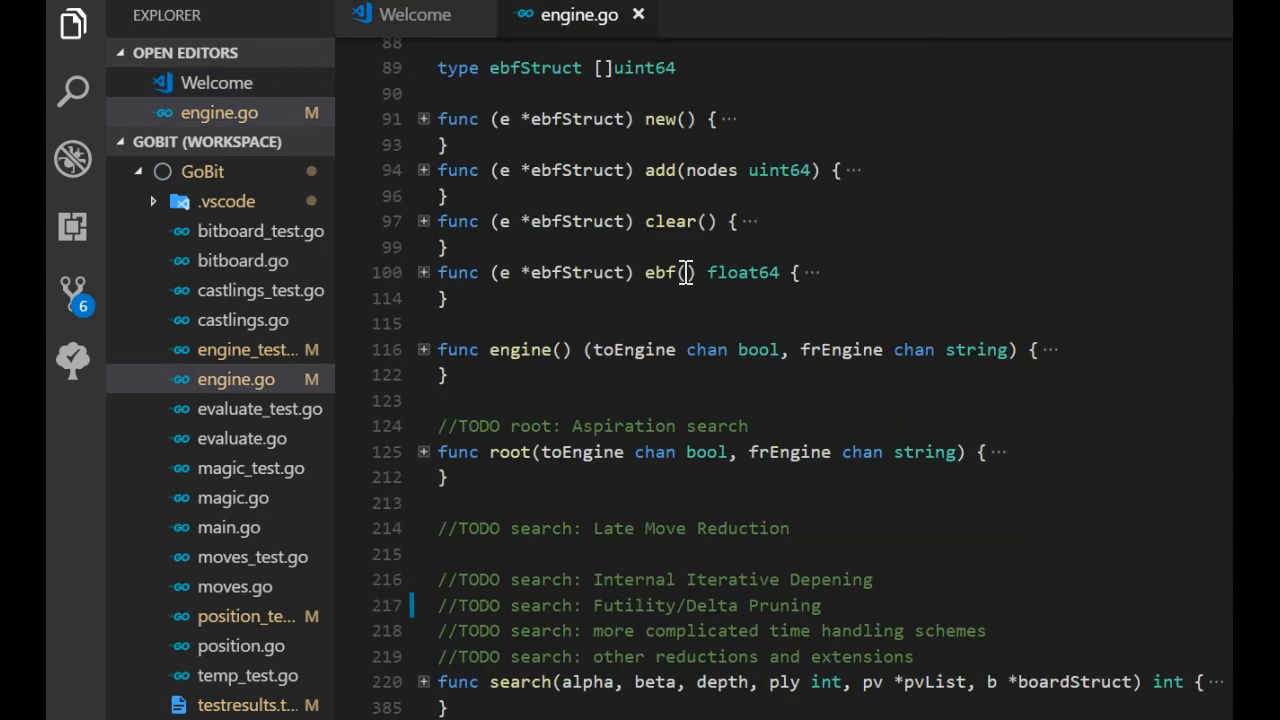
# Unfold func root and its iterative-deepening depth loop to expose the root move search code.
pyautogui.scroll(-3)
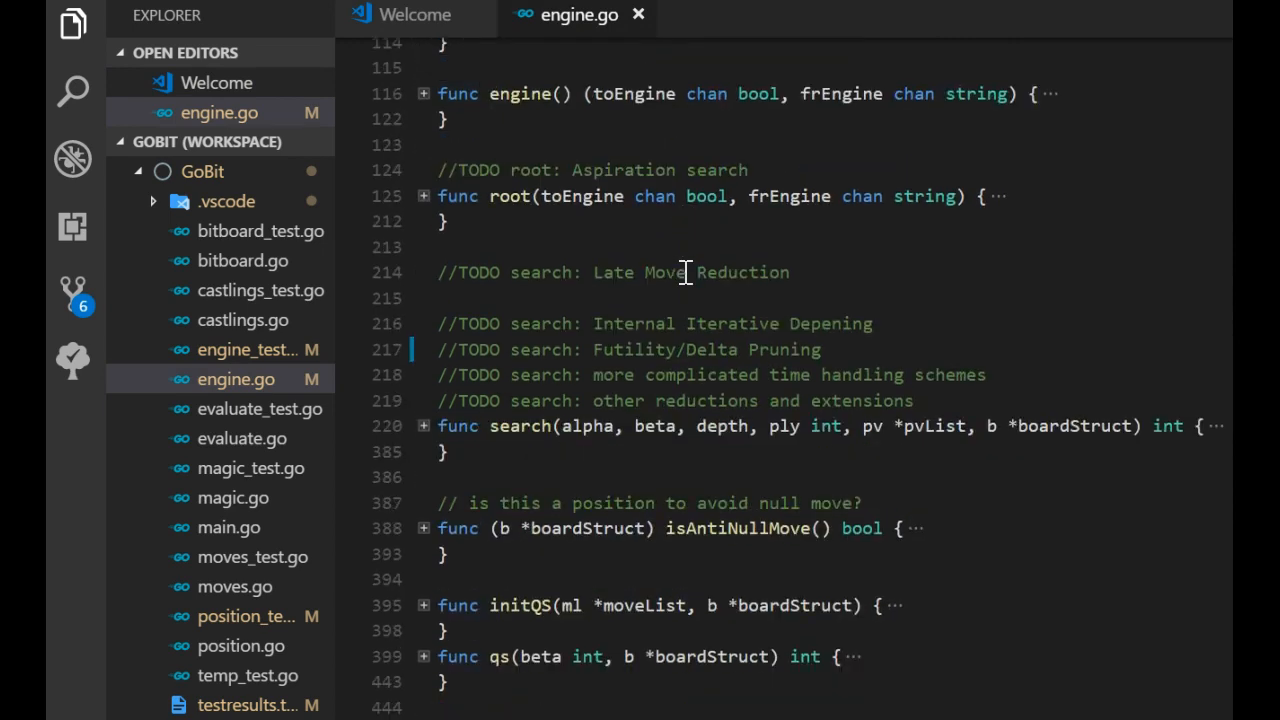
pyautogui.scroll(-3)
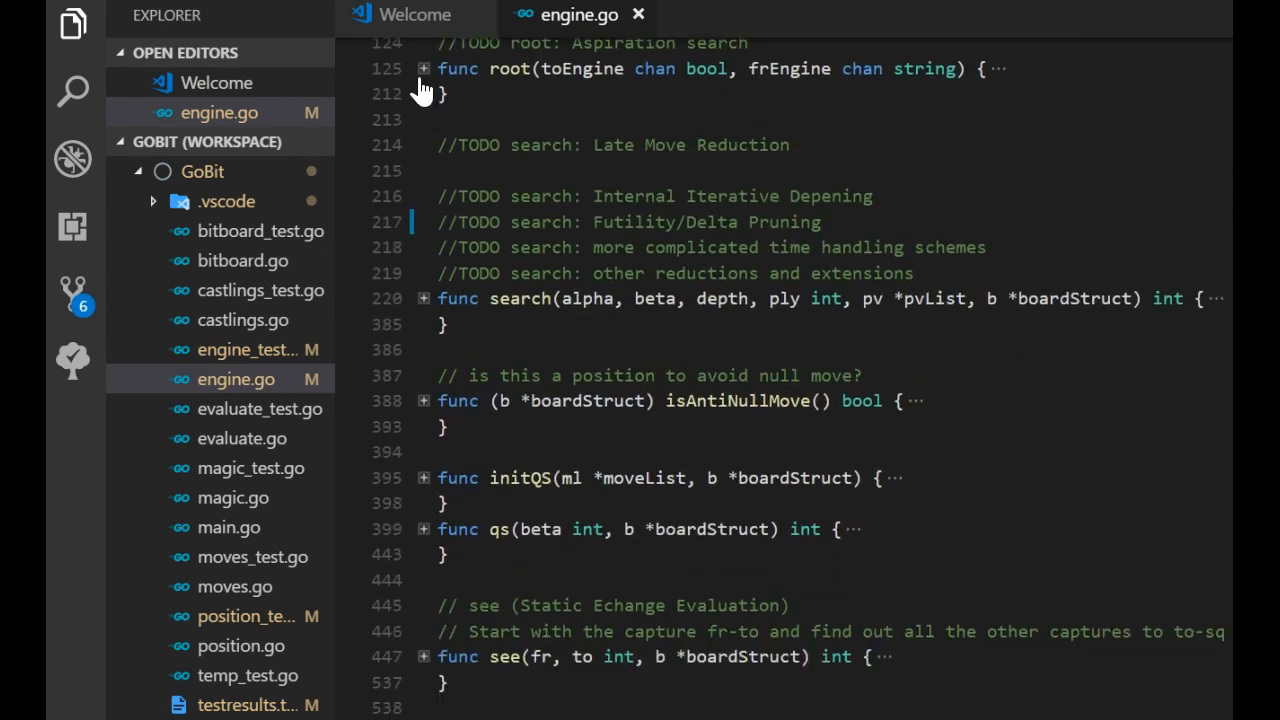
pyautogui.click(424, 68)
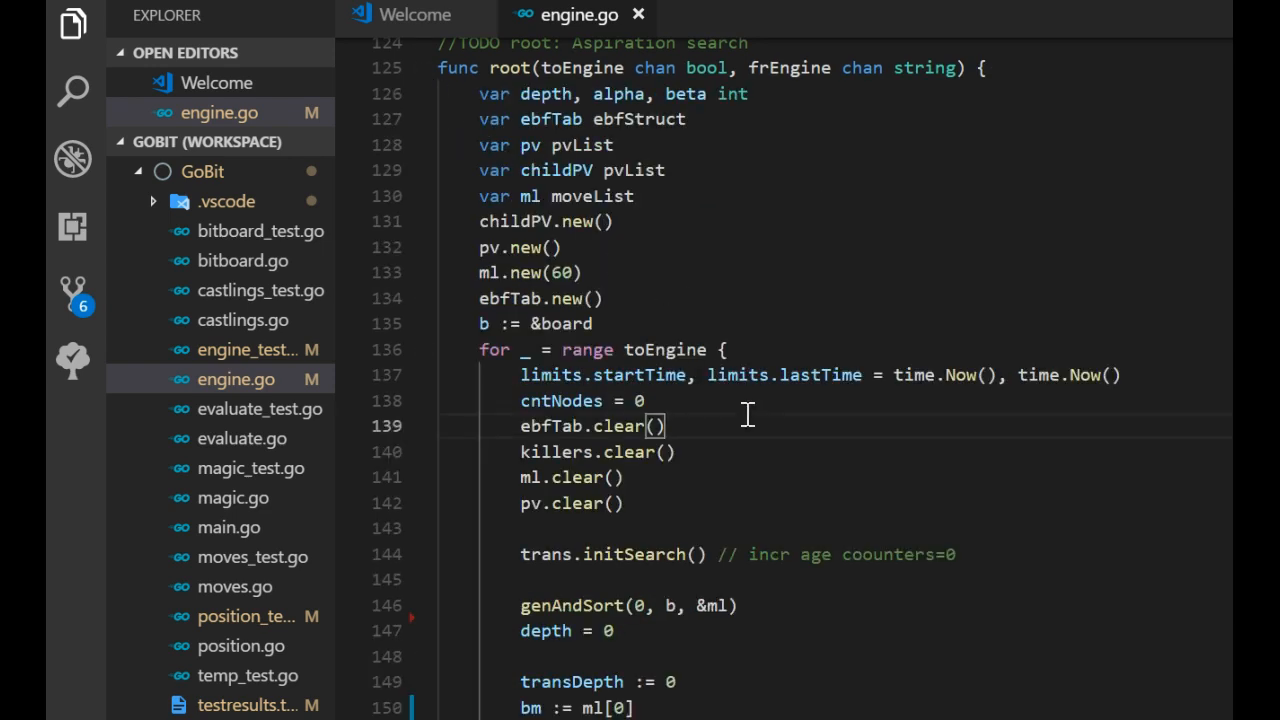
pyautogui.scroll(-3)
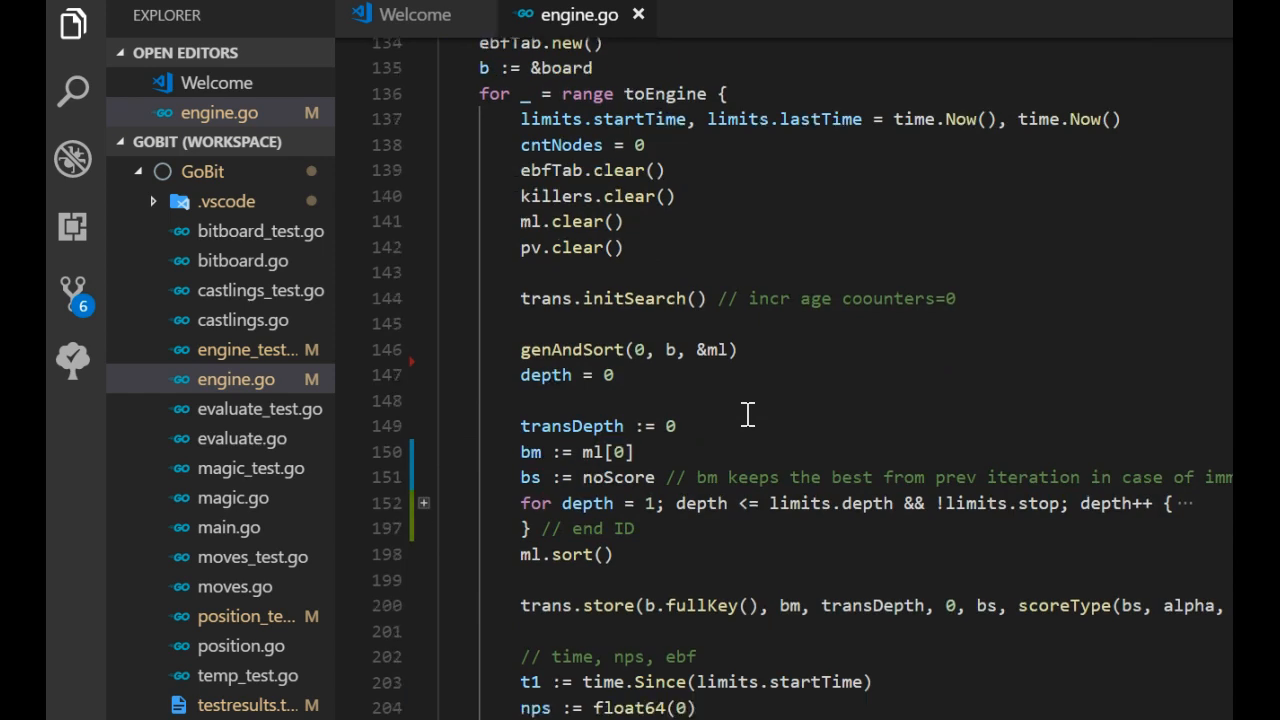
pyautogui.scroll(-3)
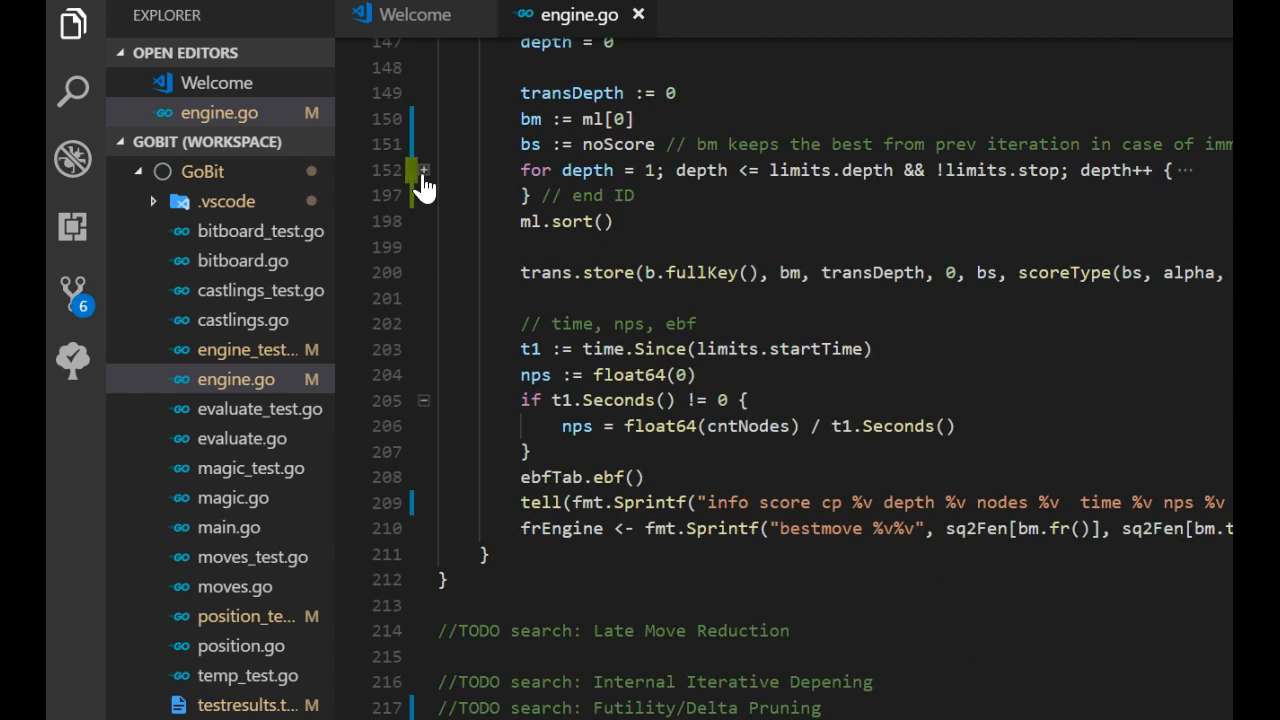
pyautogui.click(422, 170)
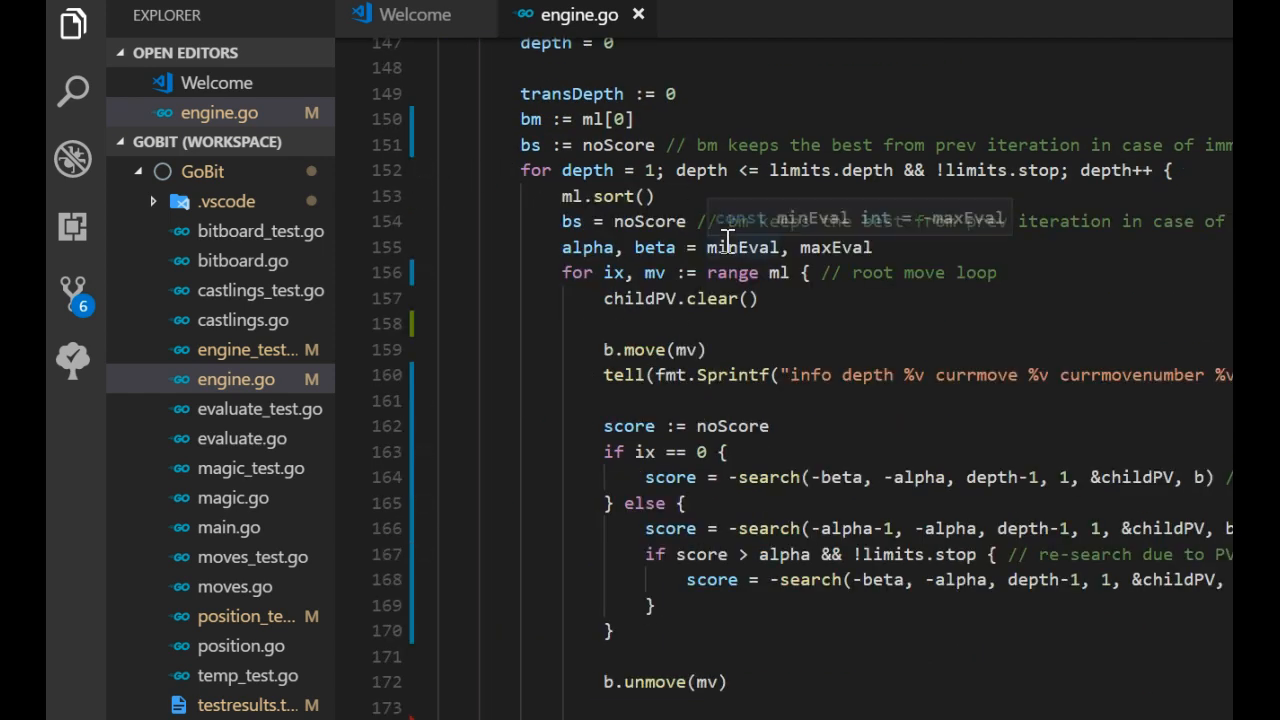
pyautogui.moveTo(782, 452)
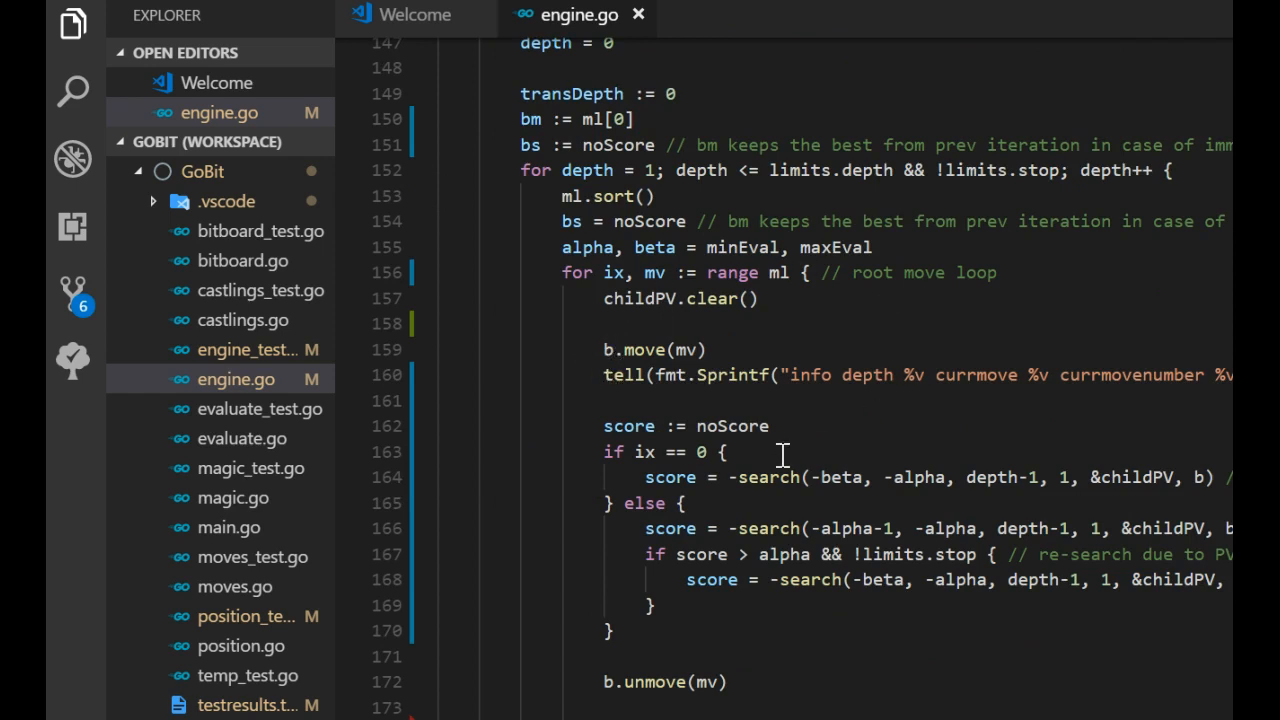
pyautogui.moveTo(424, 504)
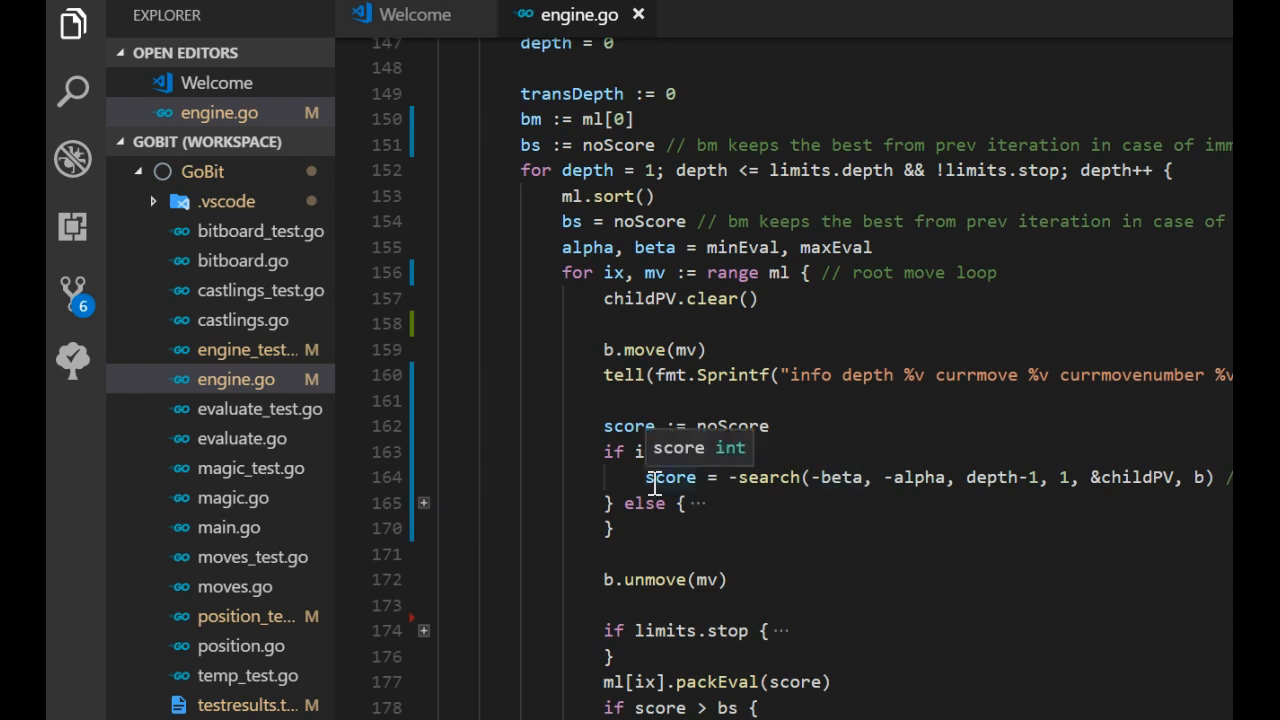
pyautogui.moveTo(670, 476)
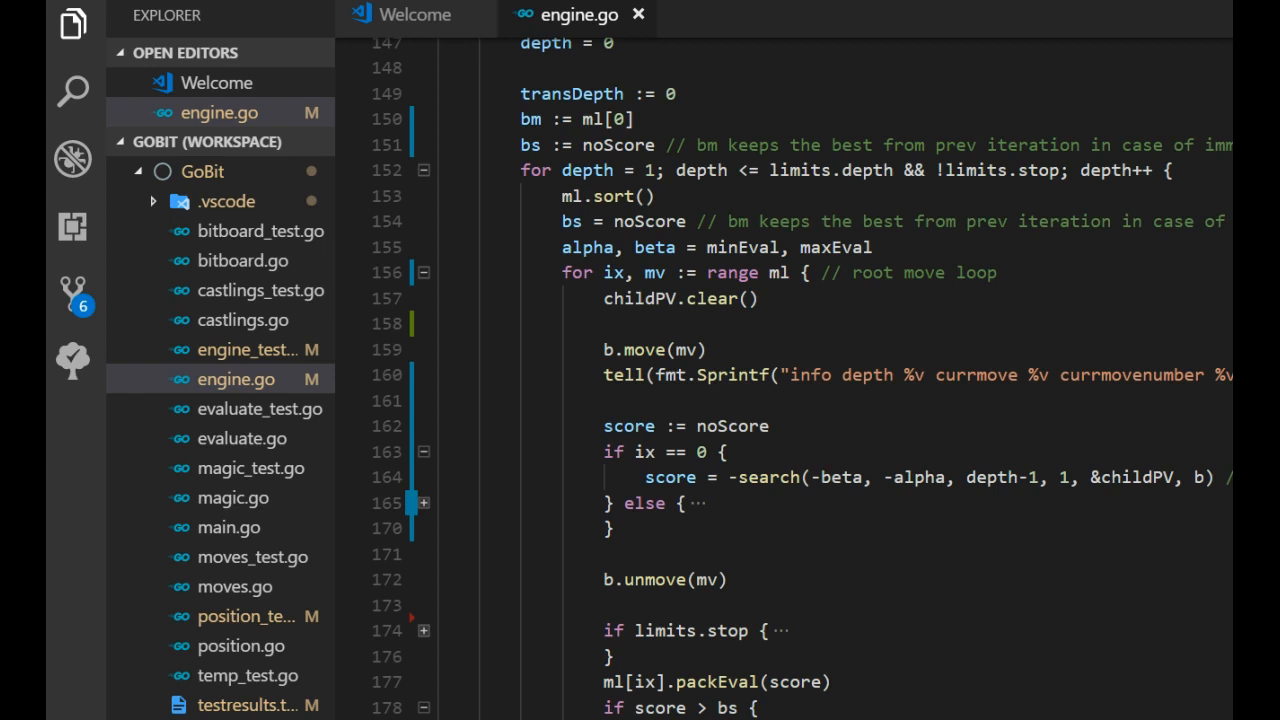
# Unfold the root move loop's else branch showing the null-window search and re-search.
pyautogui.click(424, 502)
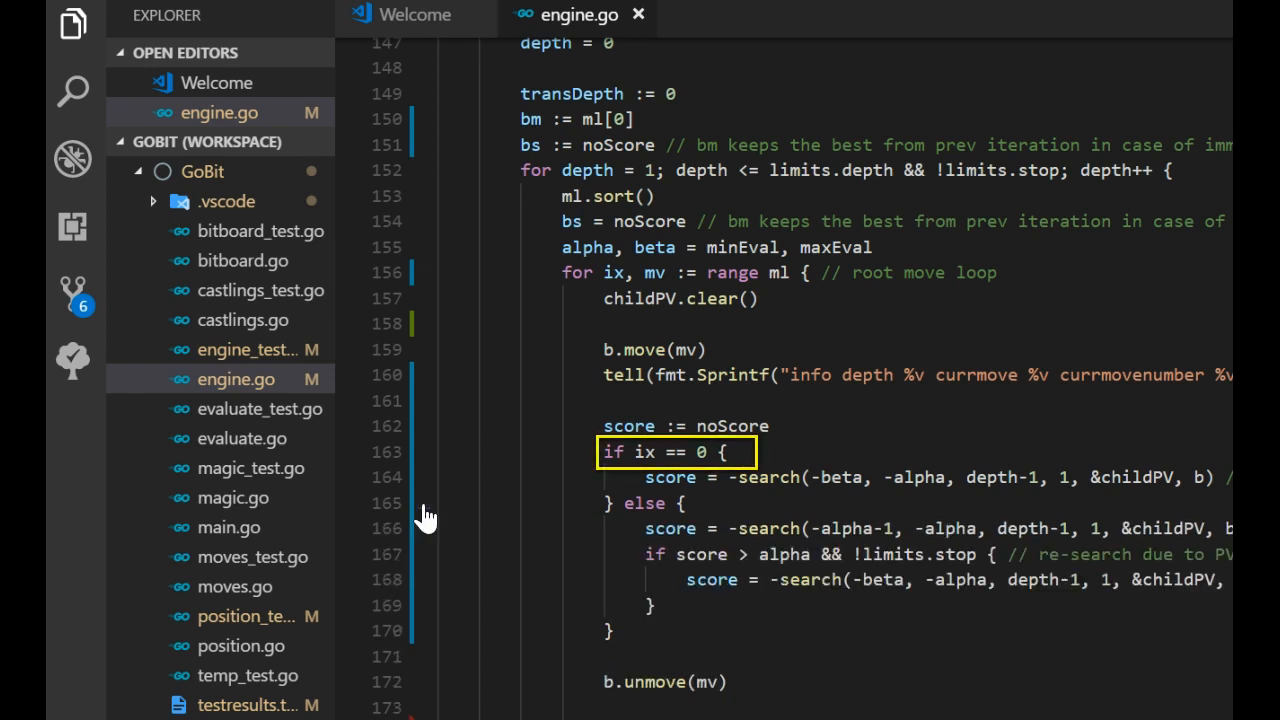
pyautogui.moveTo(664, 528)
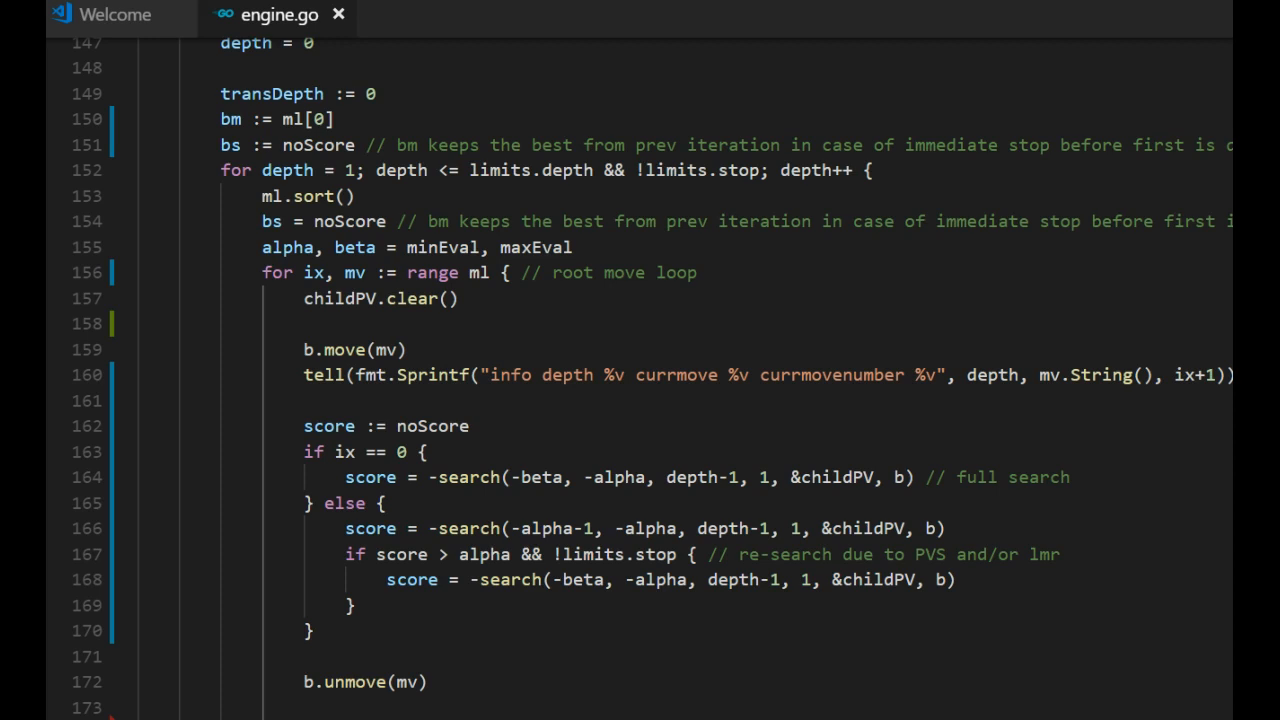
# Scroll through the root move loop reviewing the best-score update and alpha = score.
pyautogui.scroll(-3)
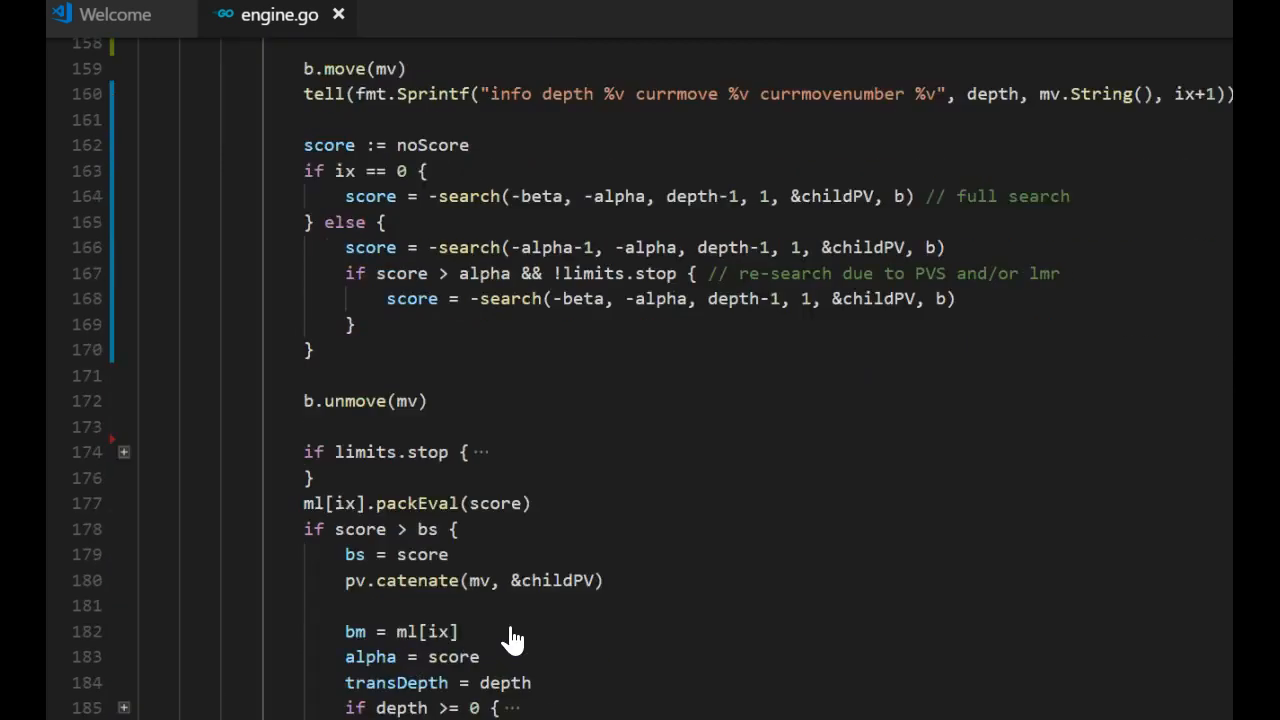
pyautogui.scroll(-3)
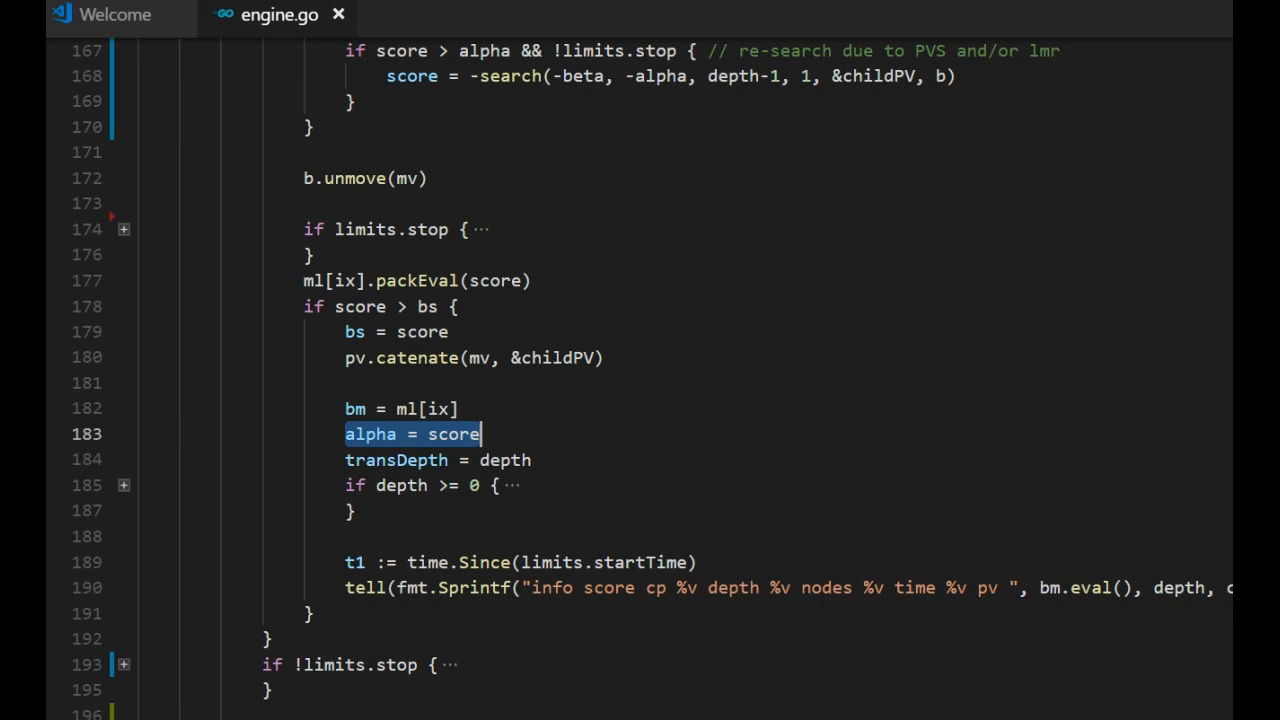
pyautogui.scroll(3)
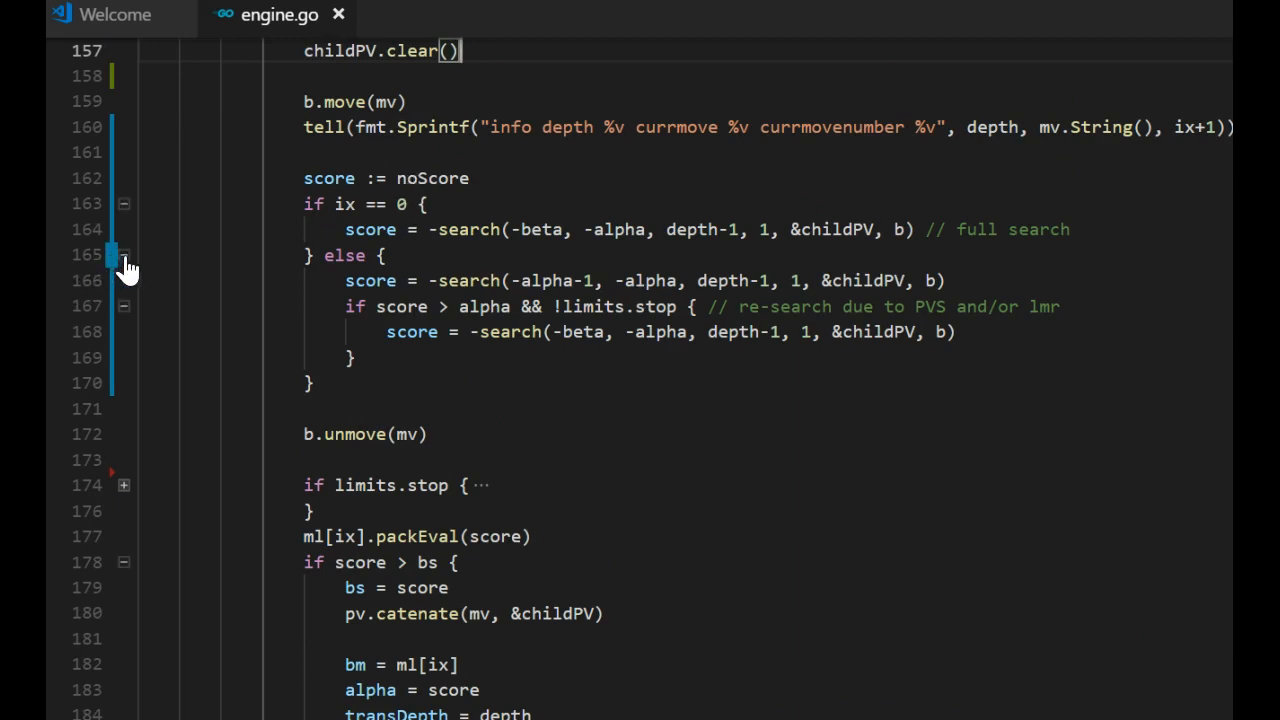
pyautogui.scroll(3)
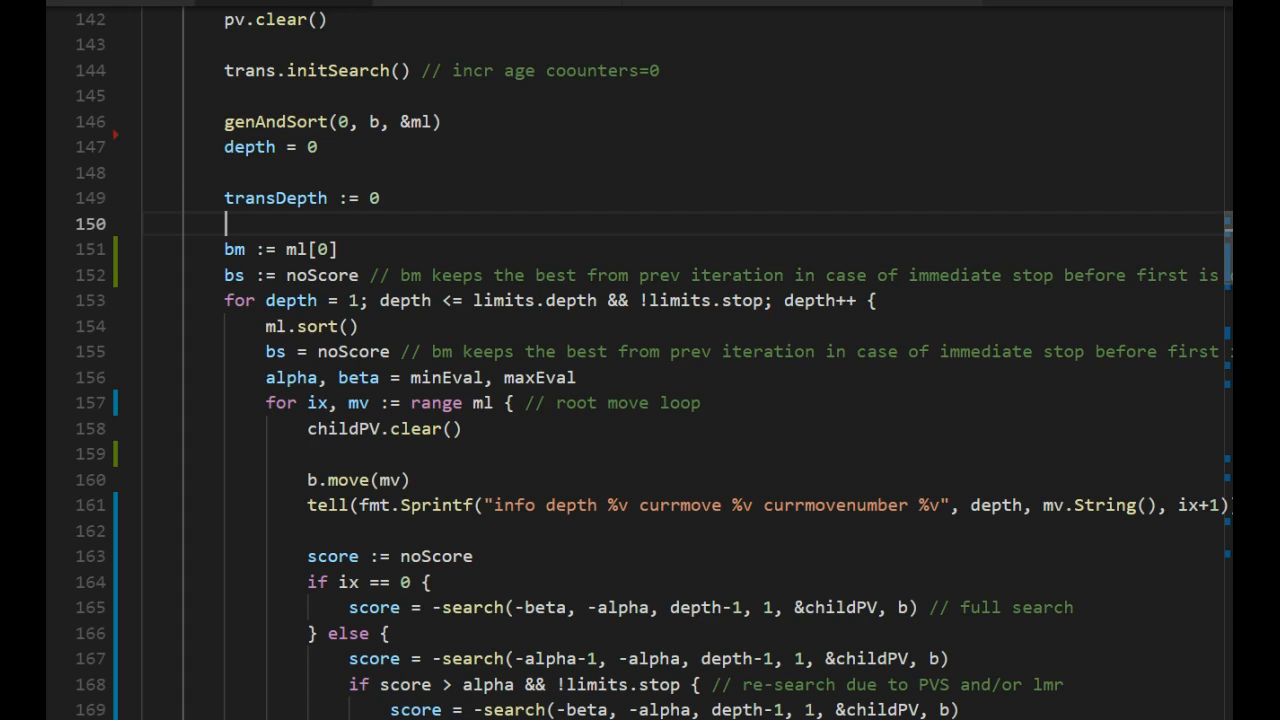
# Start a new inCheck variable on the line after transDepth := 0.
pyautogui.write('inCheck')
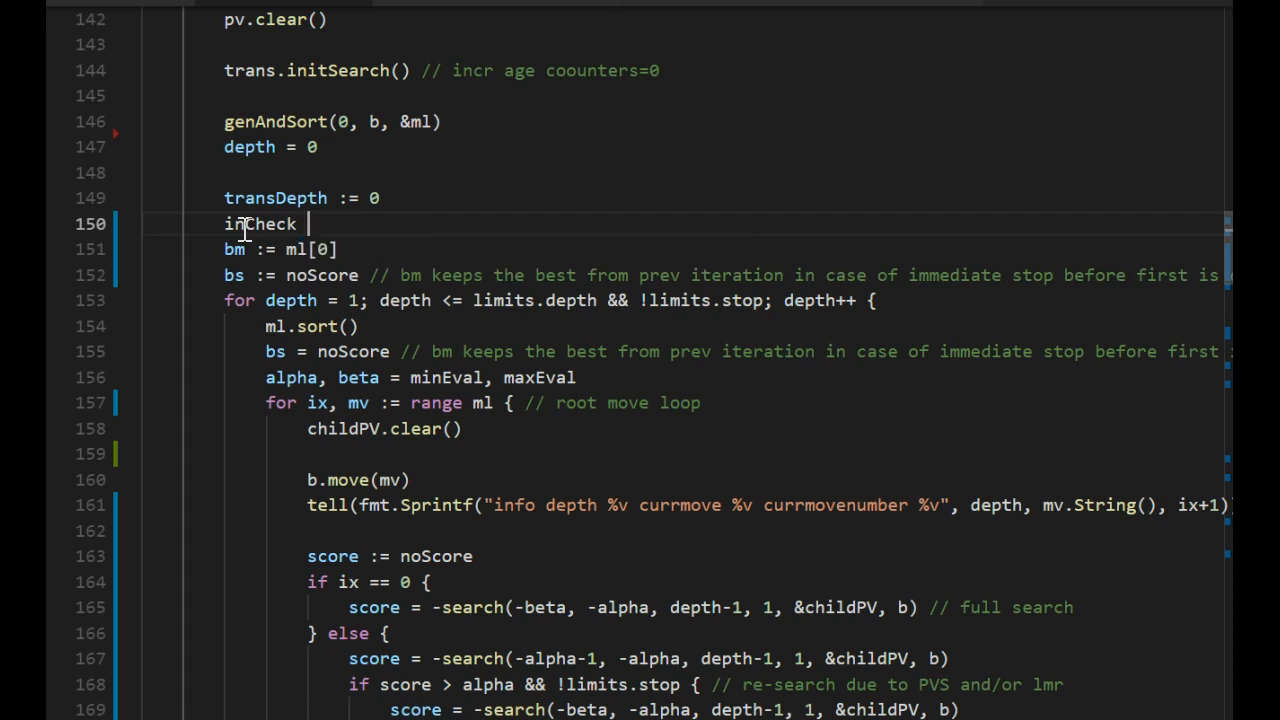
# Complete inCheck := b.isAttacked(b.King[b.stm], b.stm.opp()) using IntelliSense.
pyautogui.write(':= b.isAttacked(')
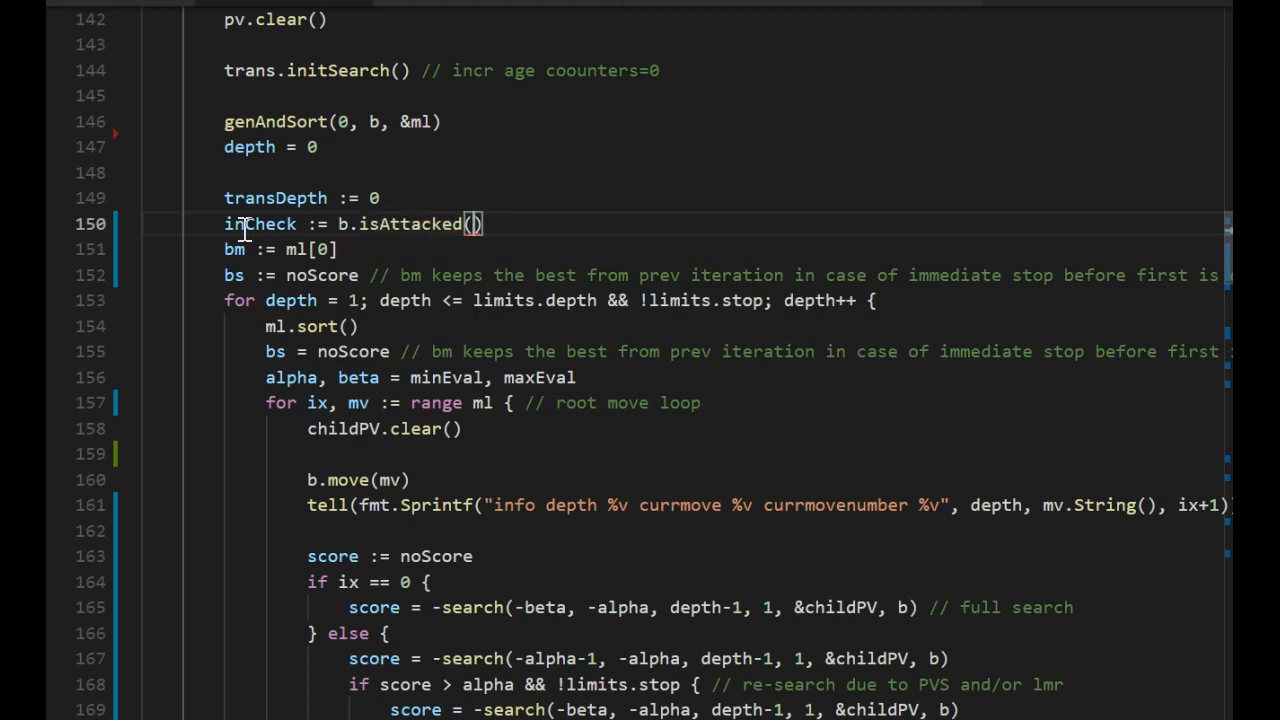
pyautogui.write('b.')
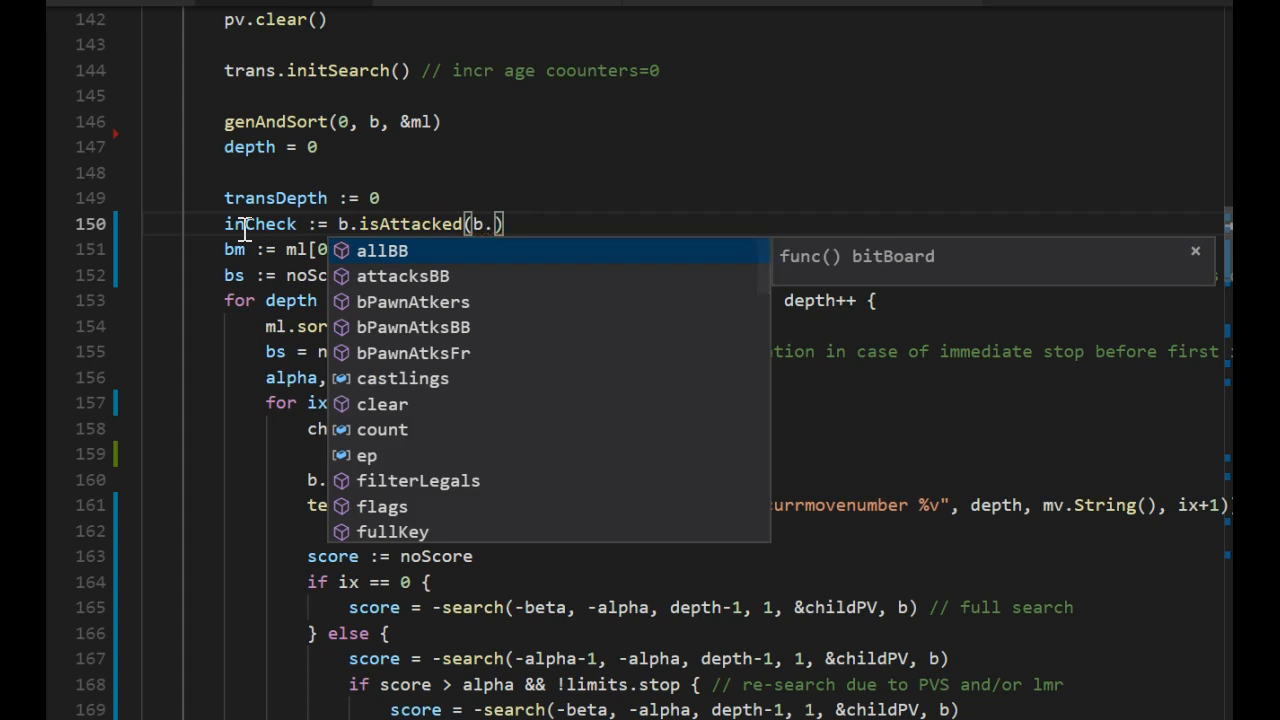
pyautogui.write('King[b')
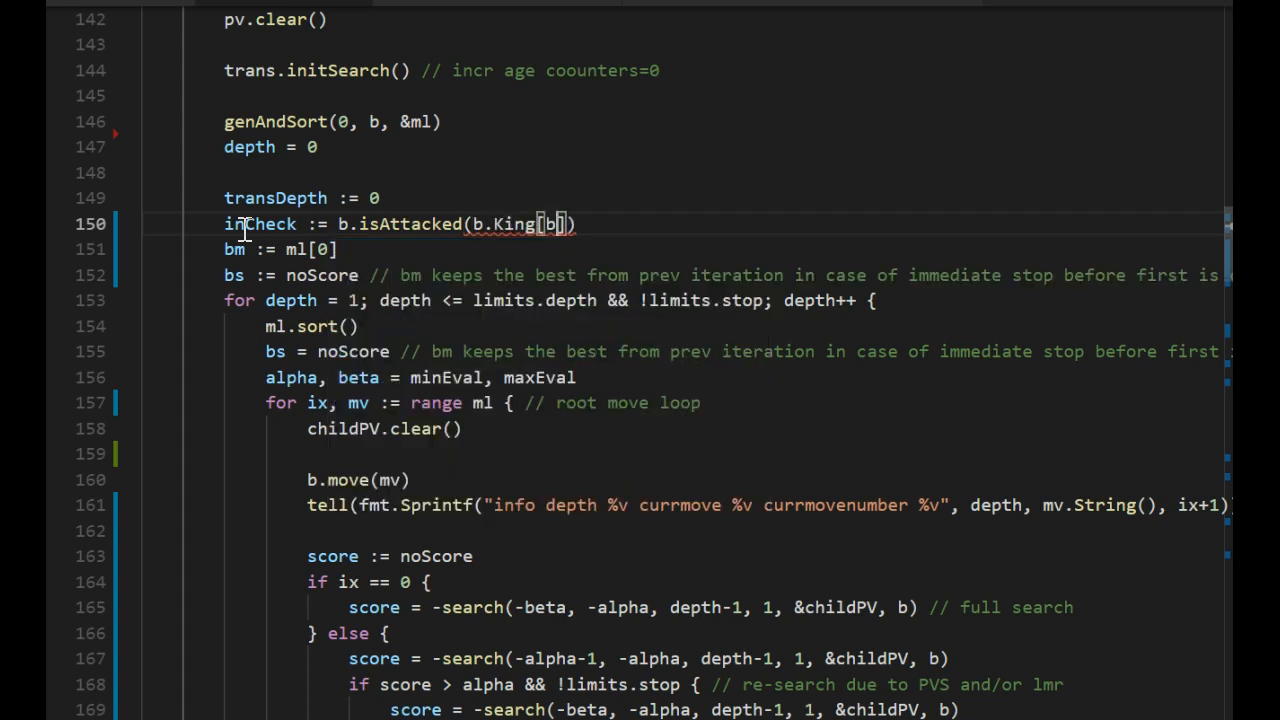
pyautogui.write('.stm')
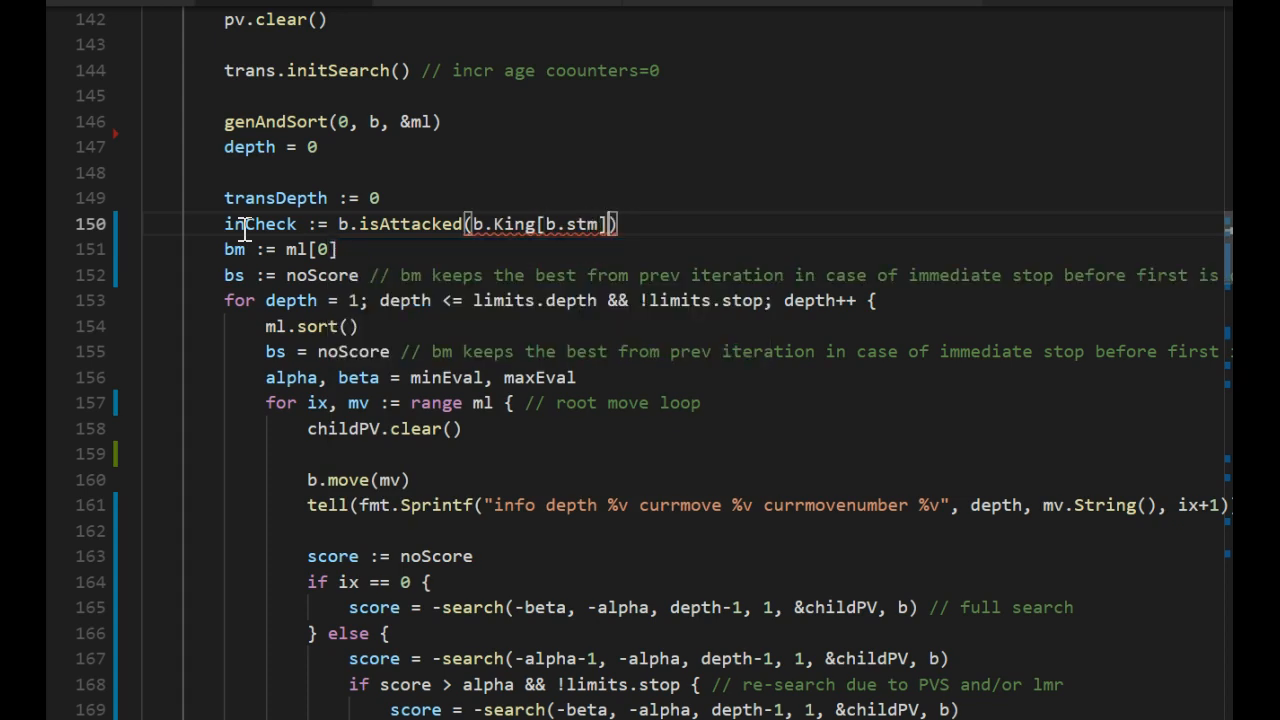
pyautogui.write(',b.stm.opp(')
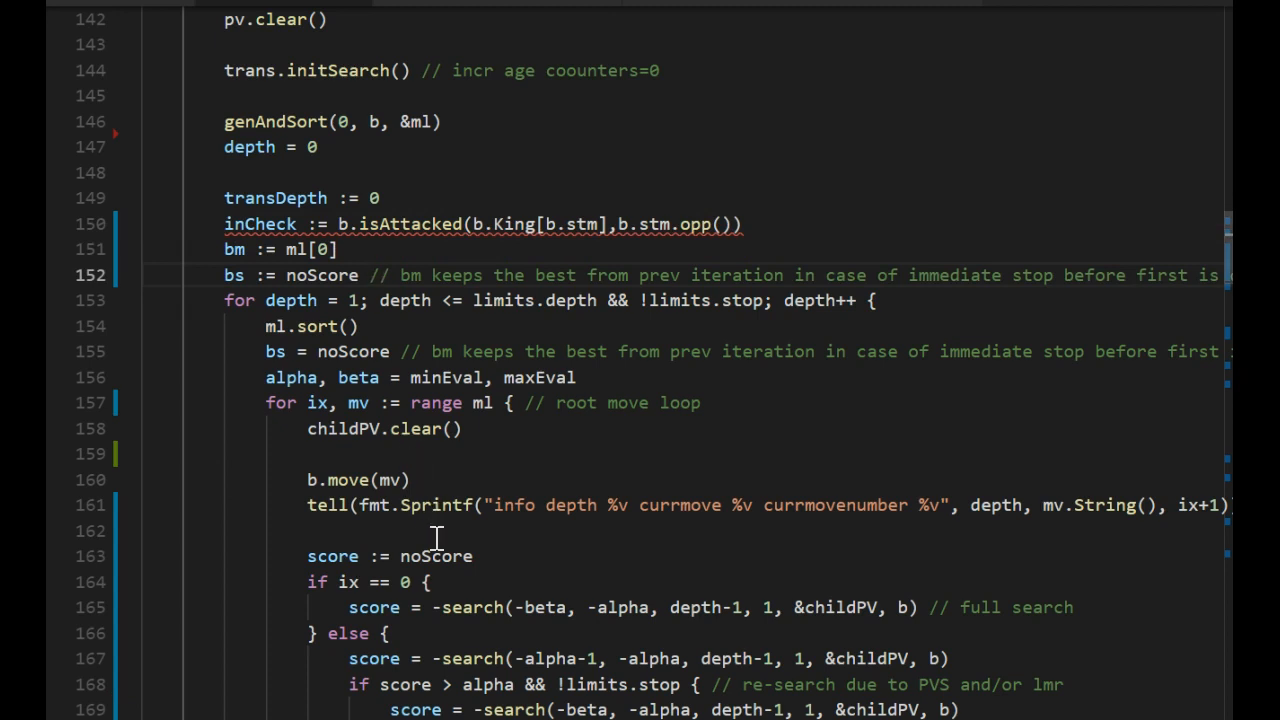
# Declare lmrRed := 0 and ext := 0 with a TODO comment about making extensions.
pyautogui.write('lm')
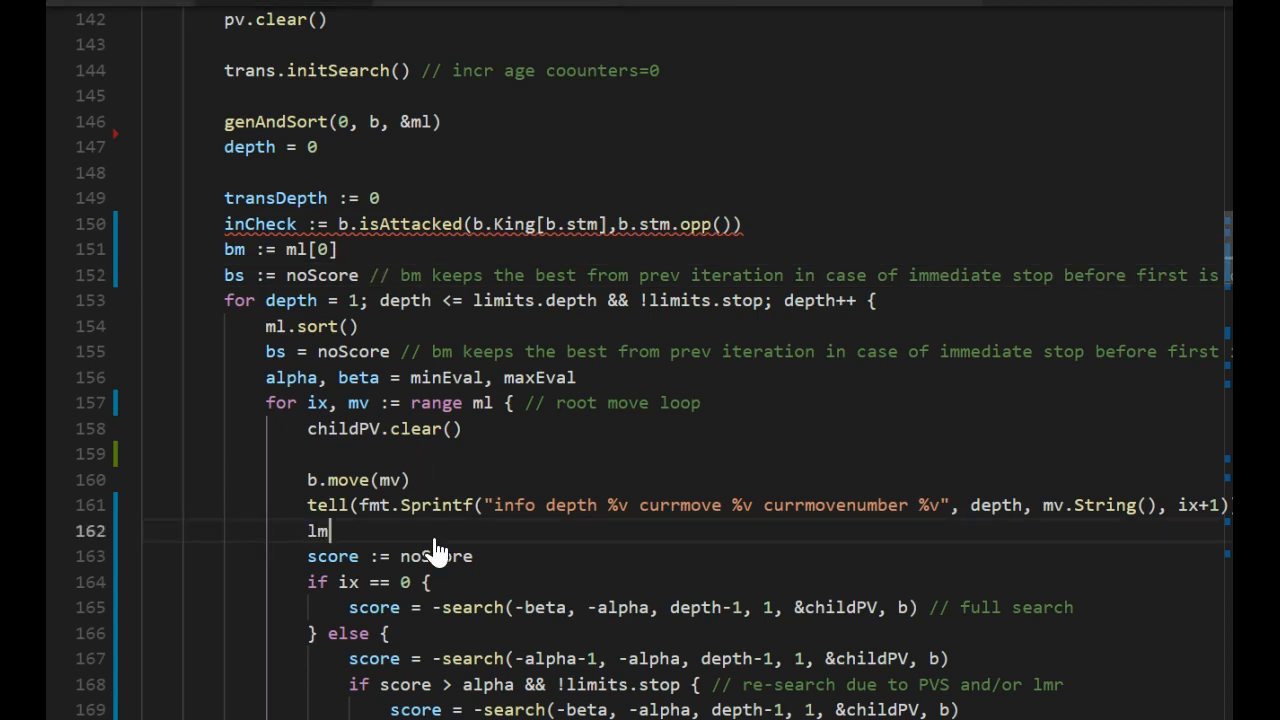
pyautogui.write('rRed')
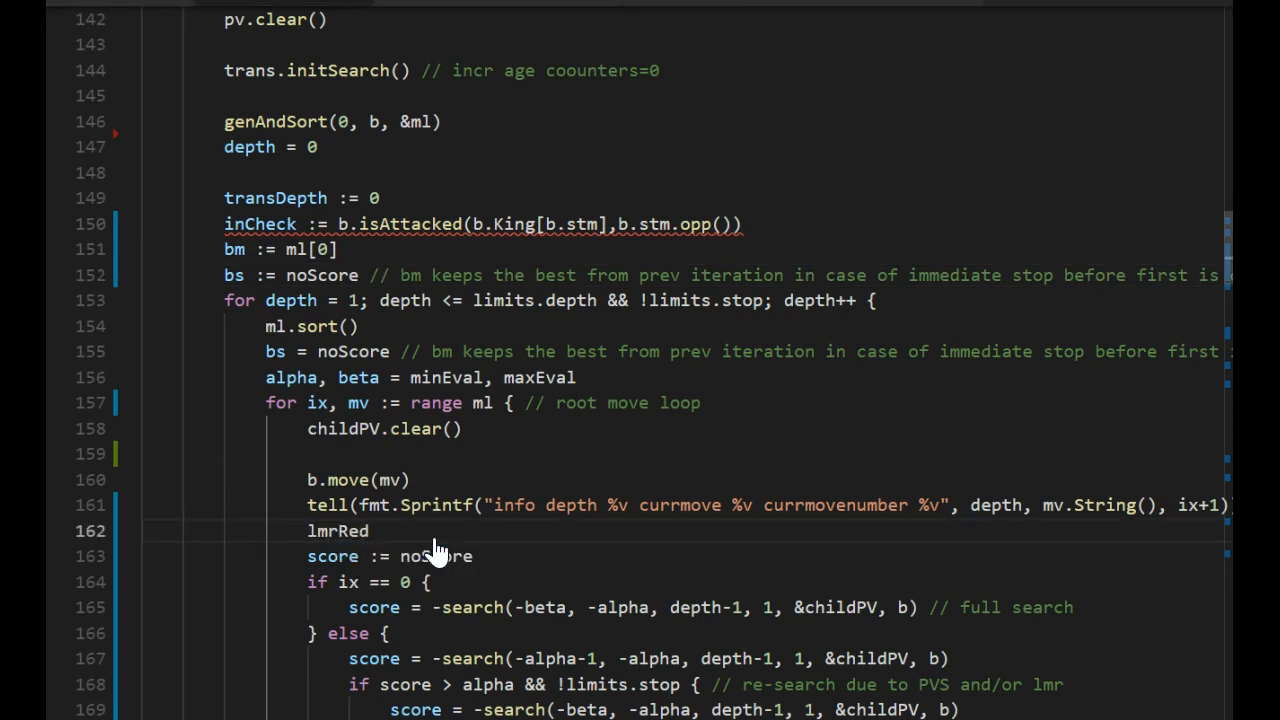
pyautogui.write(':=0')
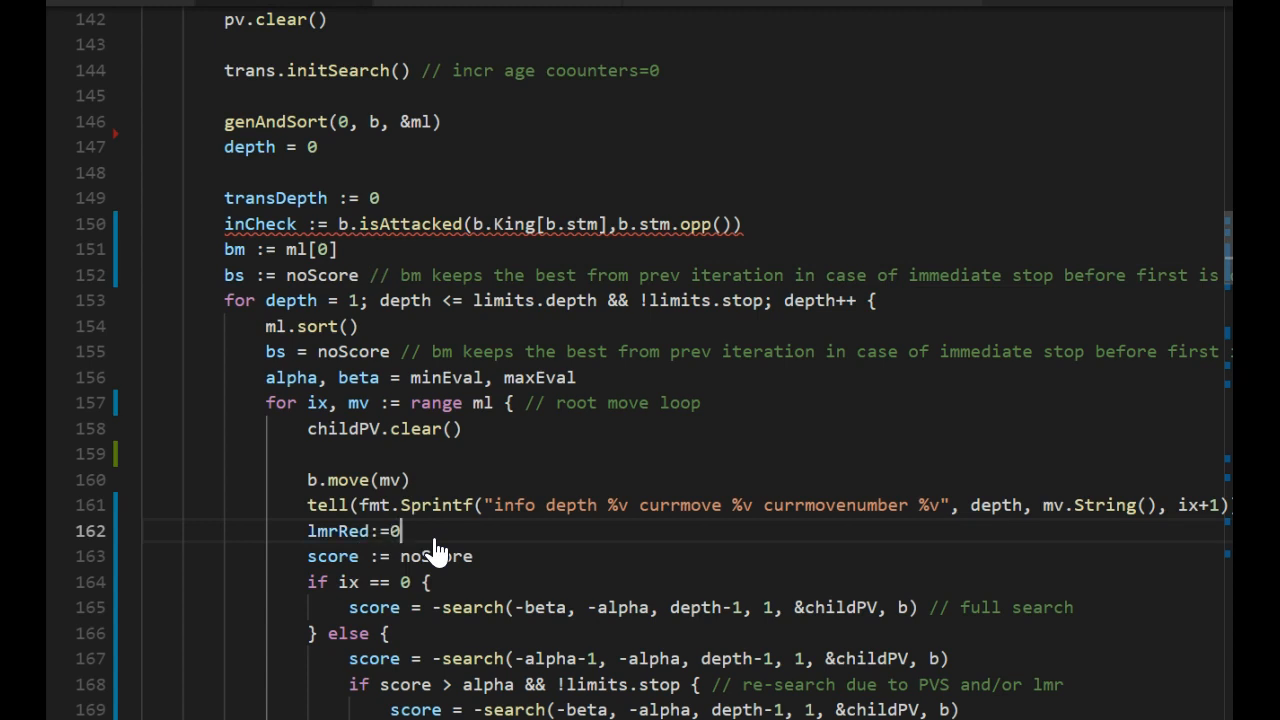
pyautogui.write('e')
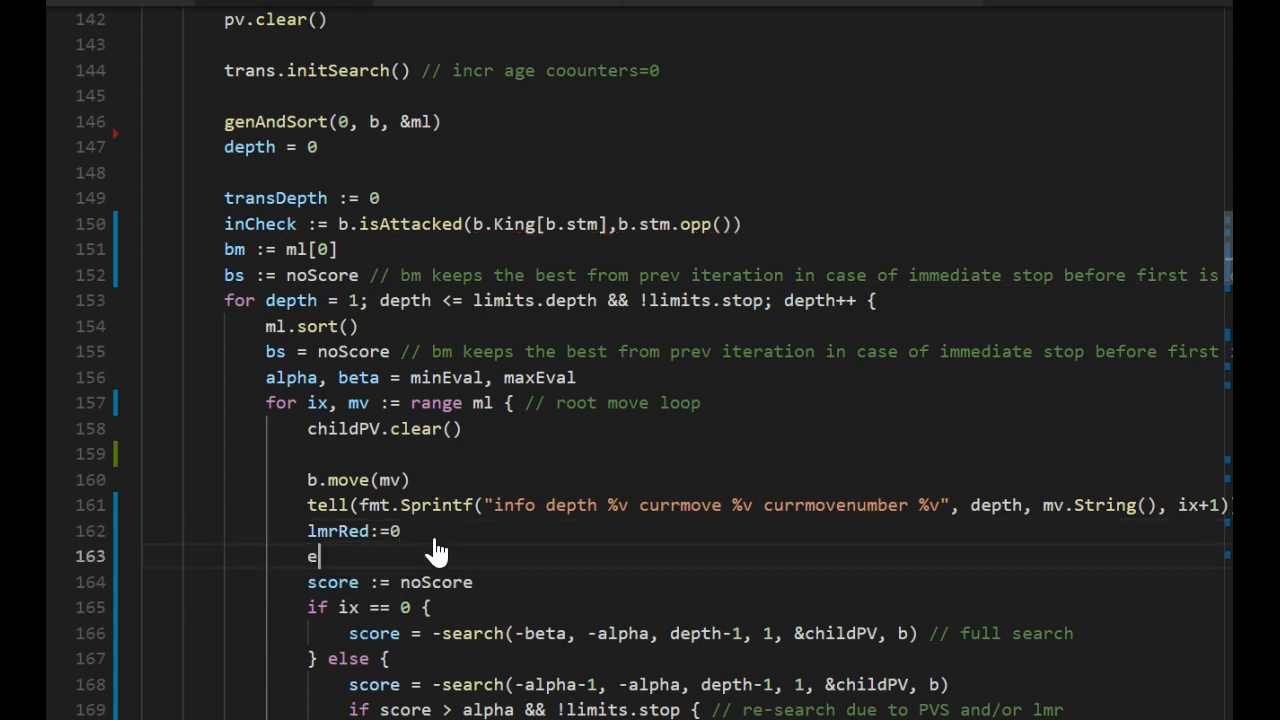
pyautogui.write('xt := 0')
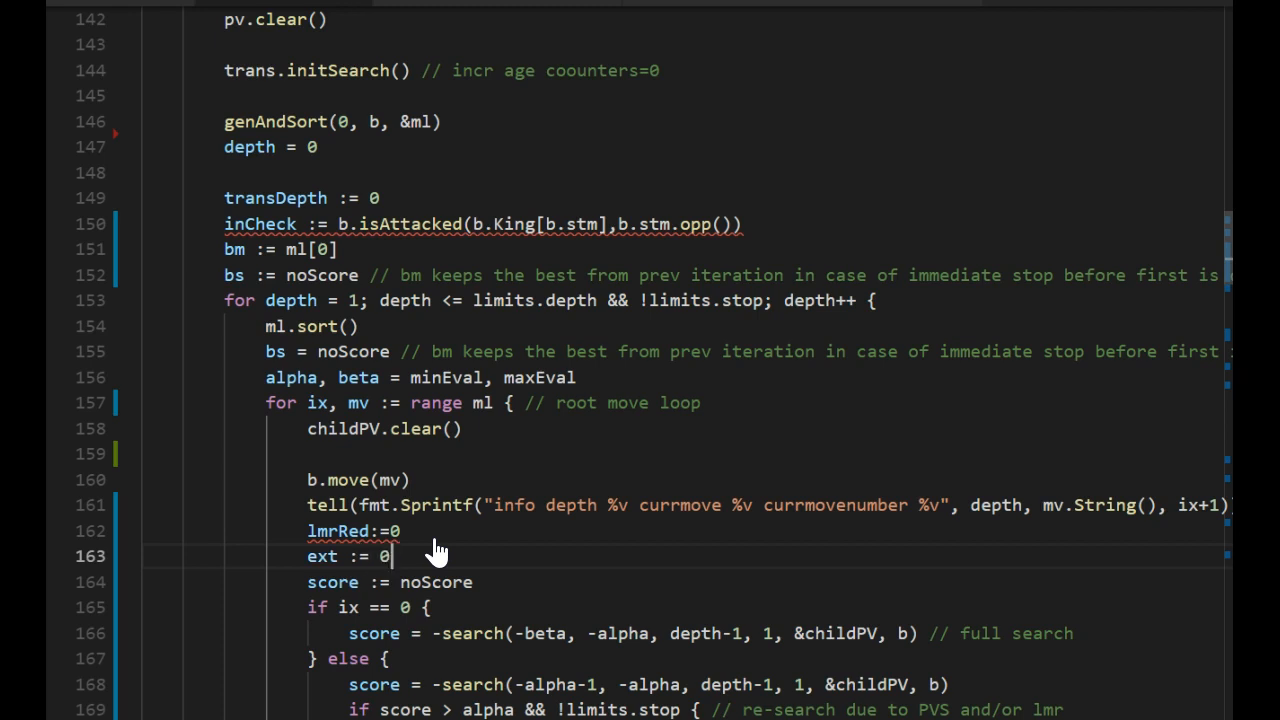
pyautogui.write('// todo.')
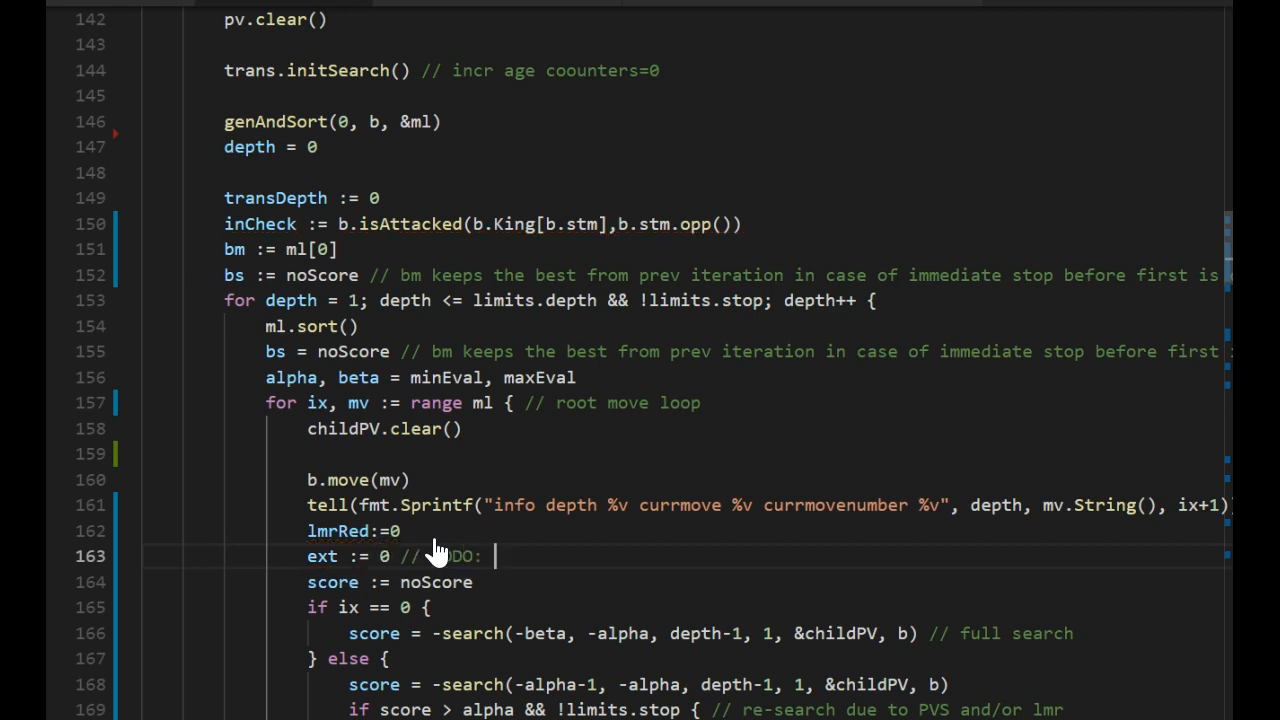
pyautogui.write('make extension fuction')
pyautogui.write('if')
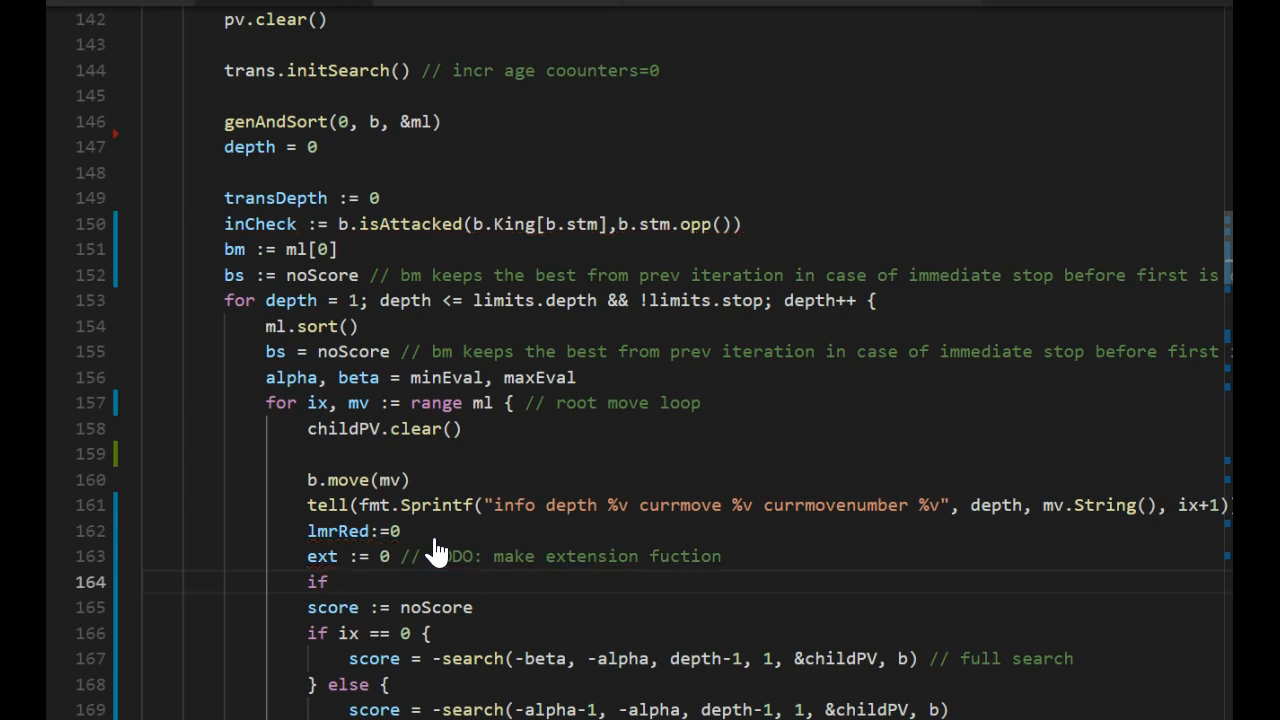
# Add if ext==0 { lmrRed = lmr(mv, inCheck, depth, ix, b) } in the root move loop.
pyautogui.write('ext==0{')
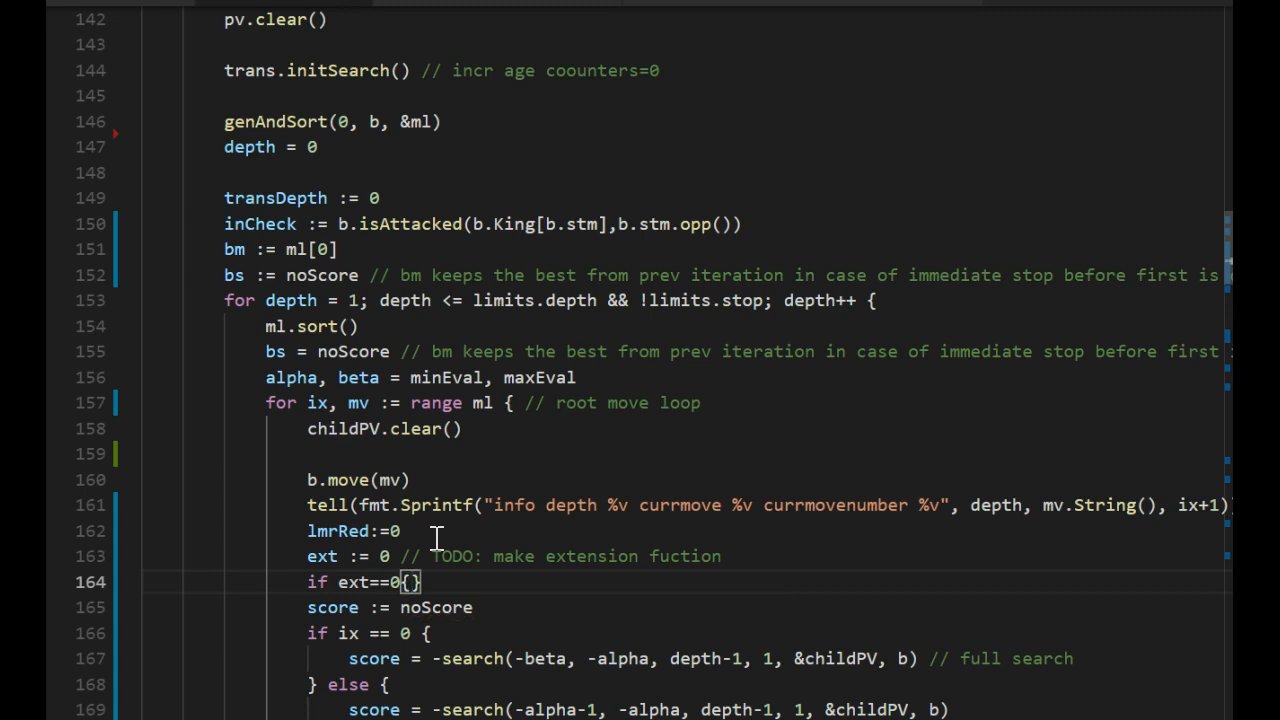
pyautogui.write('lmrRed :')
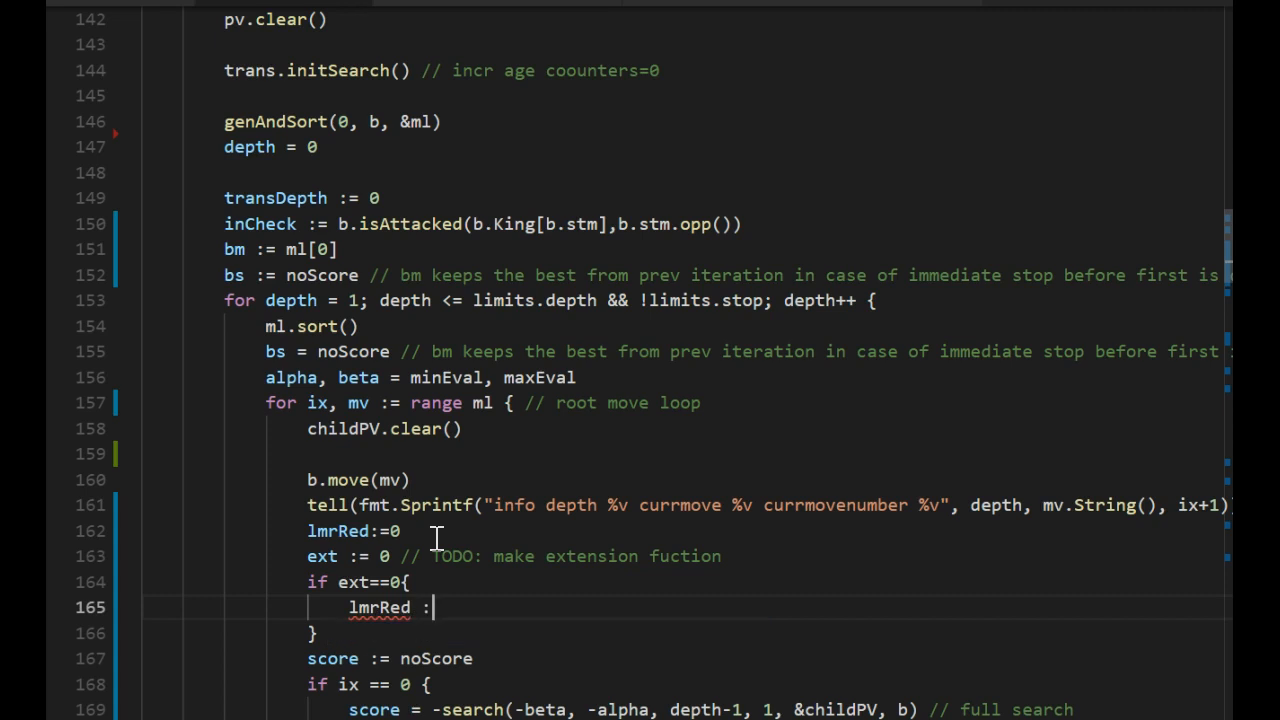
pyautogui.write('= lmr8')
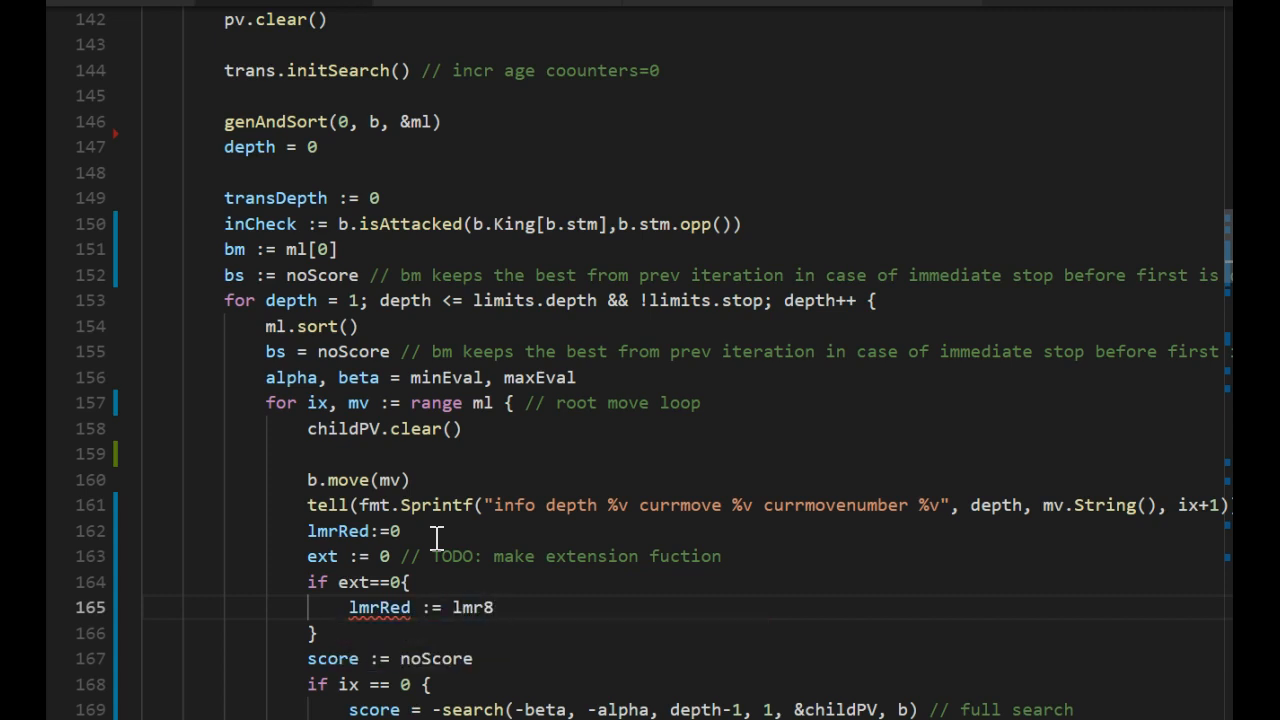
pyautogui.write('()')
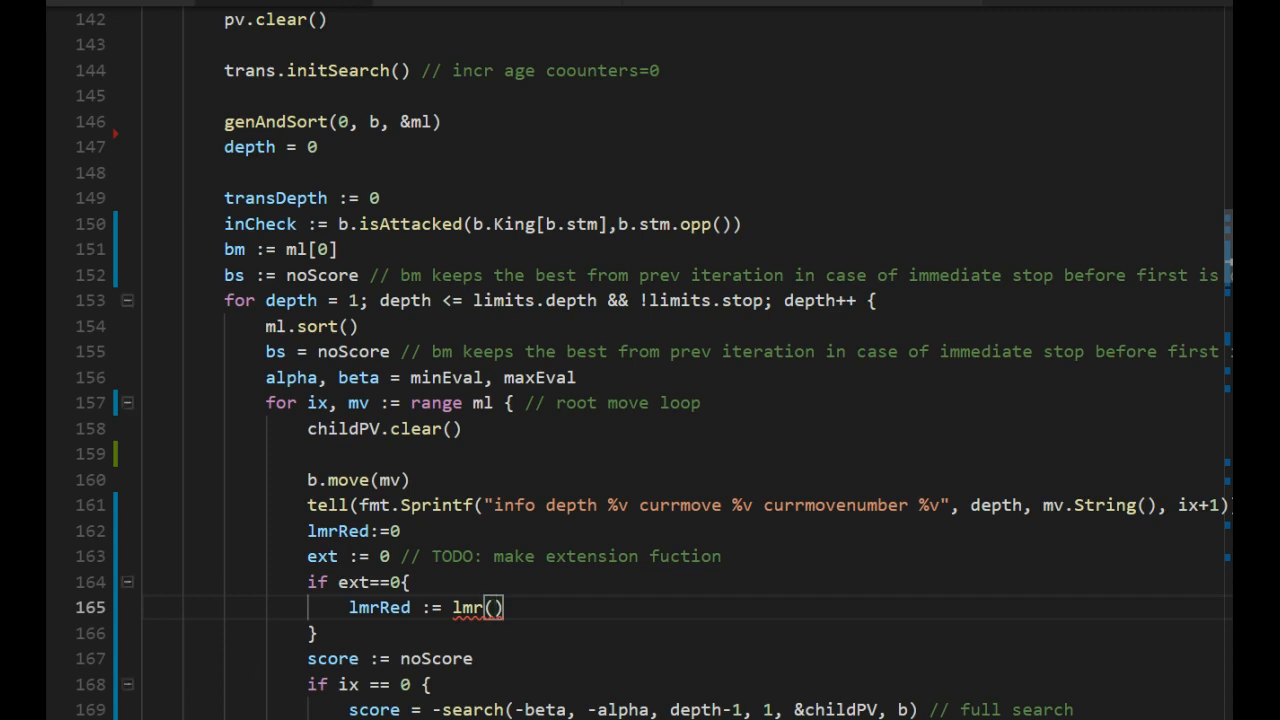
pyautogui.write('mv')
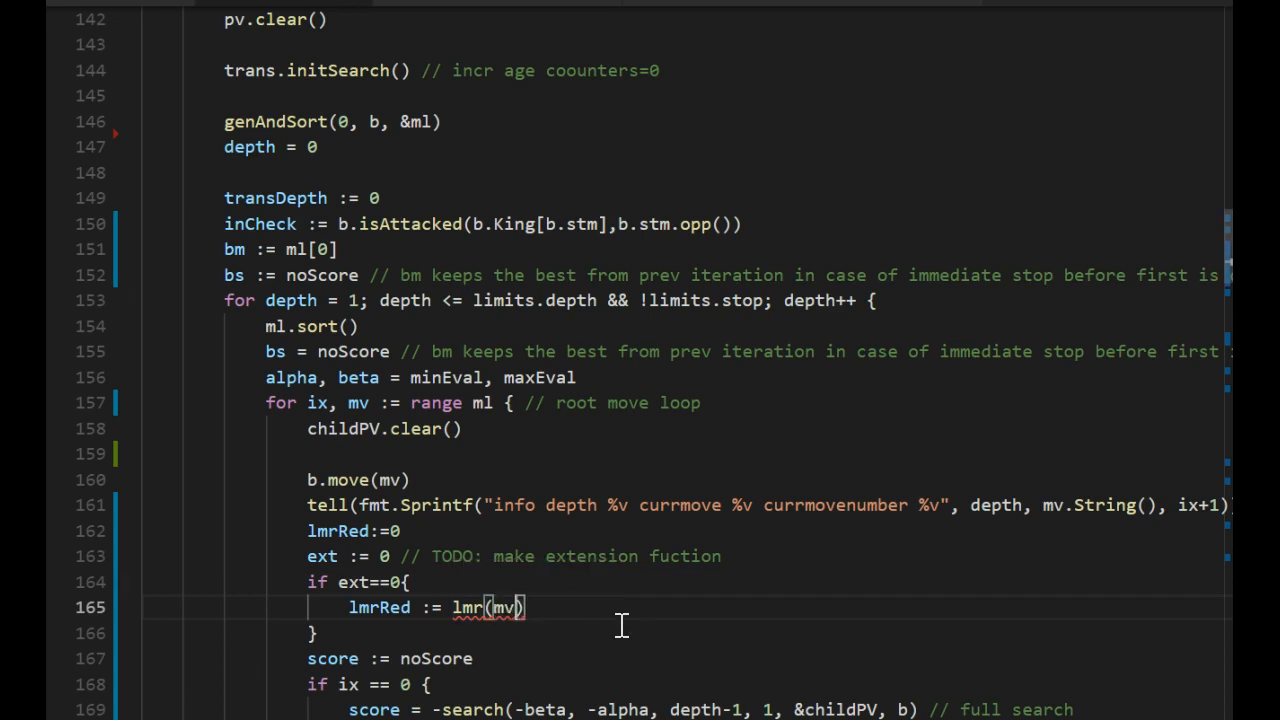
pyautogui.write(', inCheck, depth,')
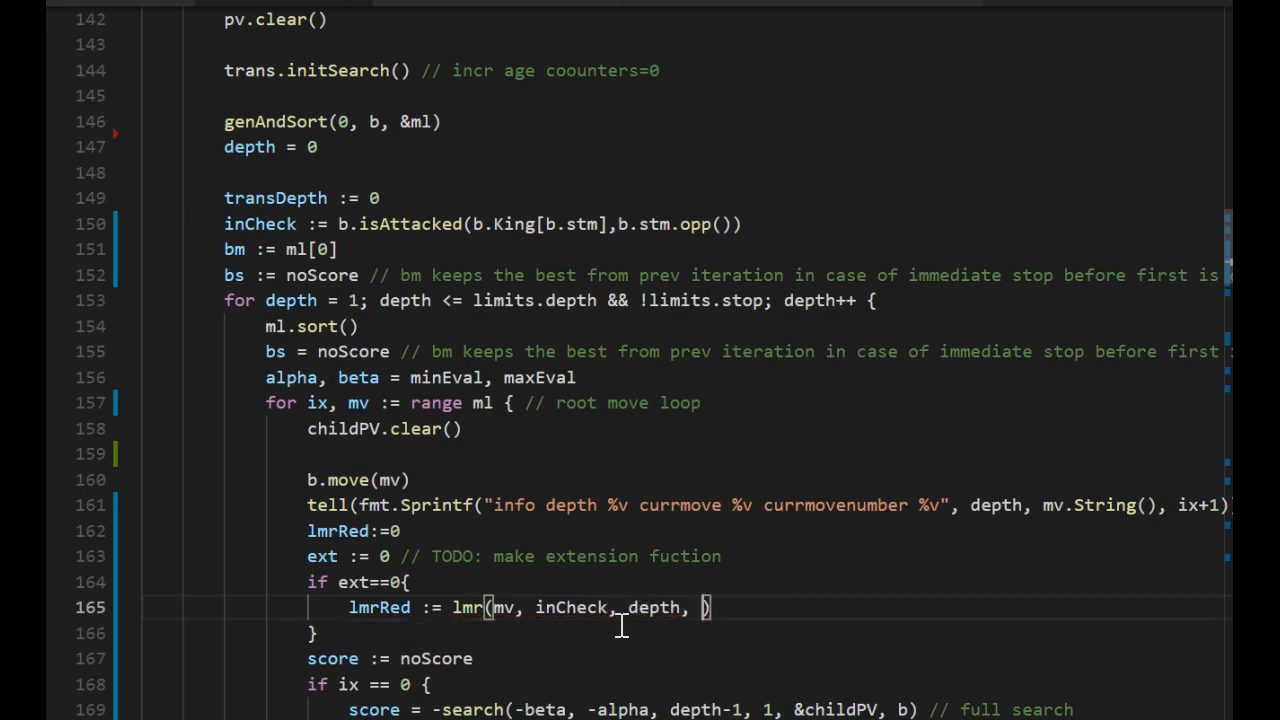
pyautogui.write('ix, b')
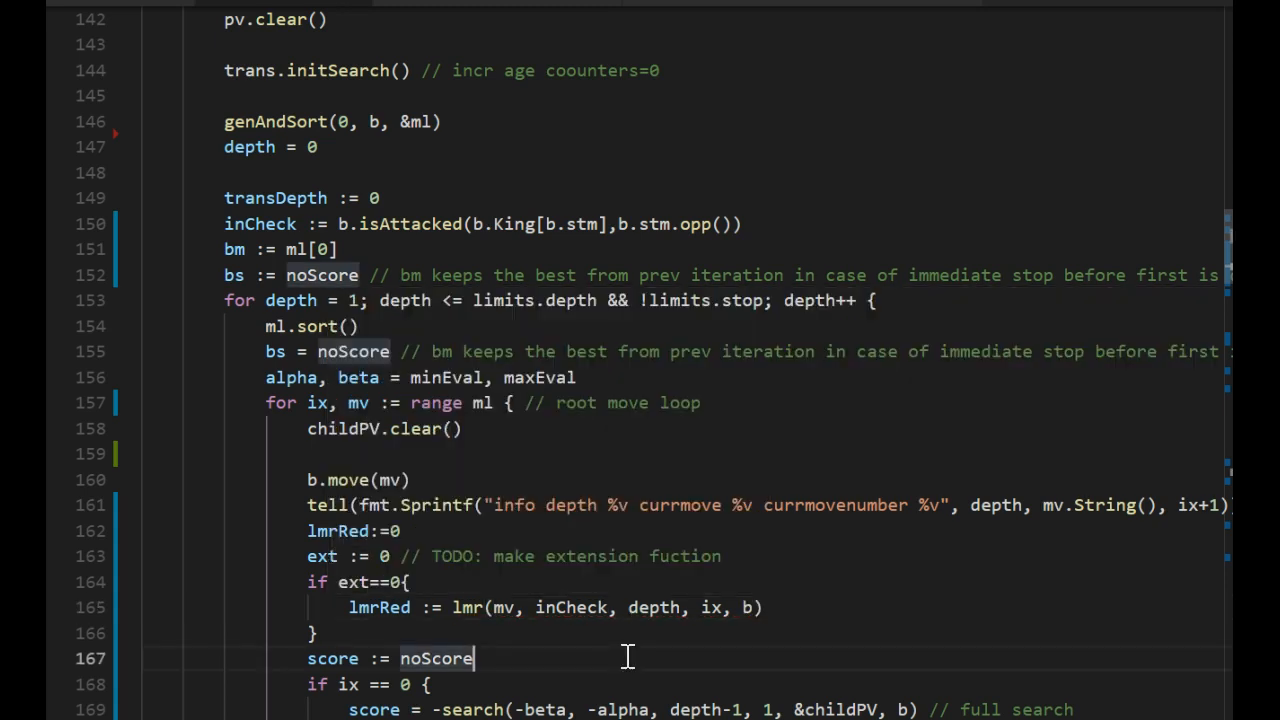
# Make root search calls use depth-1+ext-lmrRed and the PVS test ix==0 && lmrRed==0.
pyautogui.scroll(-3)
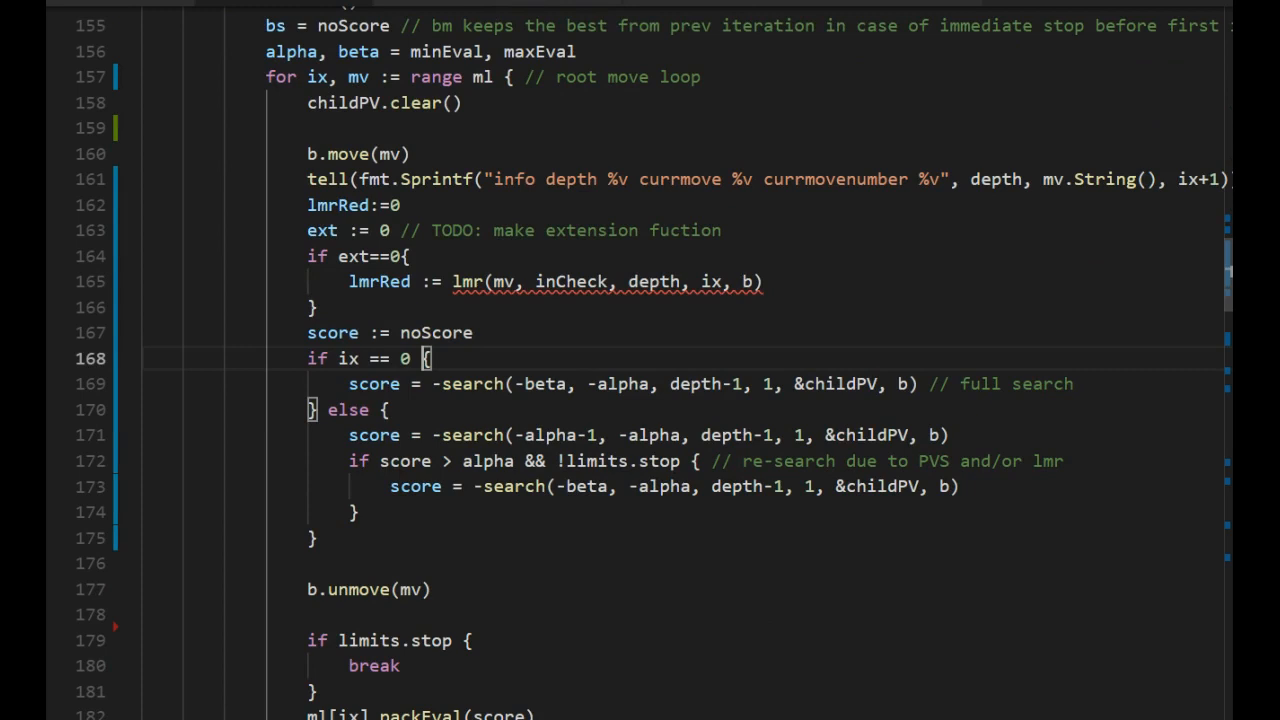
pyautogui.write('&& lmrRed==0')
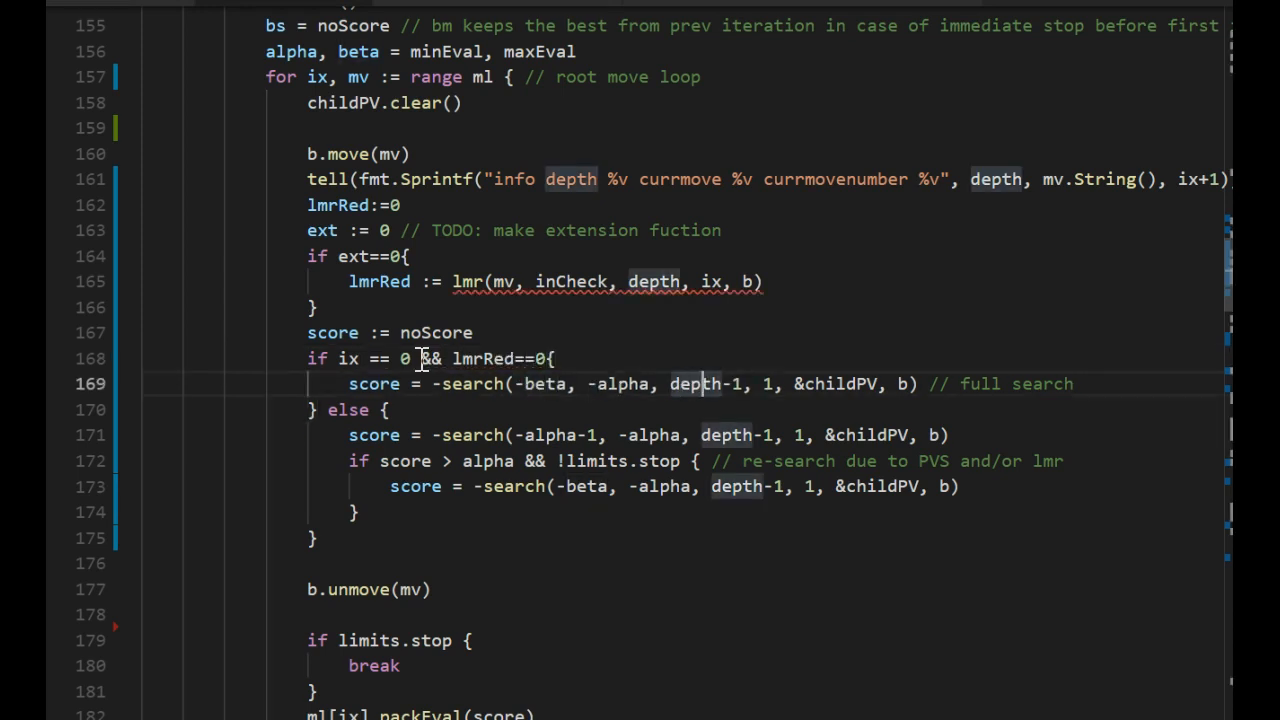
pyautogui.write('-lmrRed')
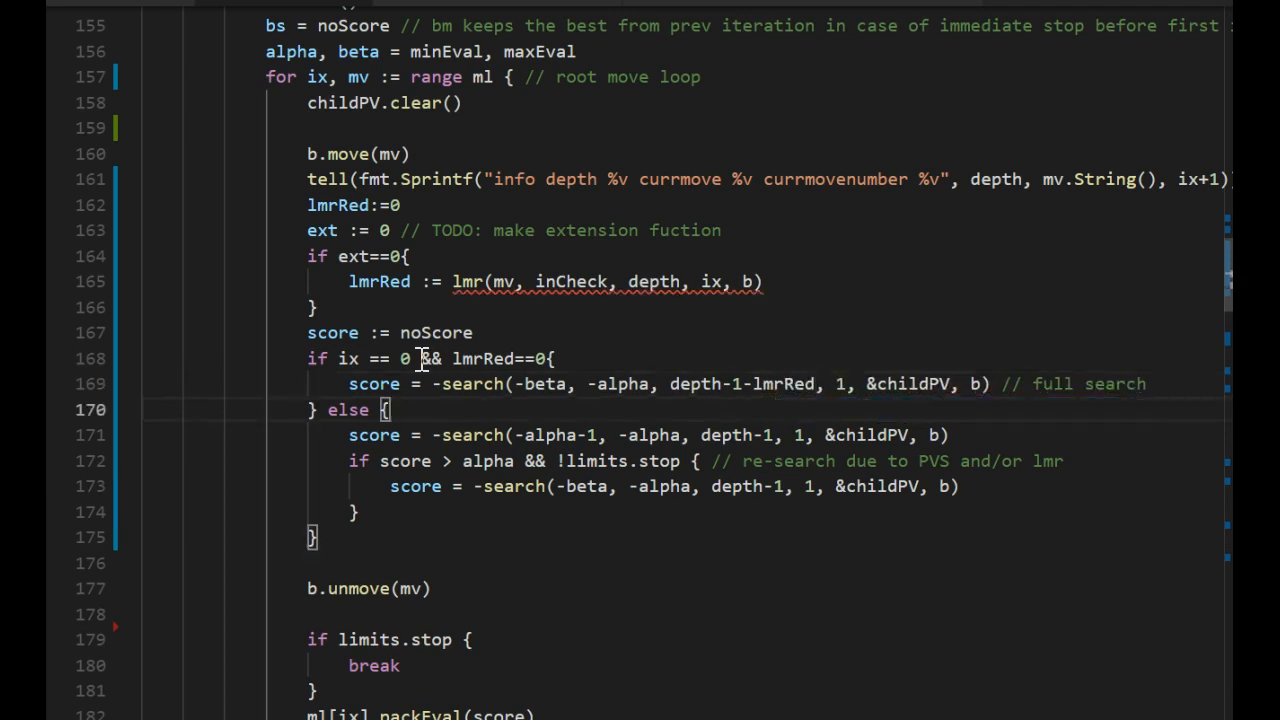
pyautogui.click(692, 384)
pyautogui.write('+ext')
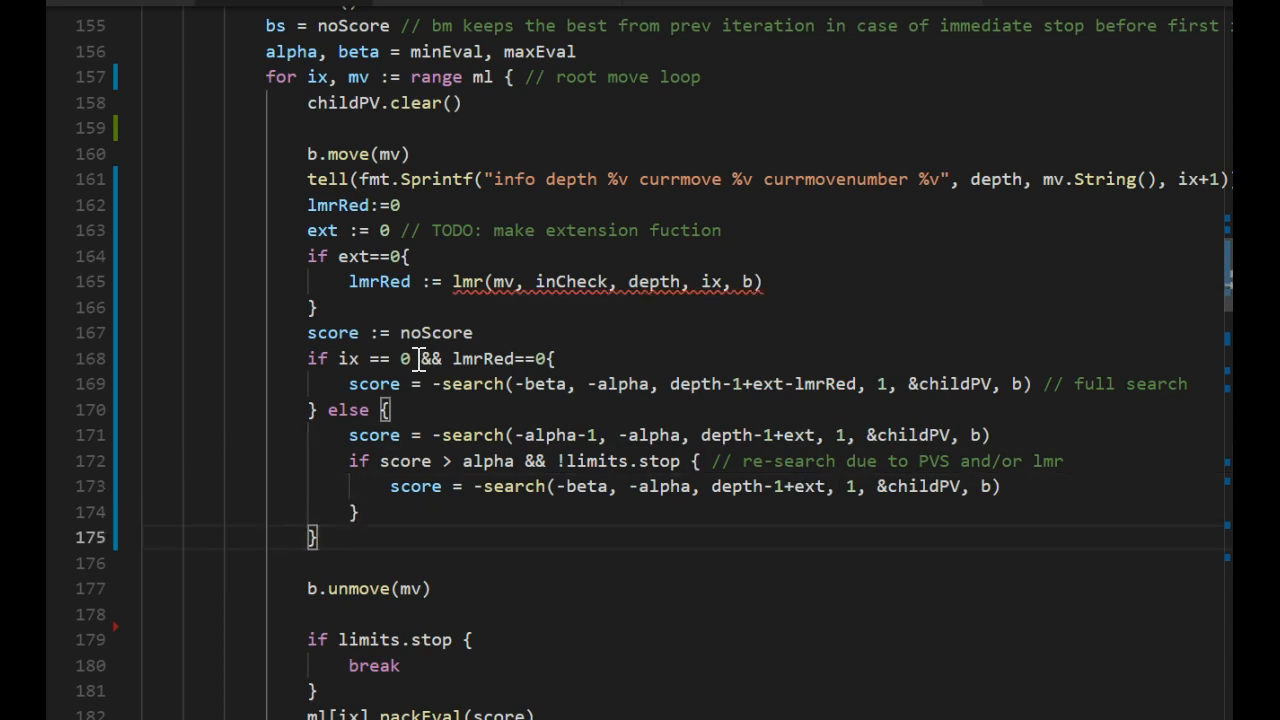
# In search(), change the PVS condition from bm != noMove to cntMoves > 0 and paste the lmr block.
pyautogui.scroll(-3)
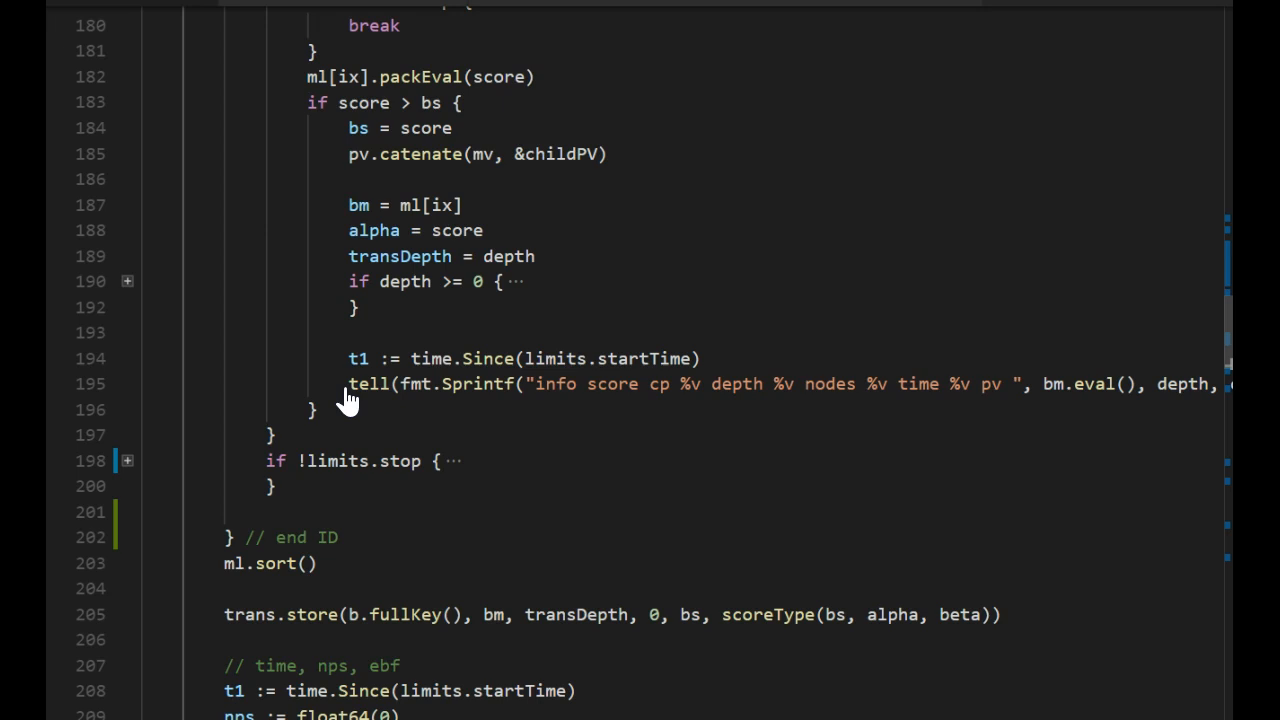
pyautogui.scroll(-3)
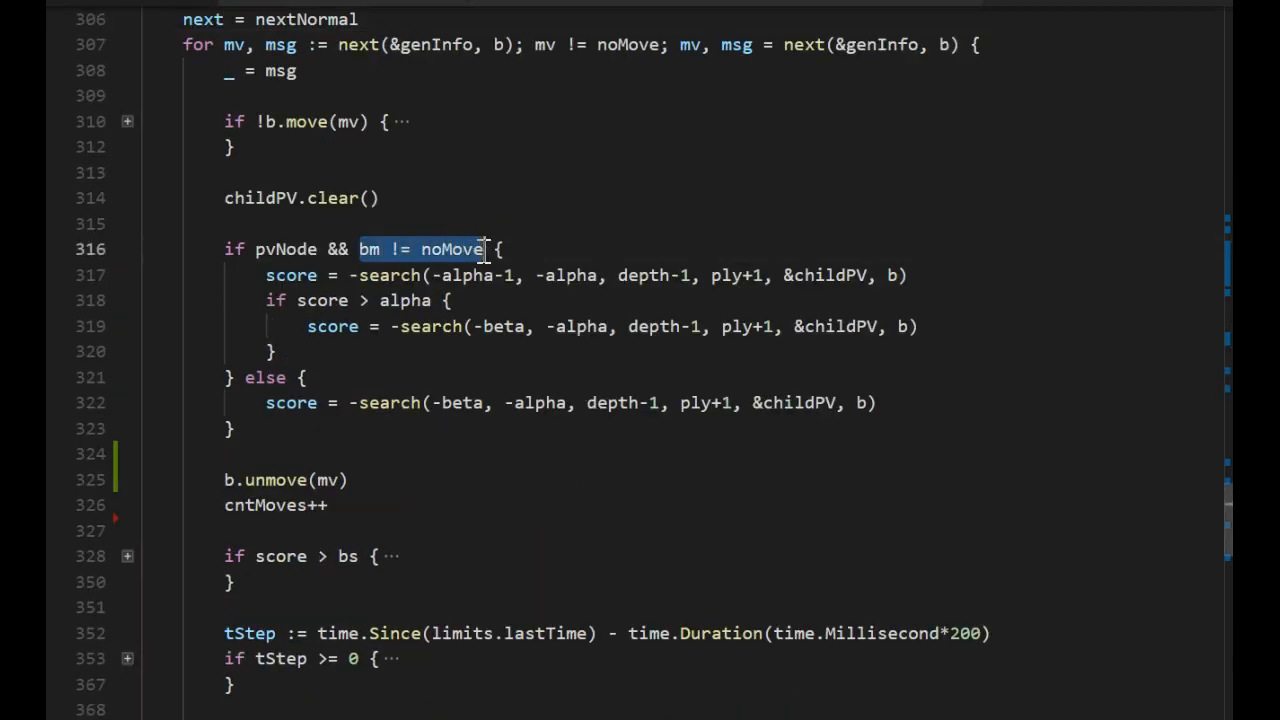
pyautogui.write('cntMoves')
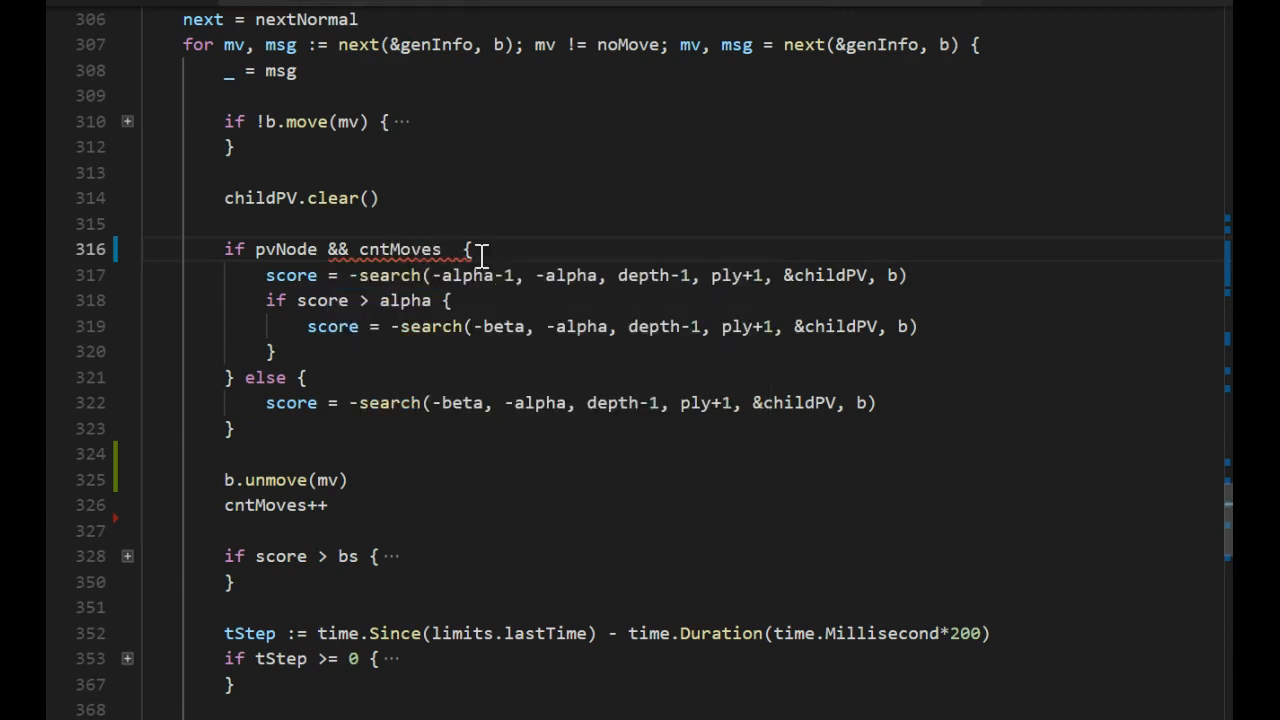
pyautogui.write('> 0')
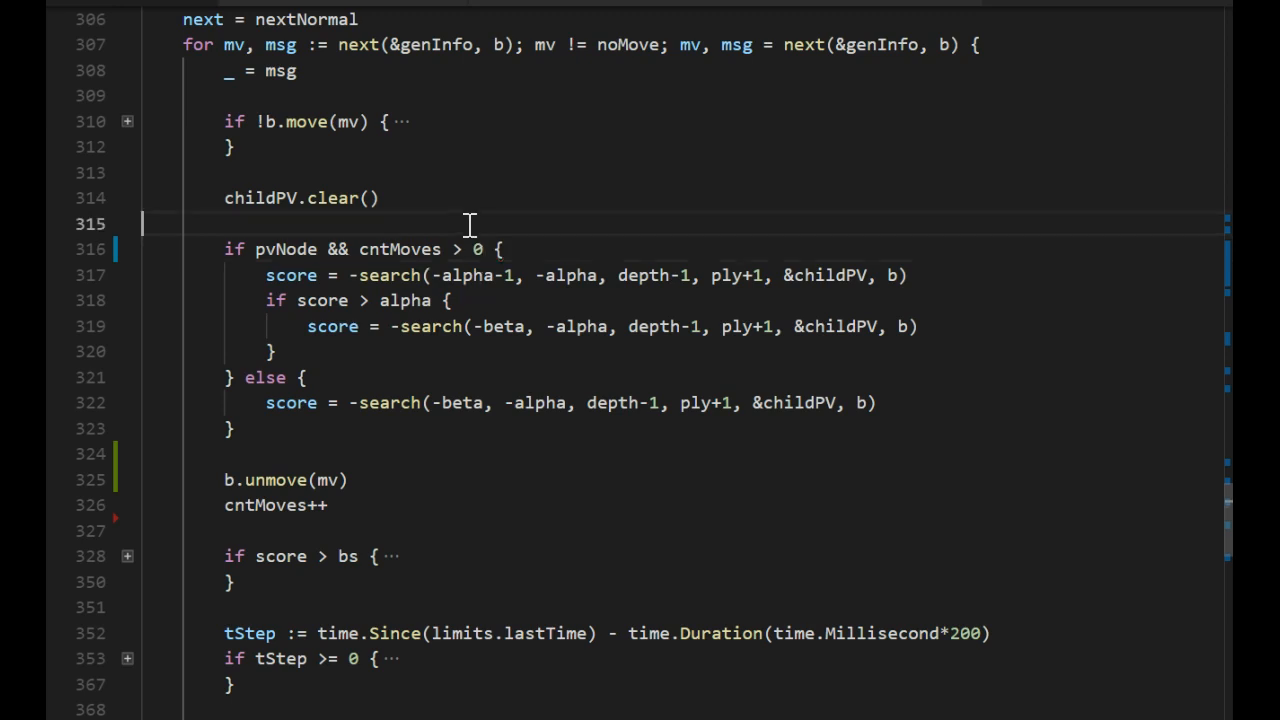
pyautogui.scroll(3)
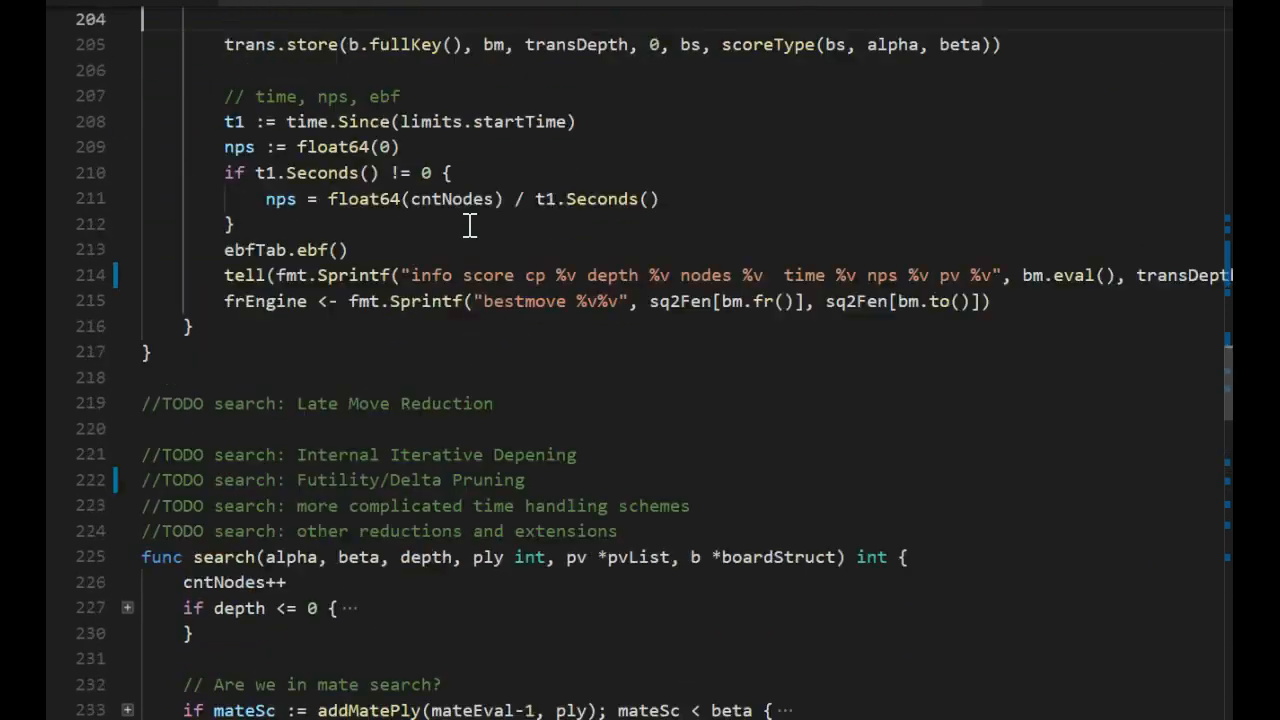
pyautogui.scroll(3)
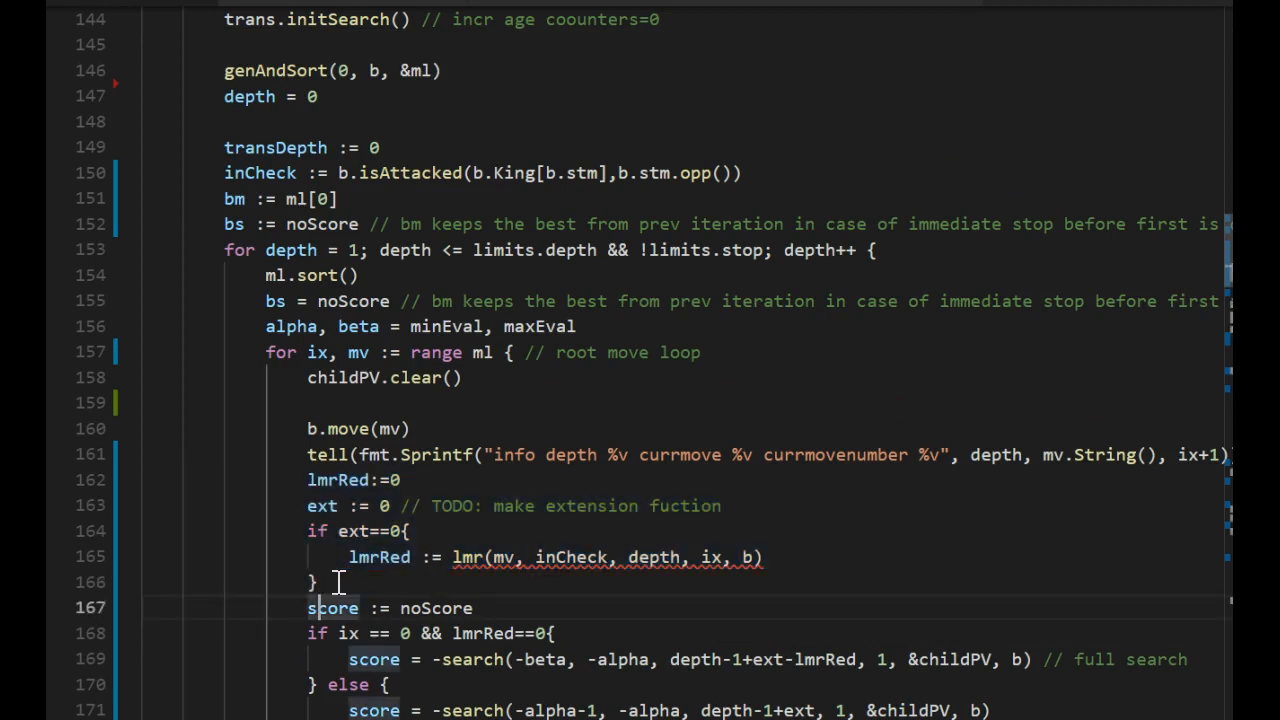
pyautogui.scroll(-3)
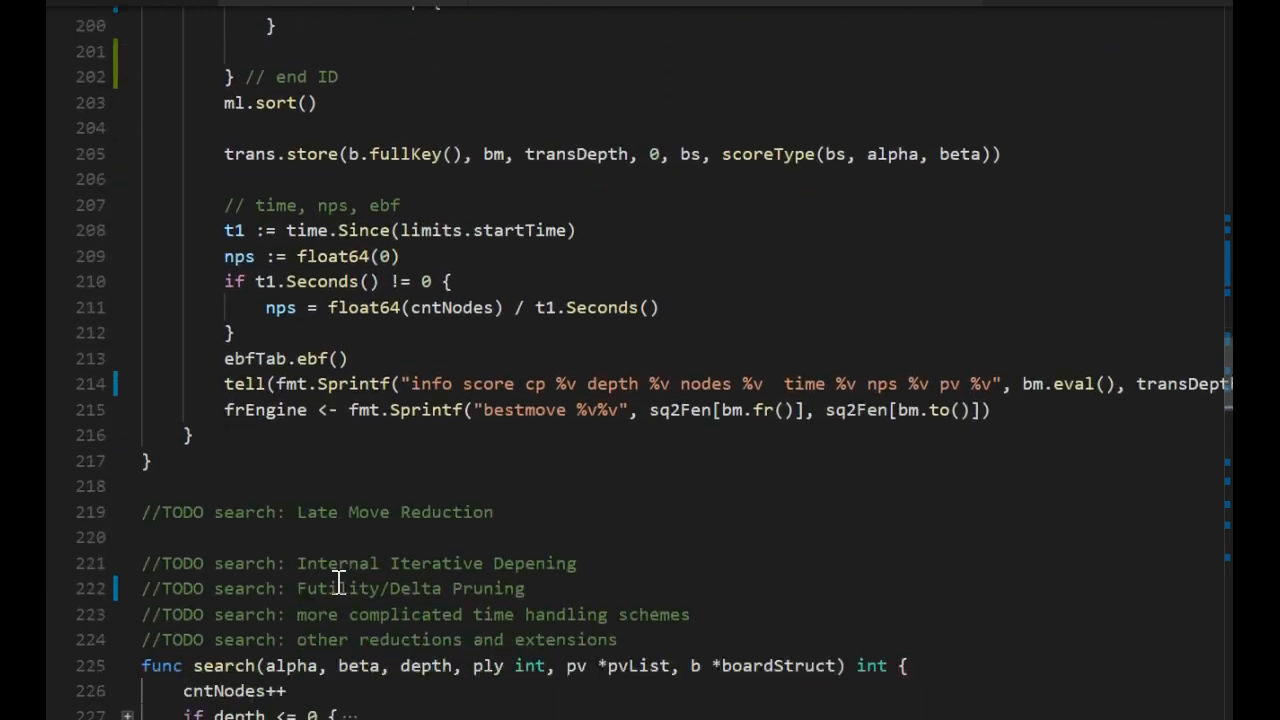
pyautogui.scroll(-3)
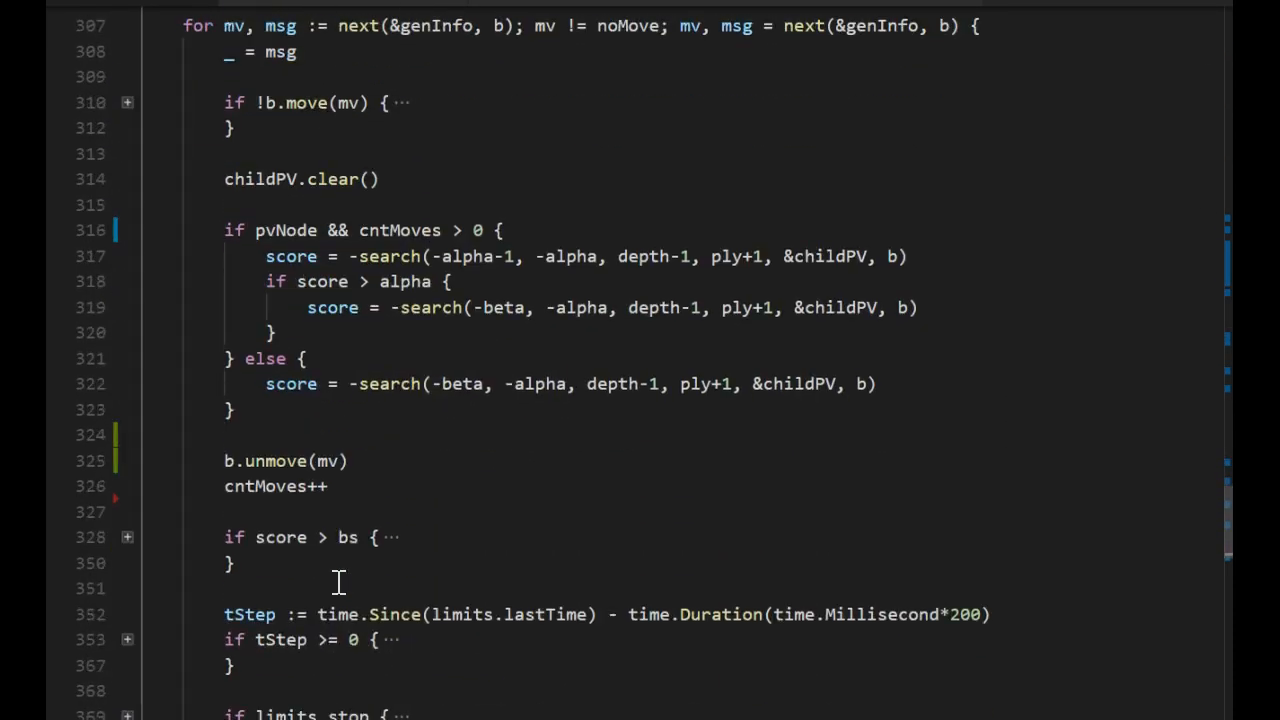
pyautogui.scroll(-3)
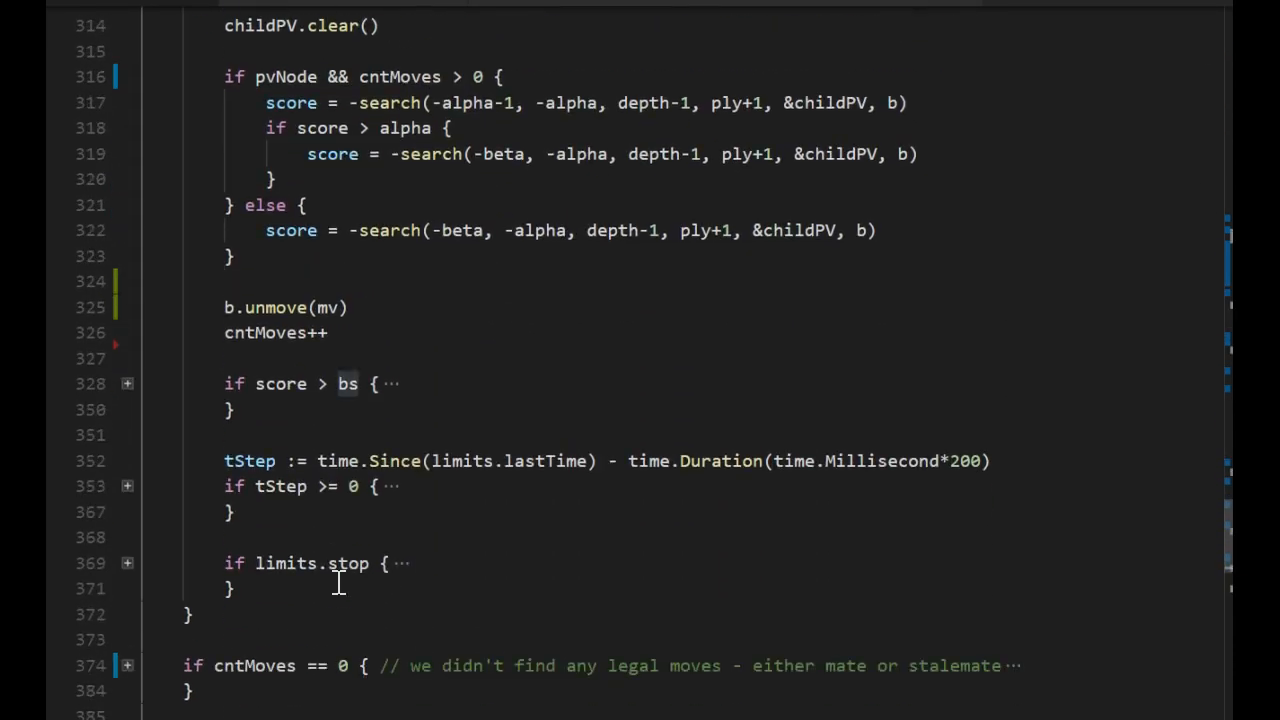
pyautogui.scroll(3)
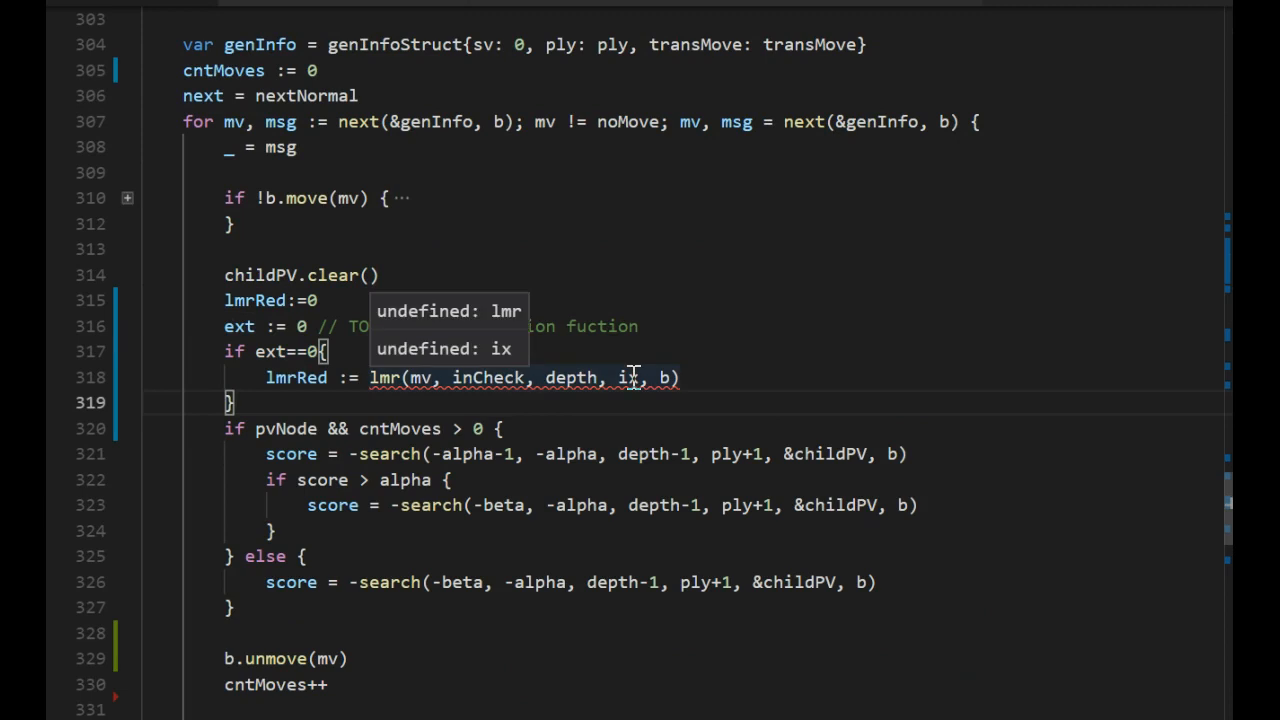
# Wire lmr into search() with cntMoves and genInfo.sv, and use depth-1+ext(-lmrRed) in the child searches.
pyautogui.write('cntMoves')
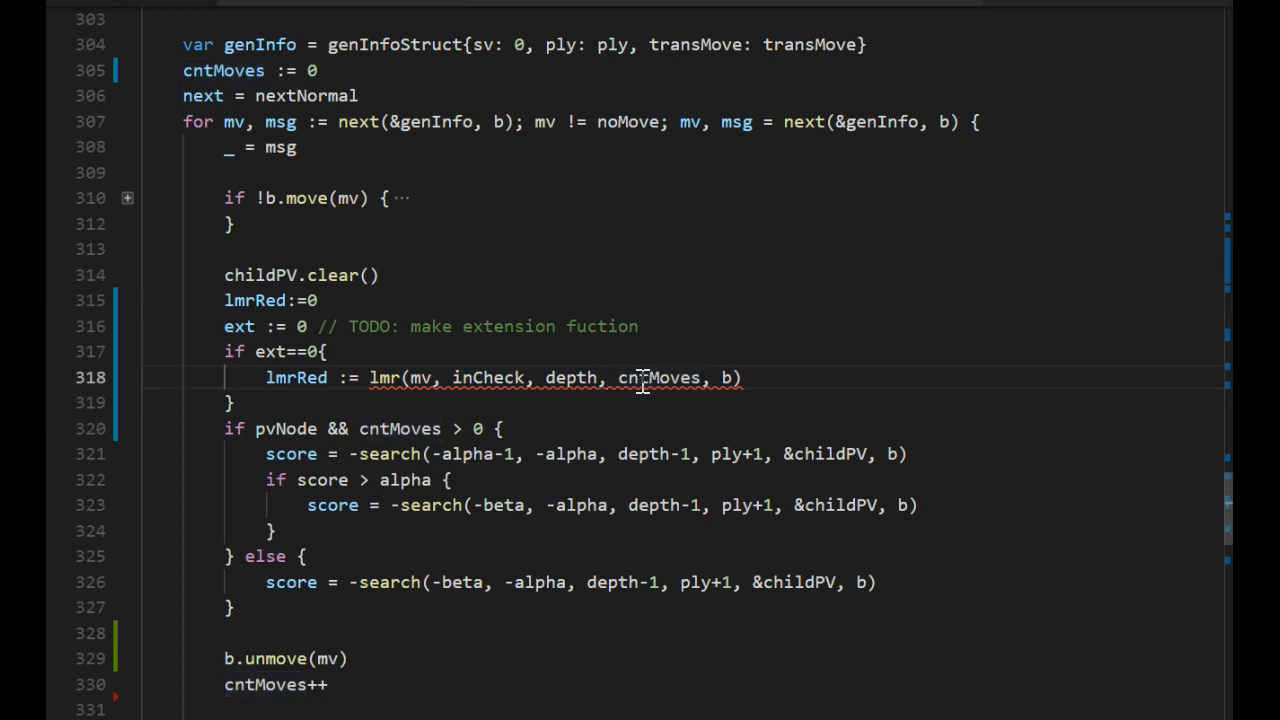
pyautogui.write('genInfo.sv,')
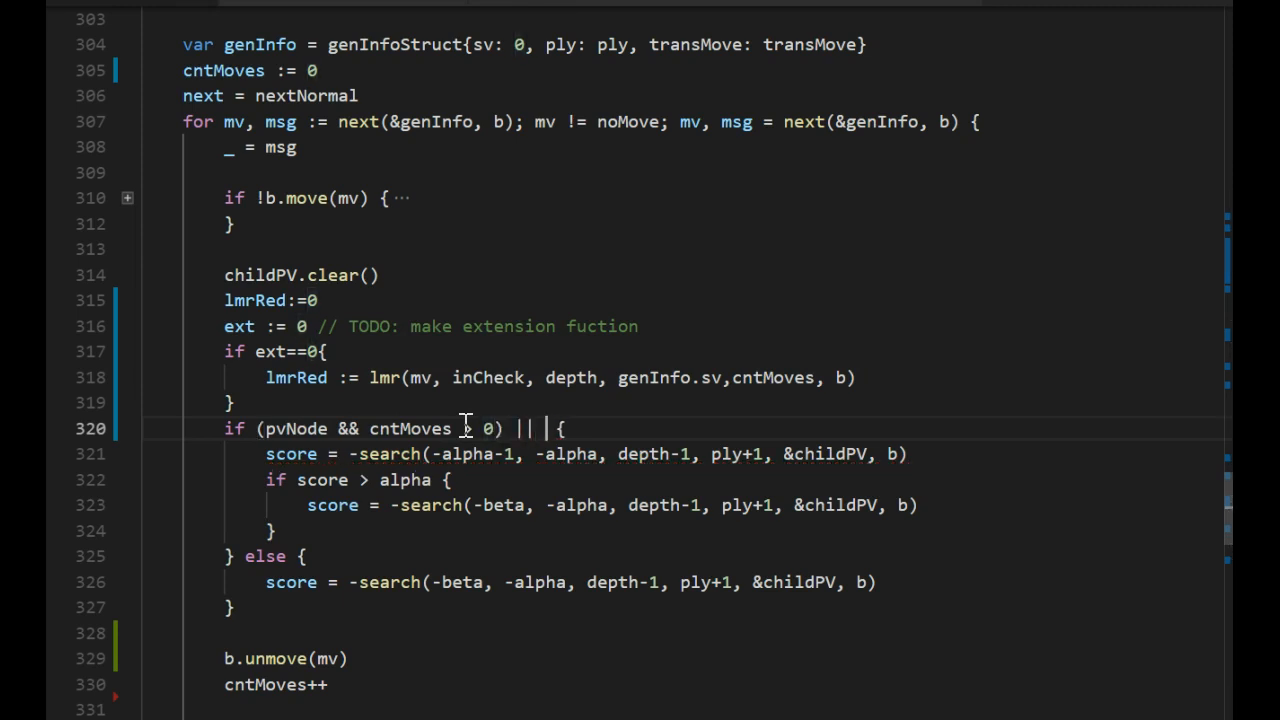
pyautogui.write('lmrRed != 0')
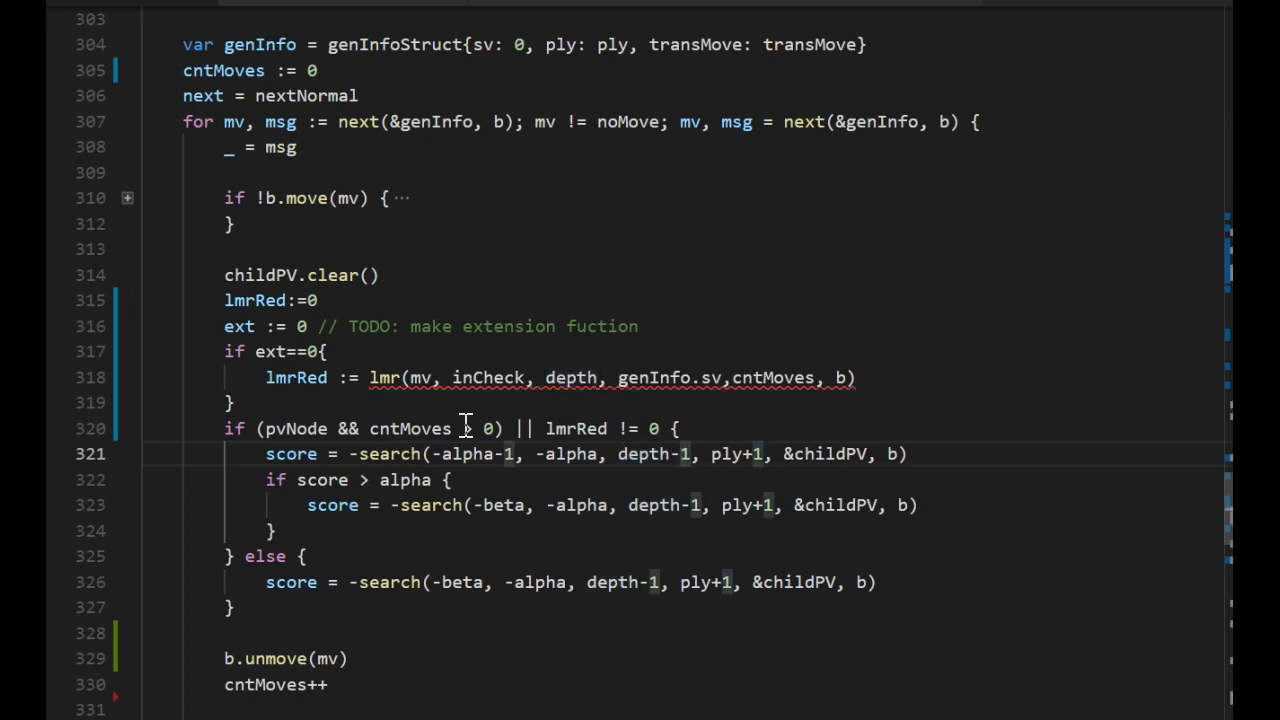
pyautogui.write('+ext+')
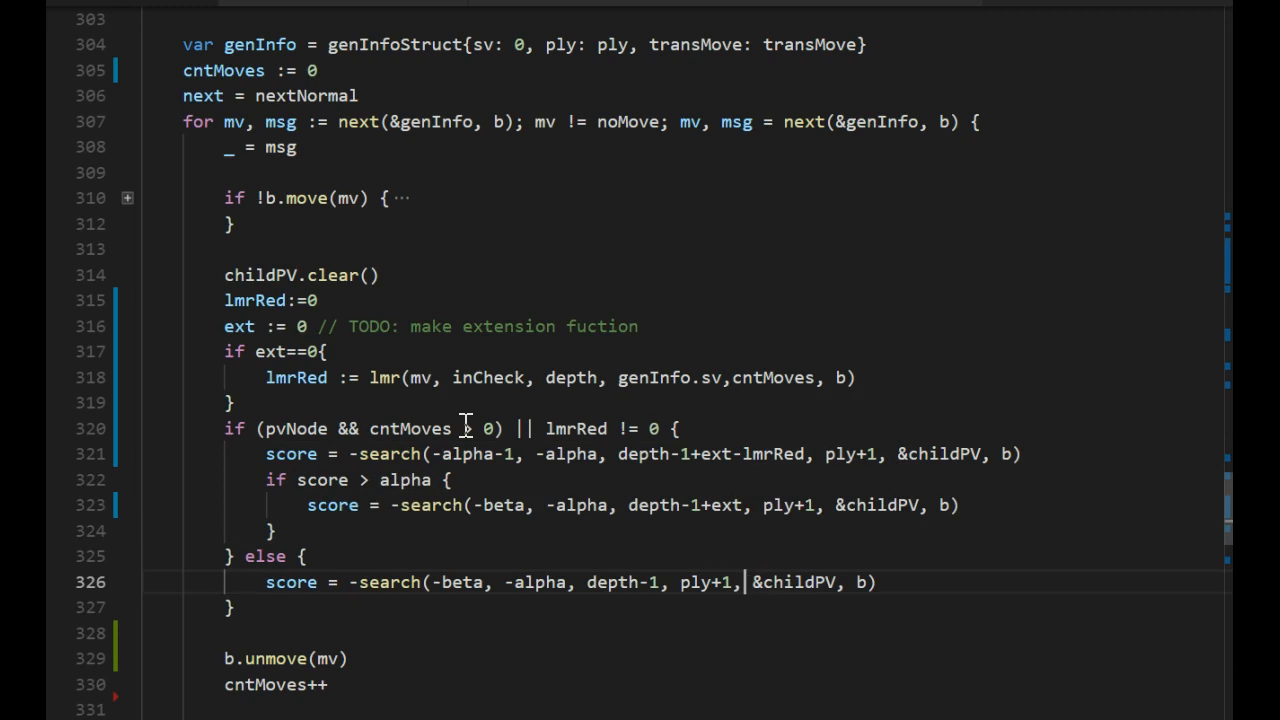
pyautogui.write('+ext')
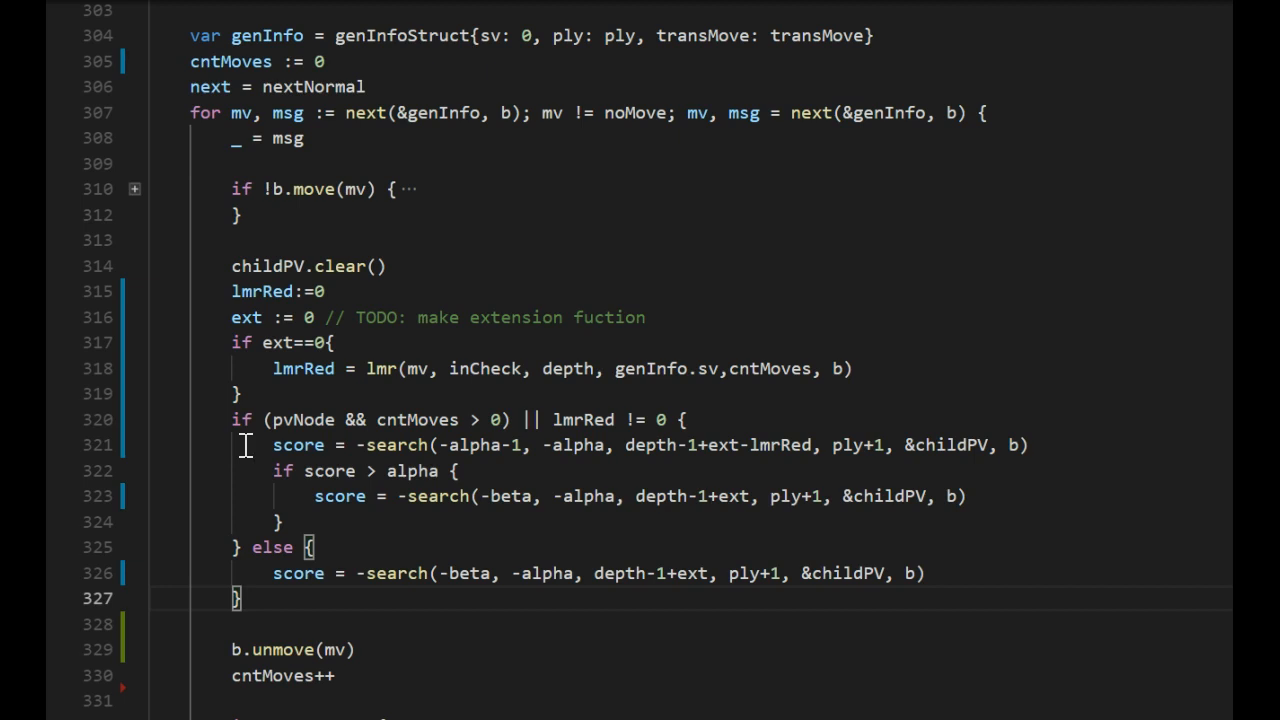
# Select and delete the redundant reduced-search and re-search block.
pyautogui.moveTo(248, 444); pyautogui.dragTo(384, 520)
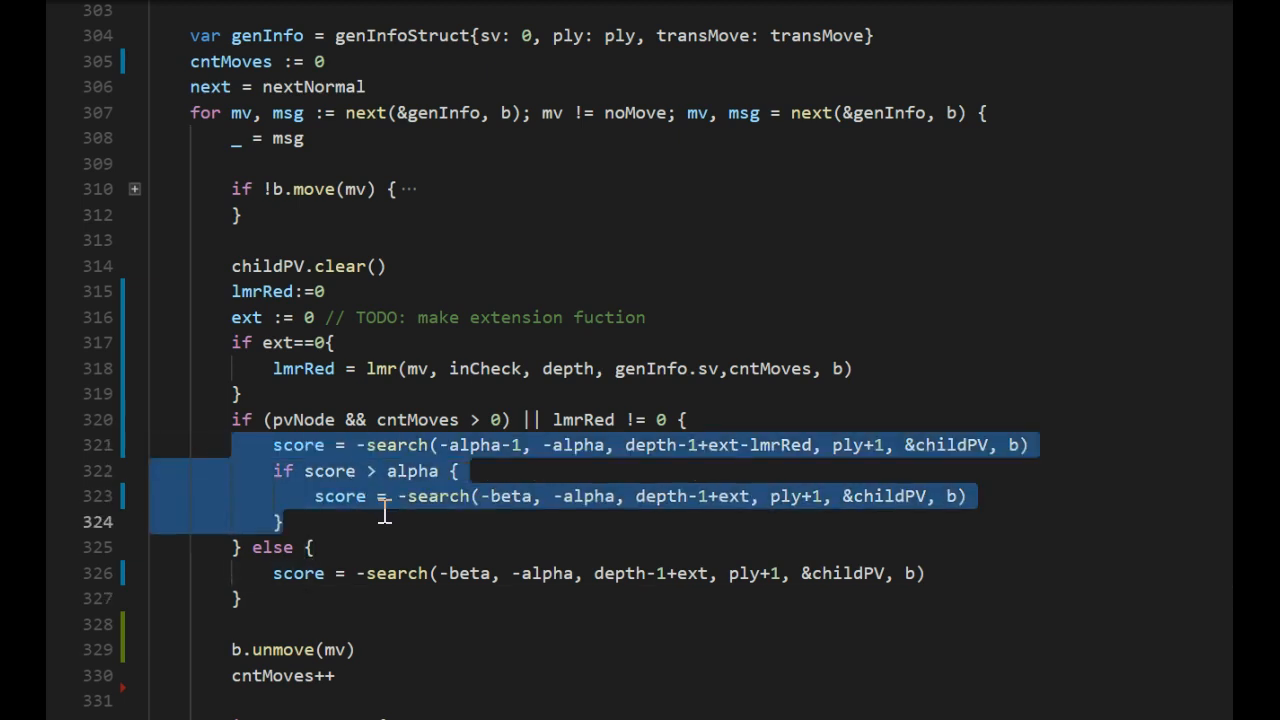
pyautogui.press('Delete')
pyautogui.write('lmr')
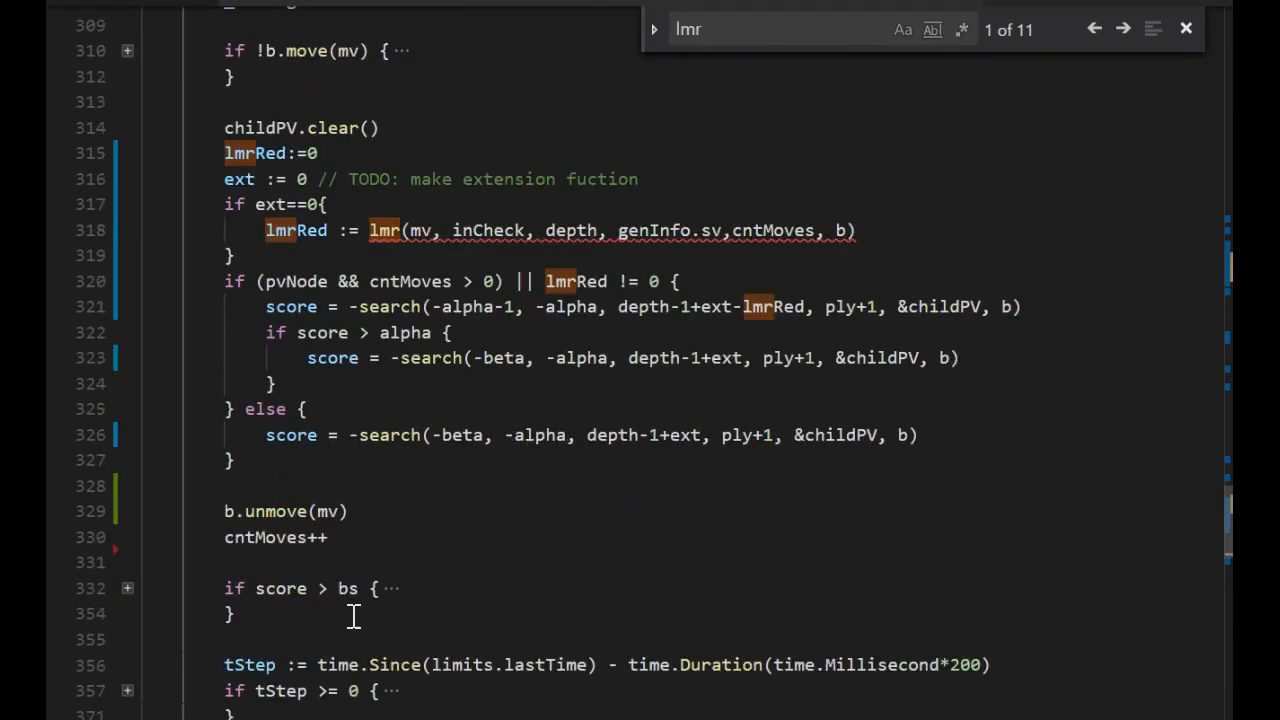
# Add a '// compute late move reduction' comment above the null-move check function.
pyautogui.scroll(-3)
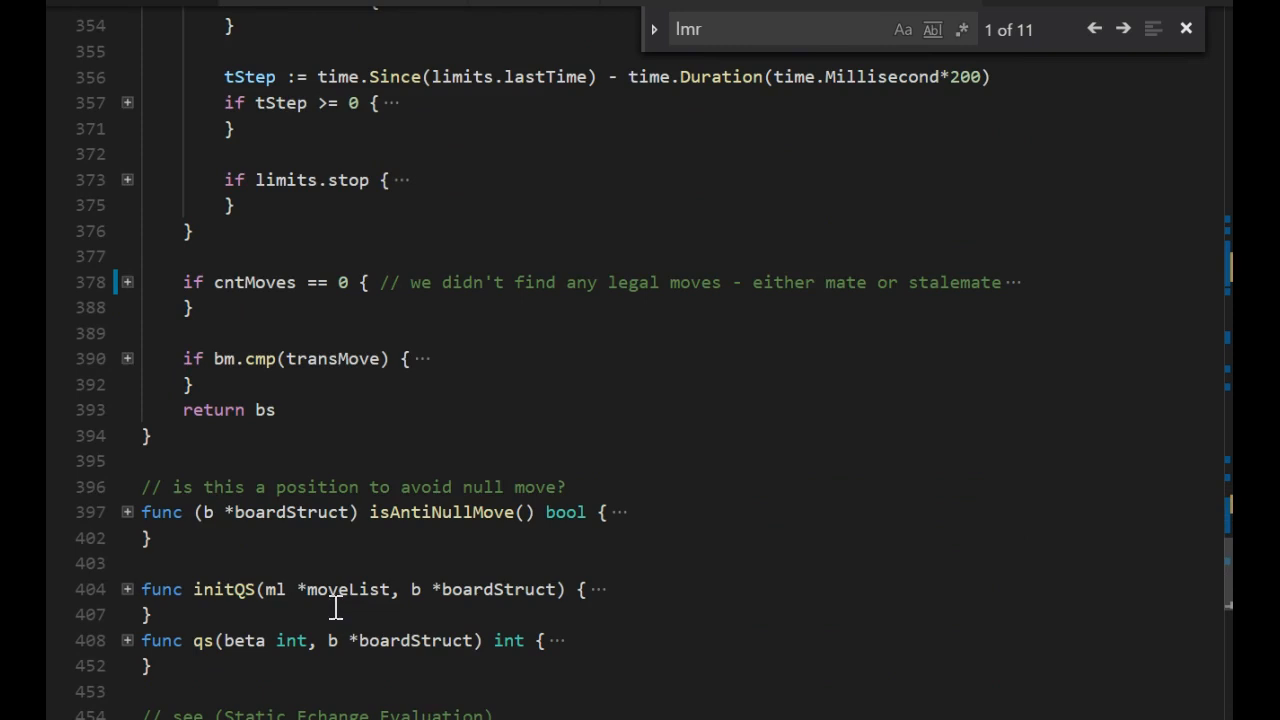
pyautogui.click(258, 460)
pyautogui.write('//')
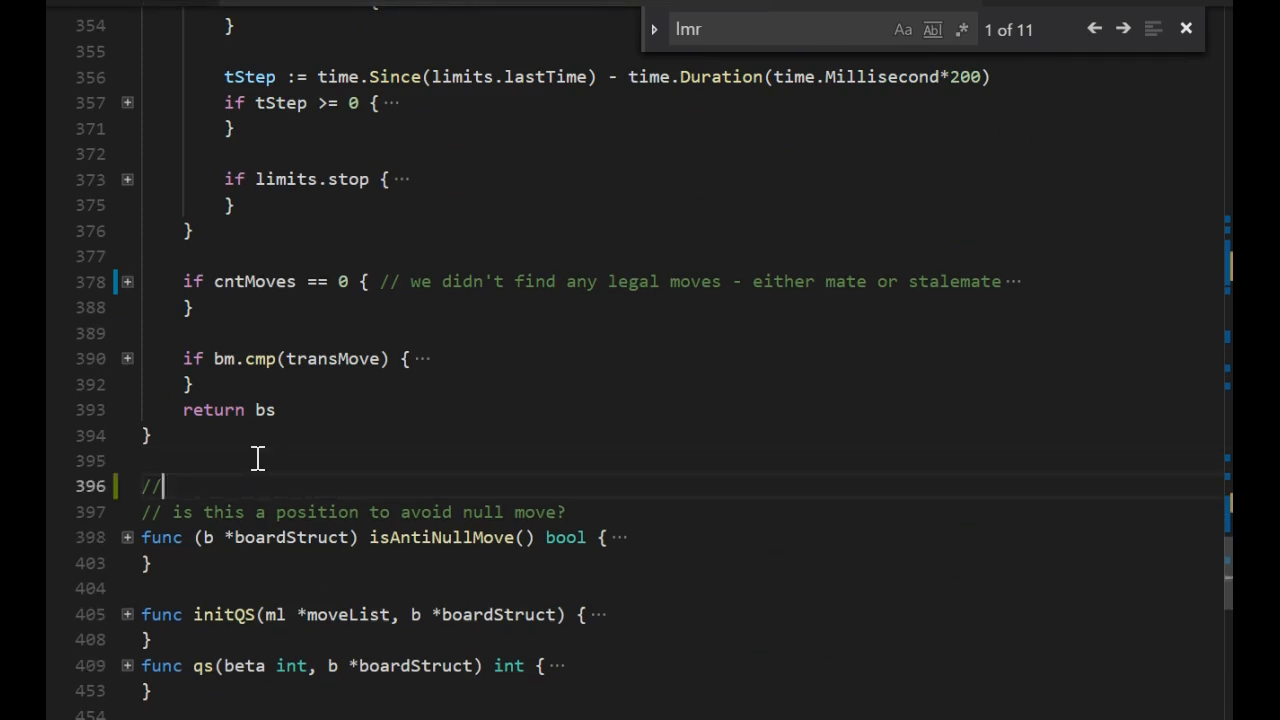
pyautogui.write('late')
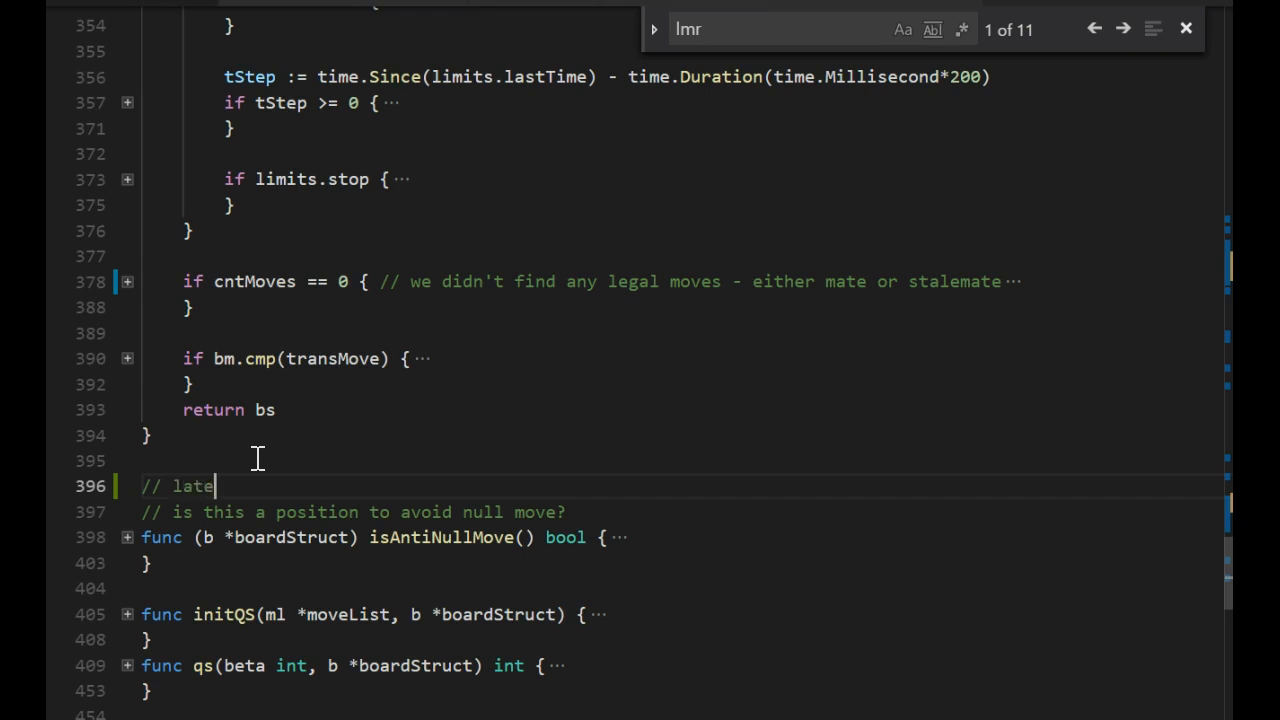
pyautogui.write('move resuction')
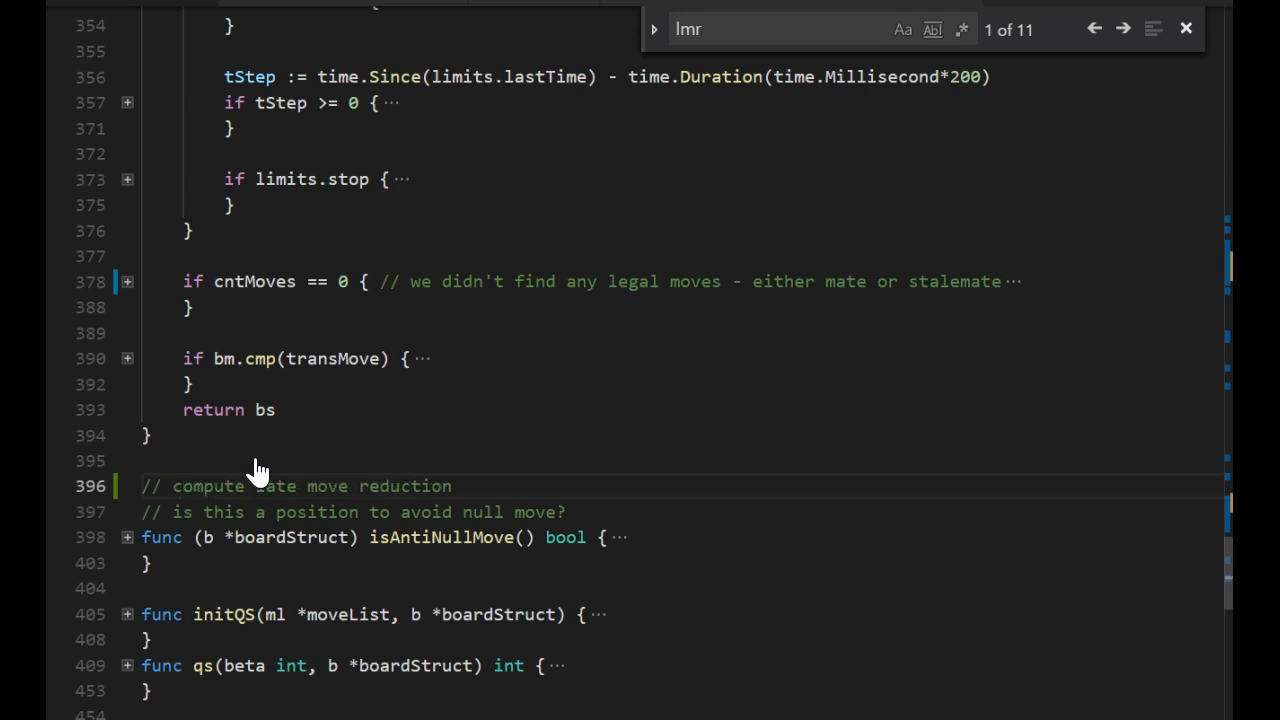
# Write the empty func lmr(mv move, inCheck bool, depth, sv, cntMoves int, b *boardStruct) int stub.
pyautogui.write('func lm')
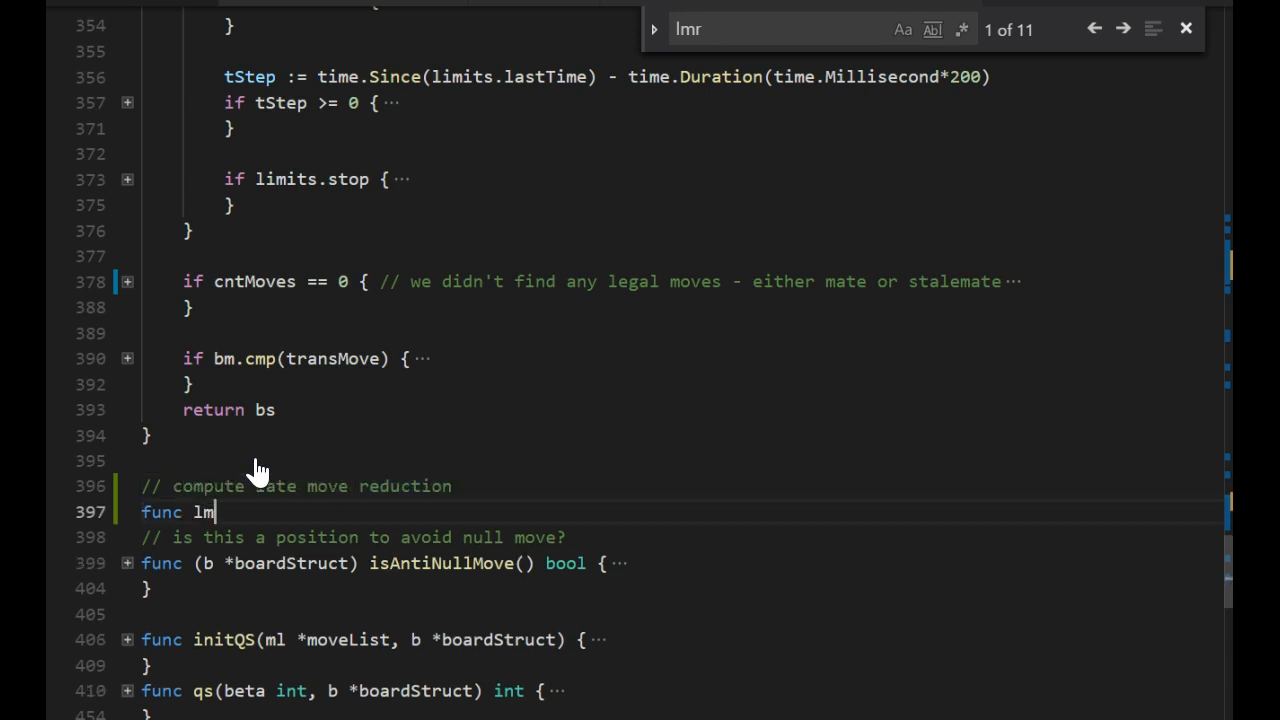
pyautogui.write('r()')
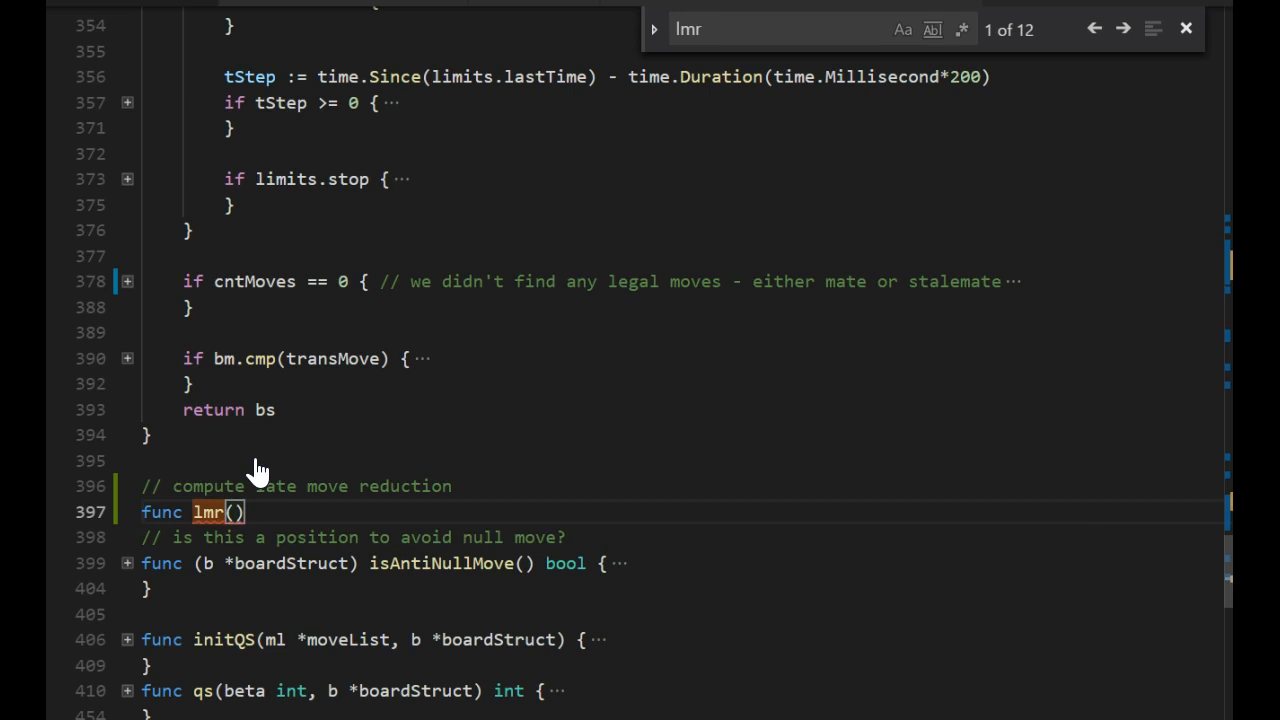
pyautogui.write('mv move,')
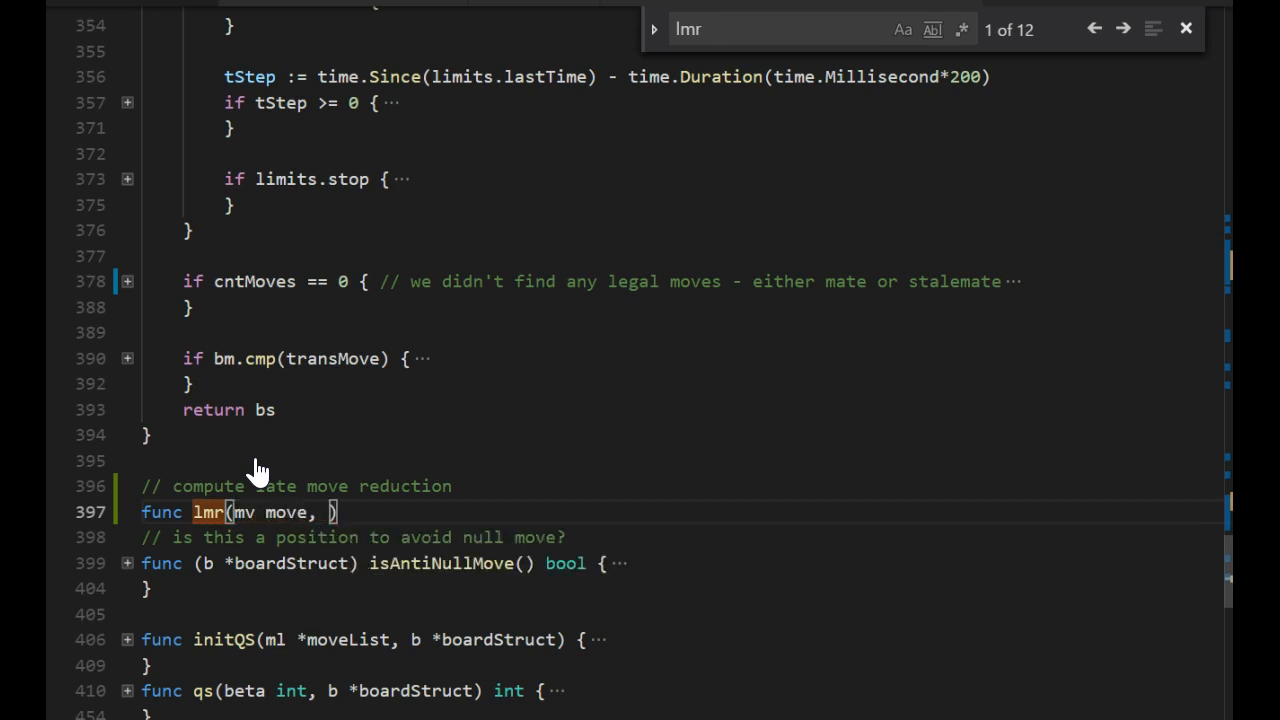
pyautogui.write('inCheck')
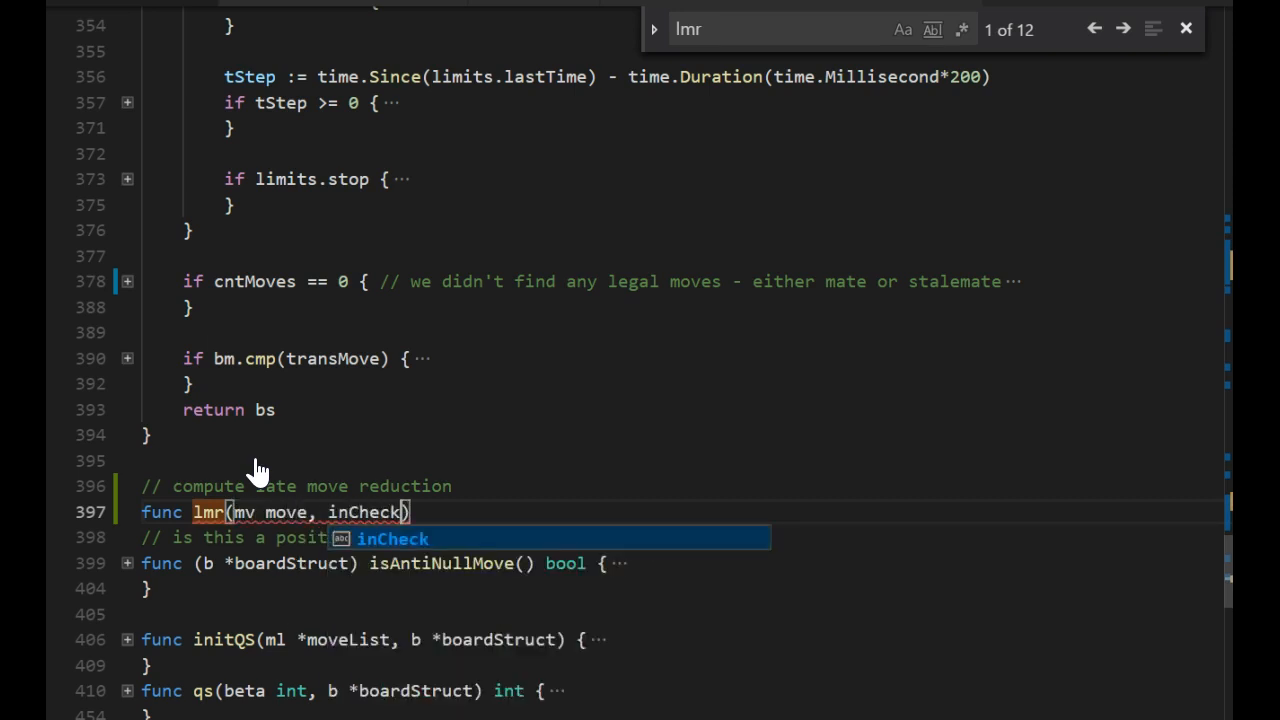
pyautogui.write('b')
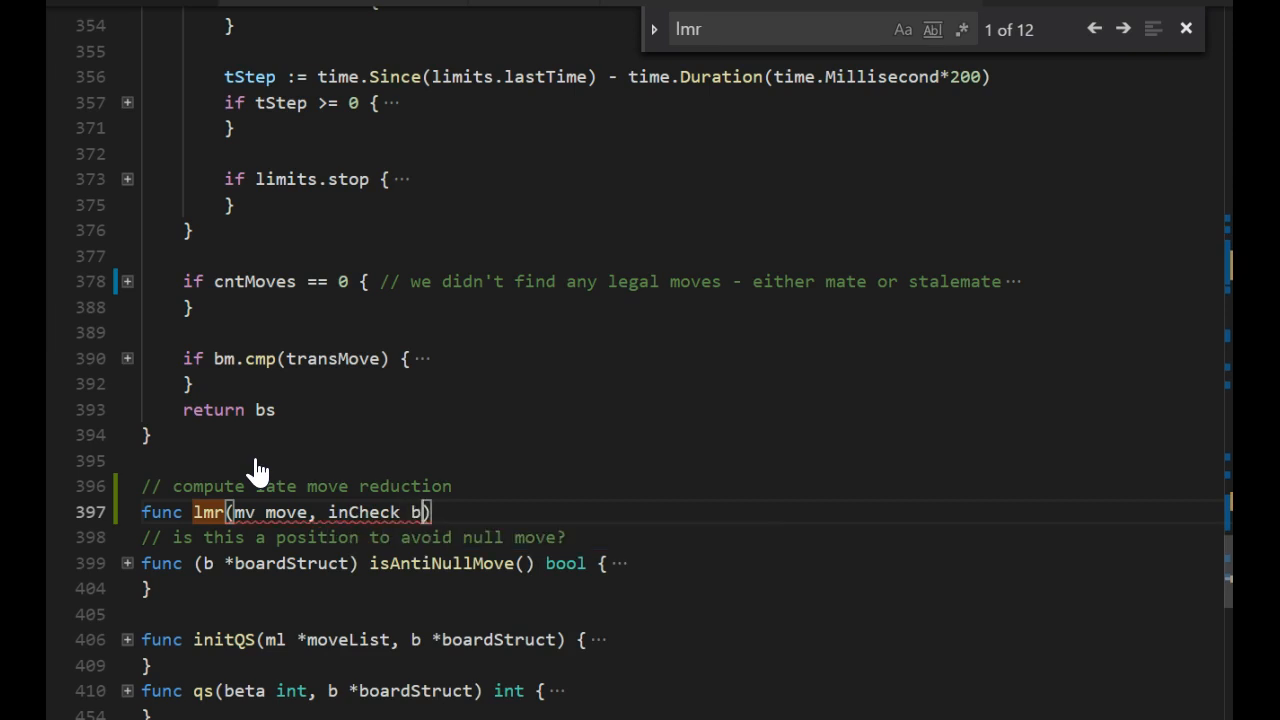
pyautogui.write('ool,depth,sv,cntMoves,')
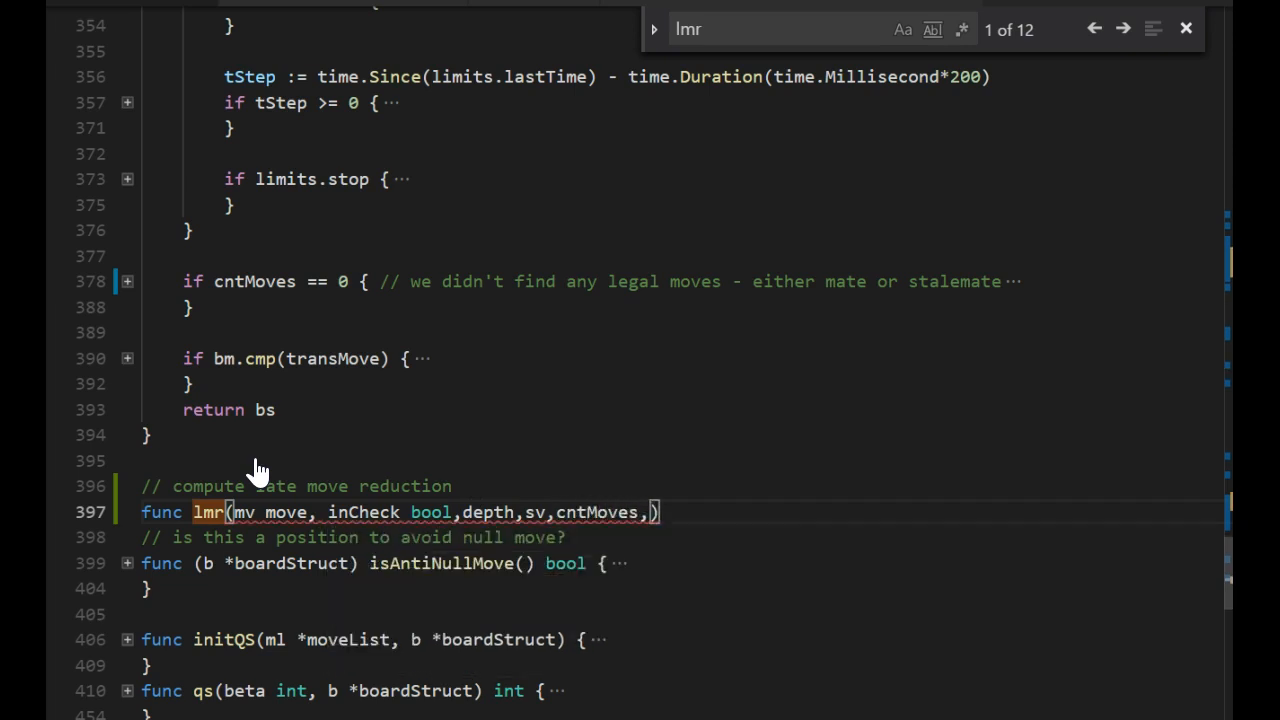
pyautogui.write('int')
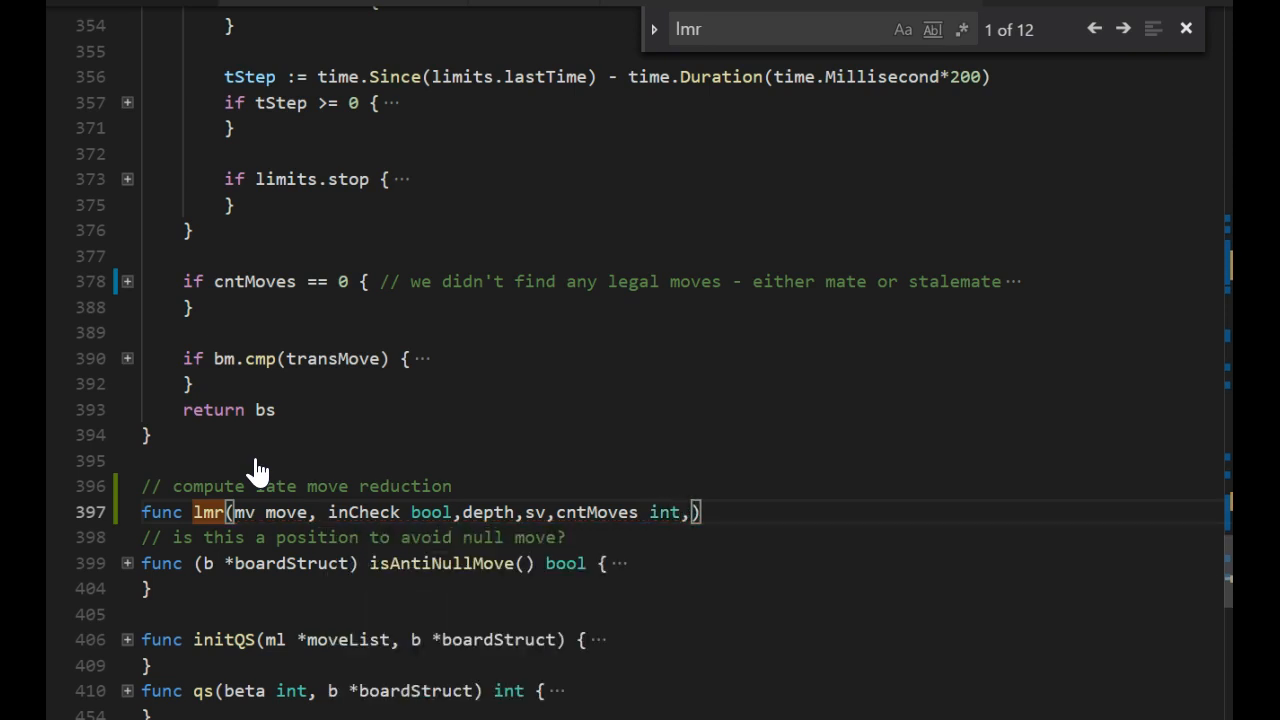
pyautogui.write('b')
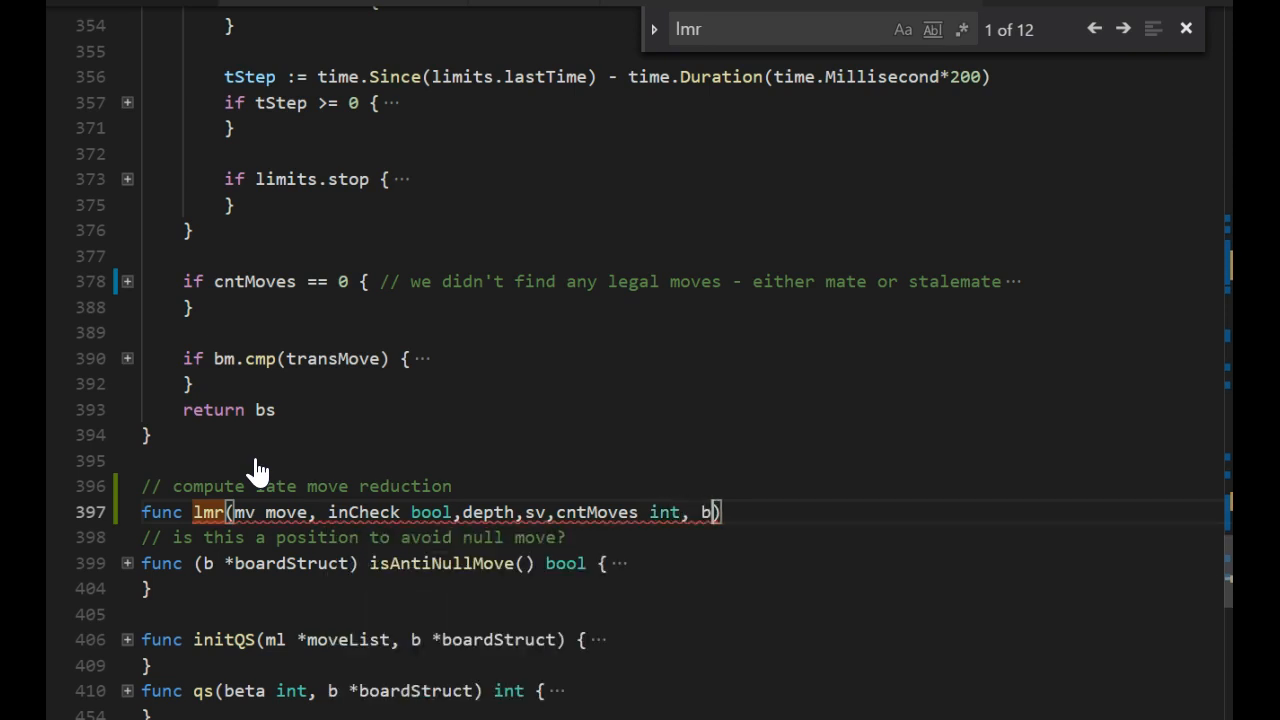
pyautogui.write('*boardStruct')
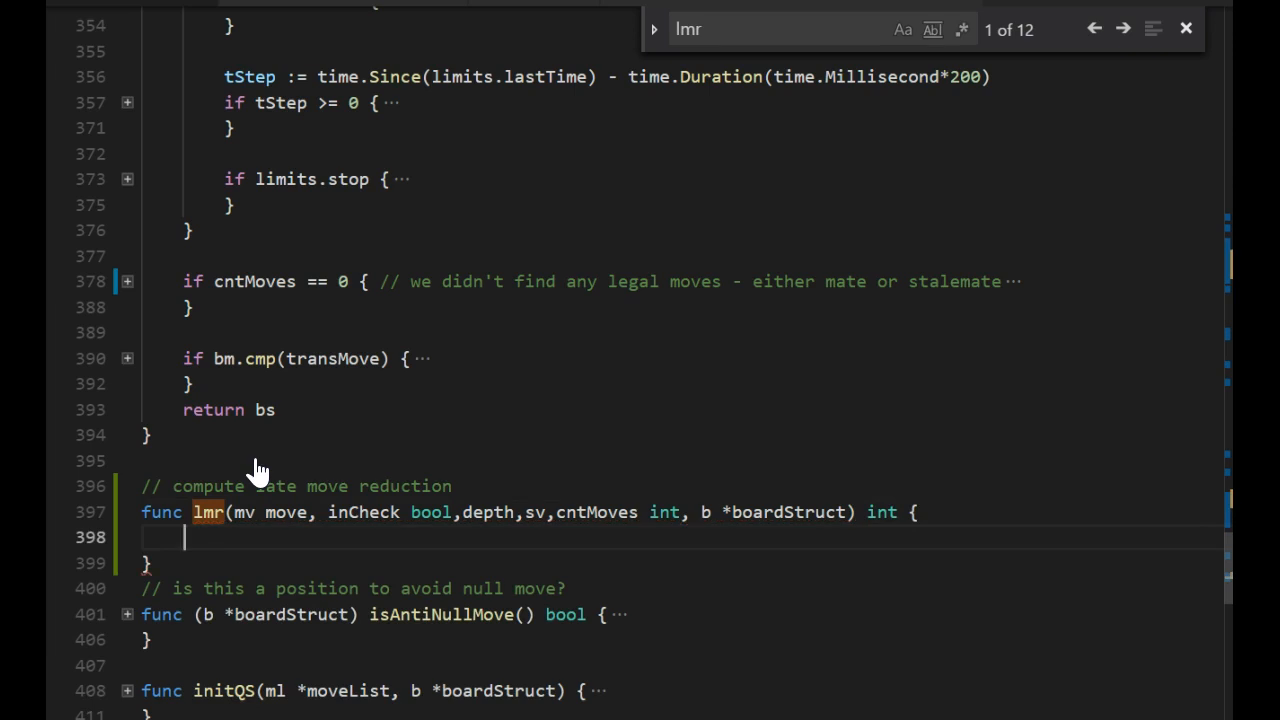
# Define interesting as inCheck or mv.cp() != empty, then initialise red := 0.
pyautogui.write('interesting :=')
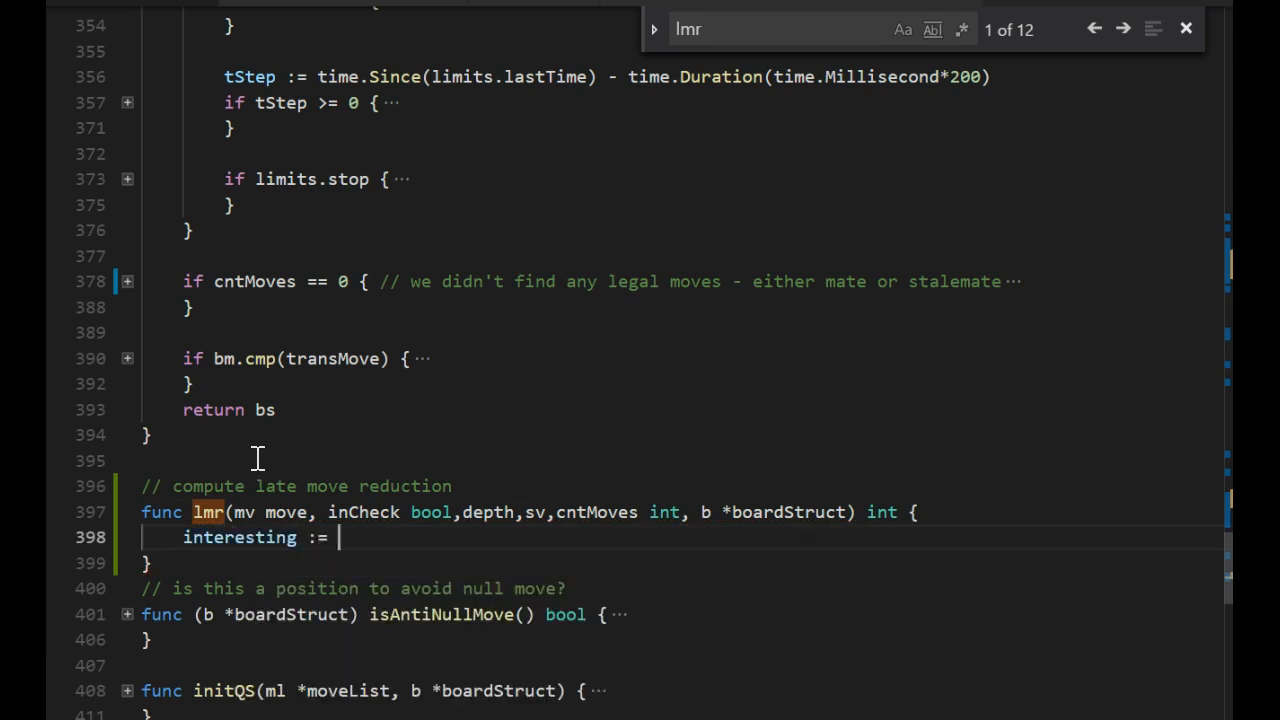
pyautogui.write('inCheck')
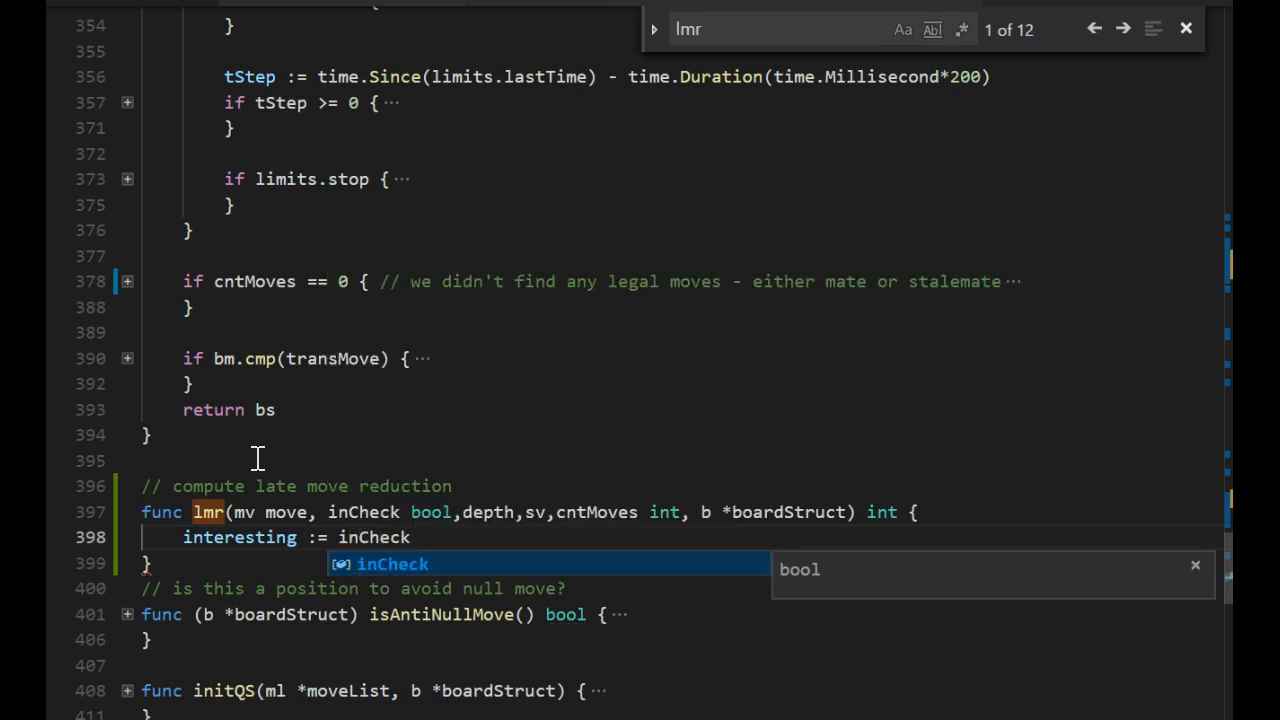
pyautogui.write('|| mv')
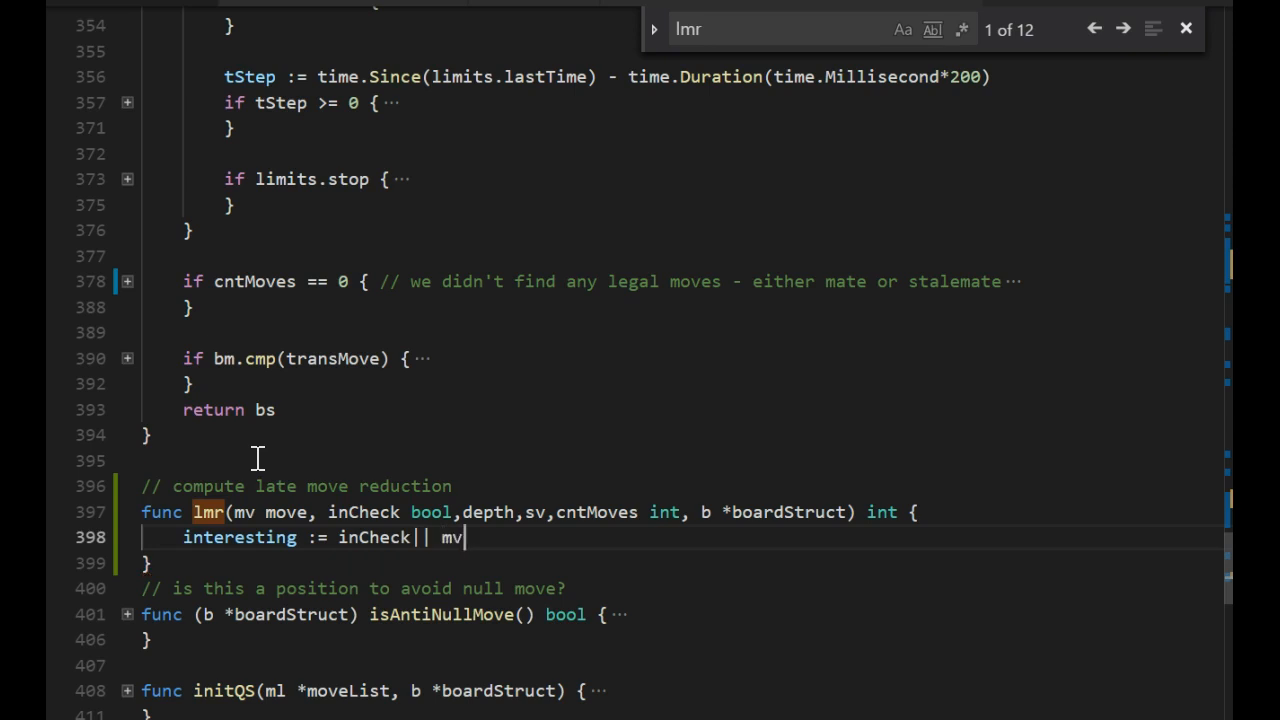
pyautogui.write('.cp()')
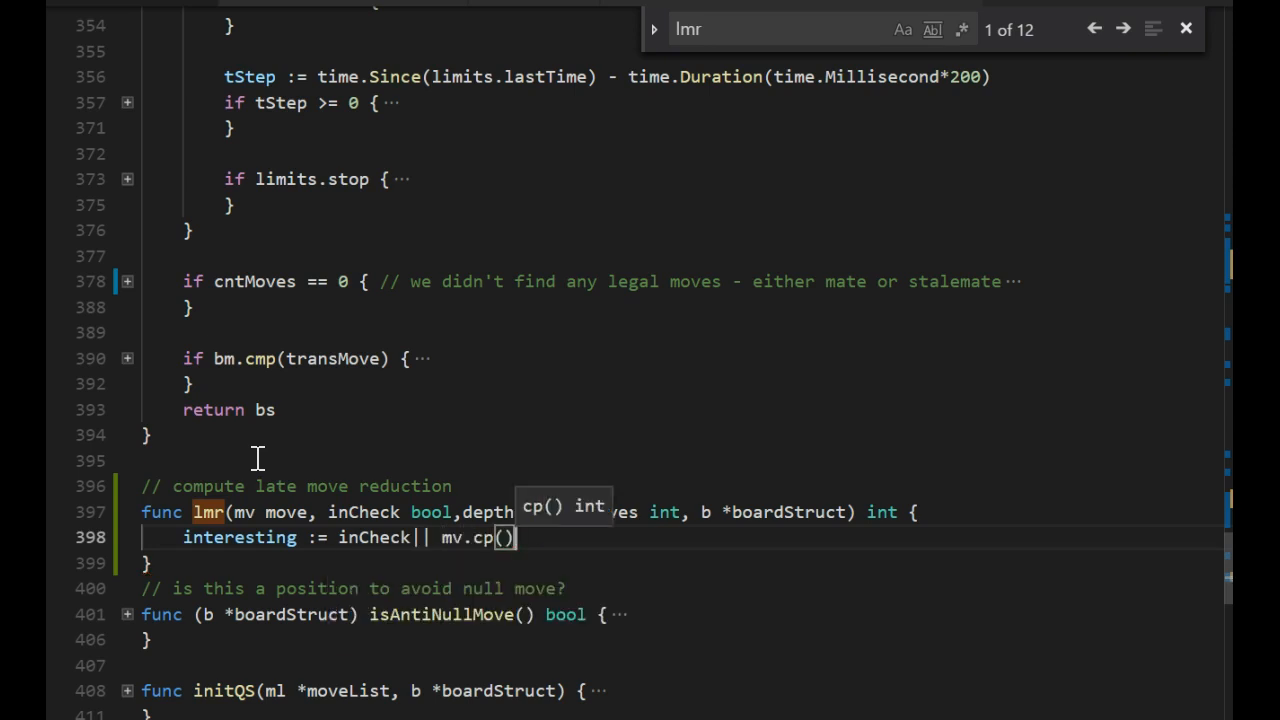
pyautogui.write('!= empty')
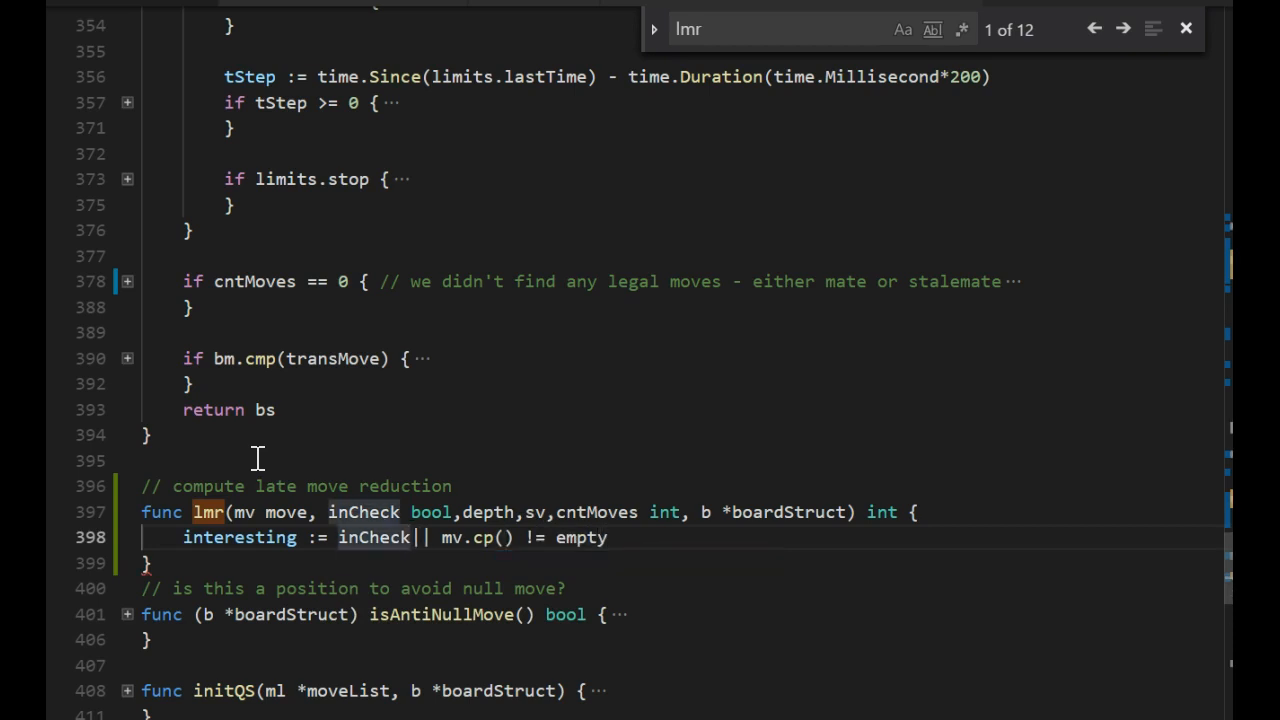
pyautogui.write('|| mv.cp() != empty')
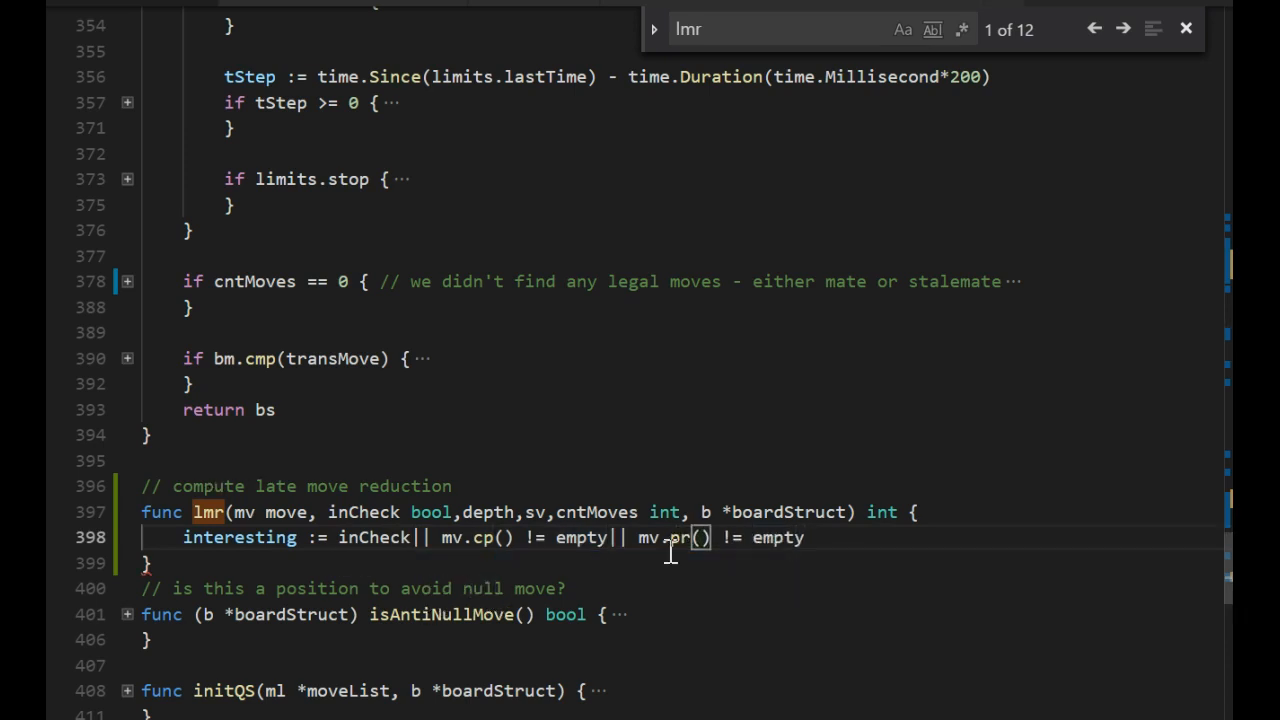
pyautogui.write('red:=0')
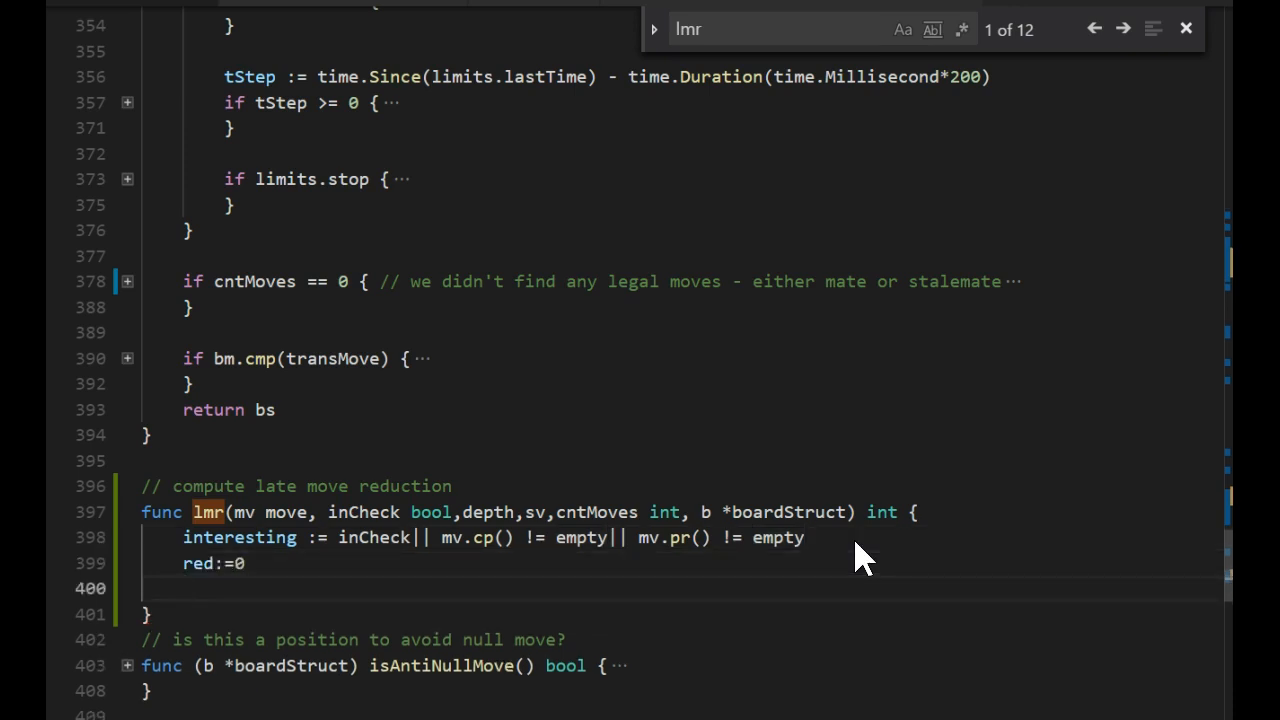
# Set red = 1 when the move is not interesting, depth >= 3 and sv reached the non-capture stage.
pyautogui.write('if !interesting')
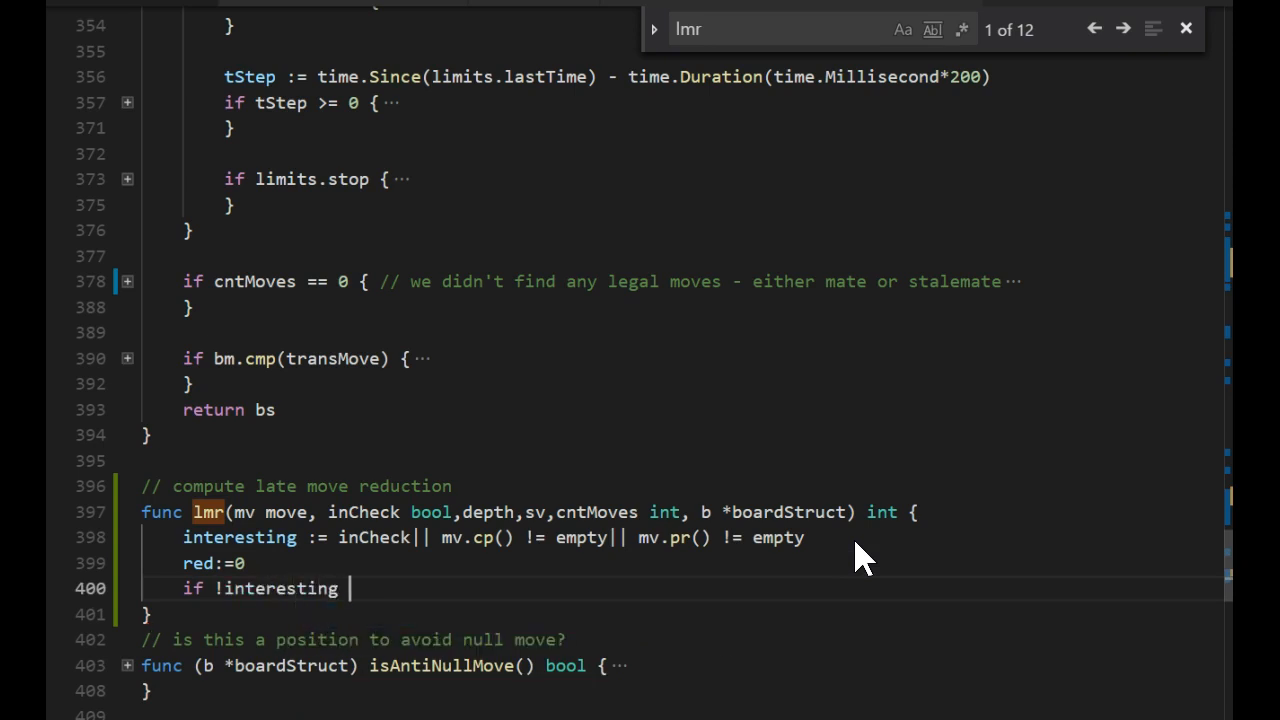
pyautogui.write('&& depth >=')
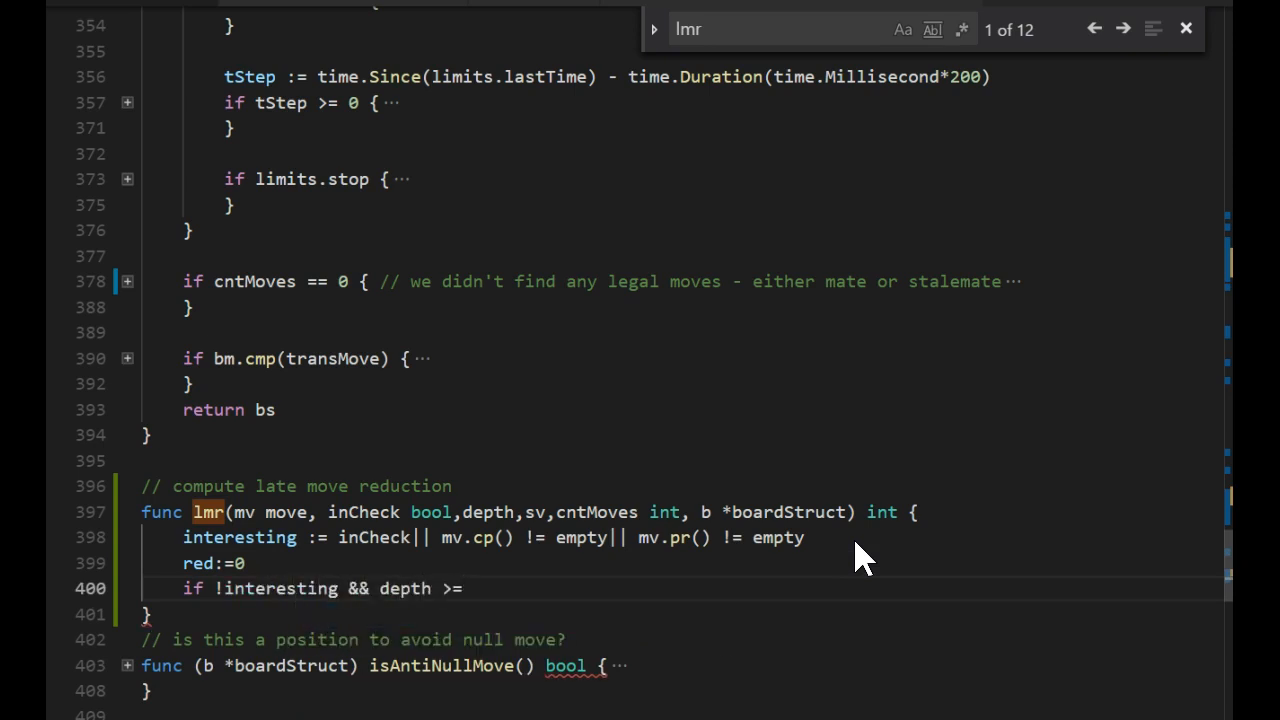
pyautogui.write('3 &&')
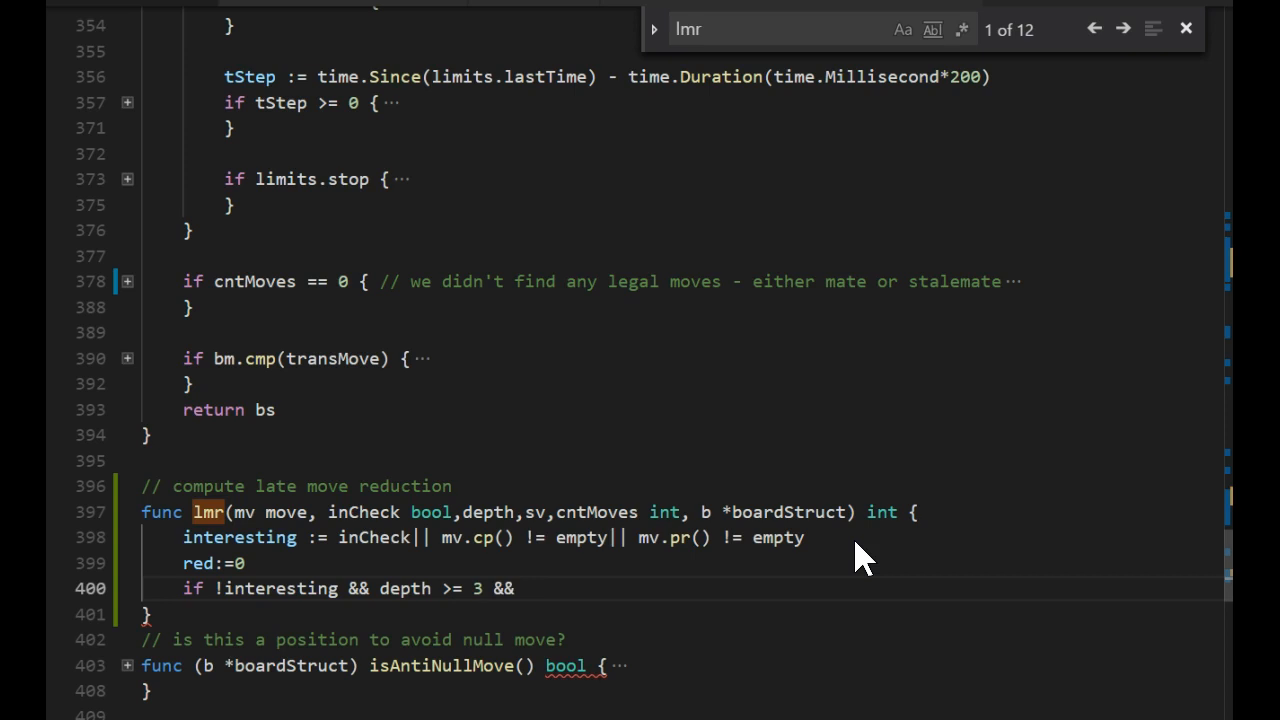
pyautogui.write('sv')
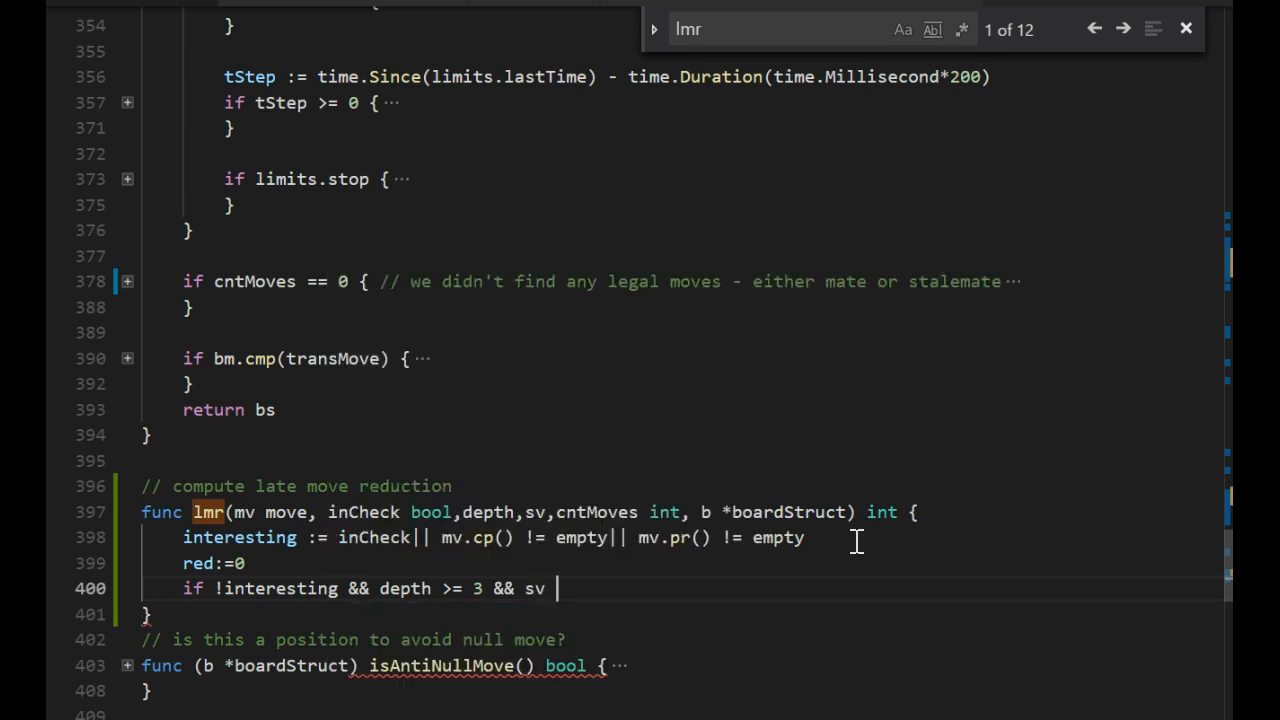
pyautogui.write('>= nextFirstNonCp')
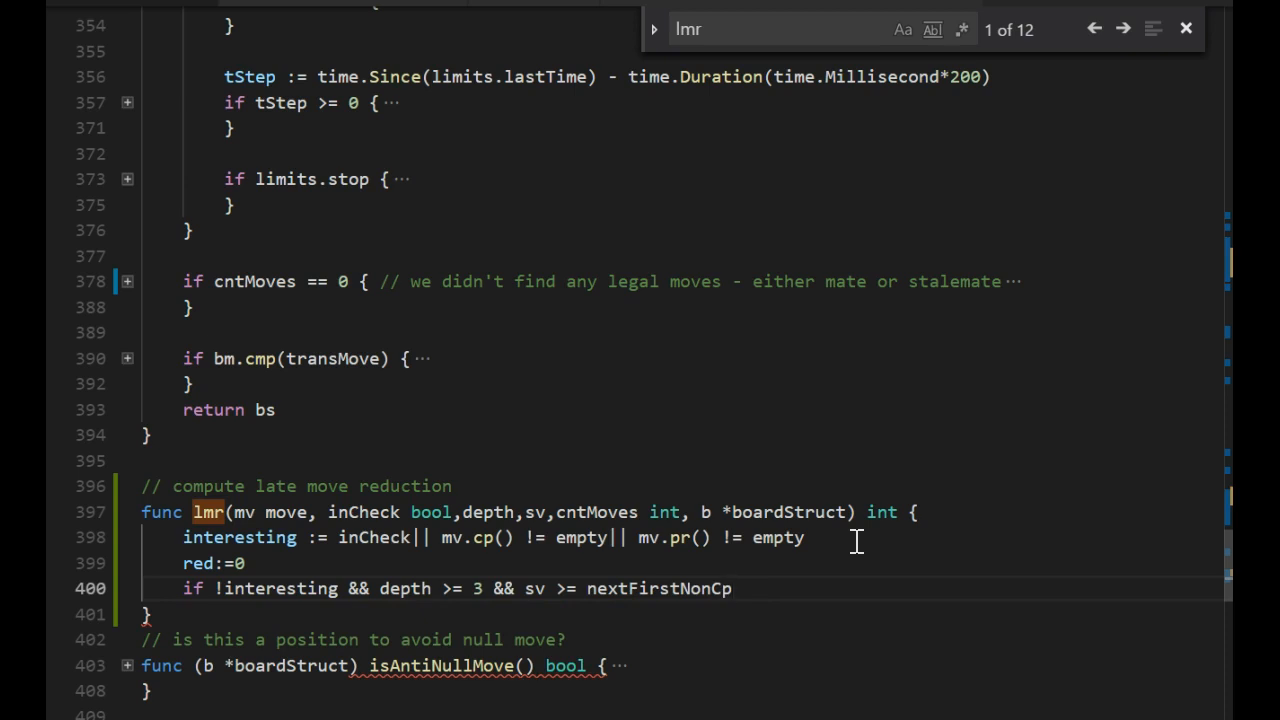
pyautogui.click(732, 588)
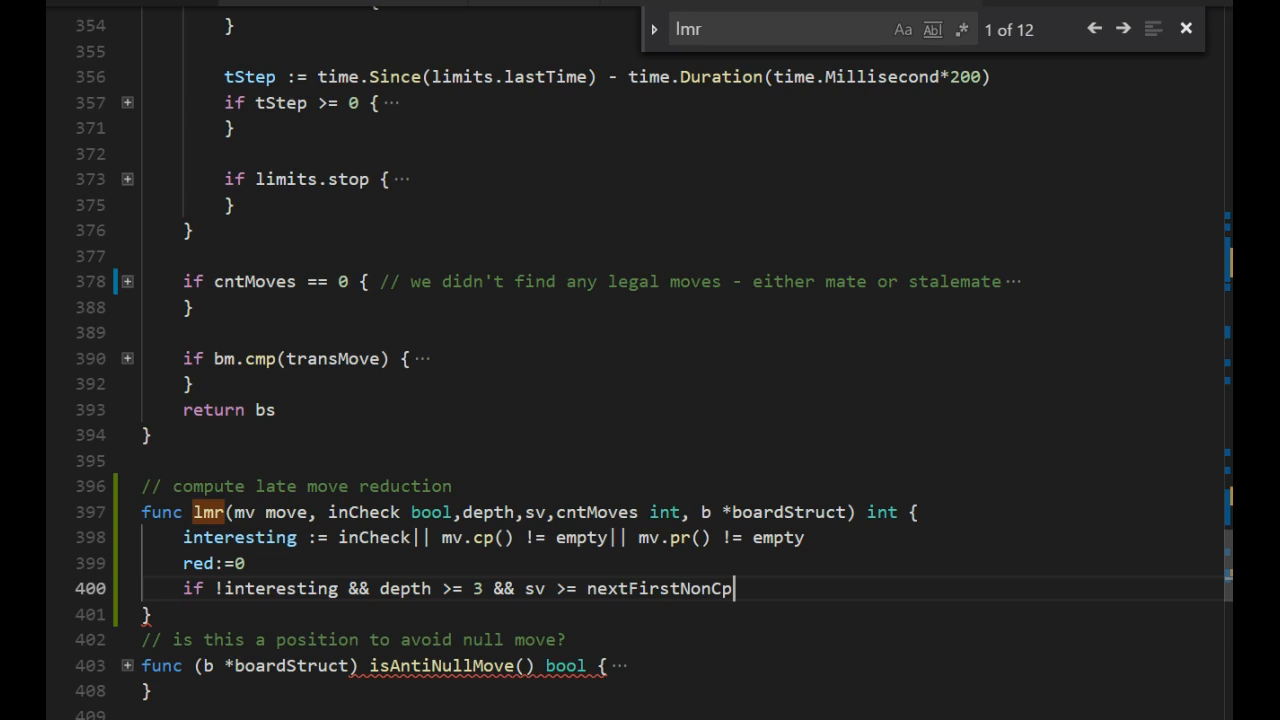
pyautogui.moveTo(864, 558)
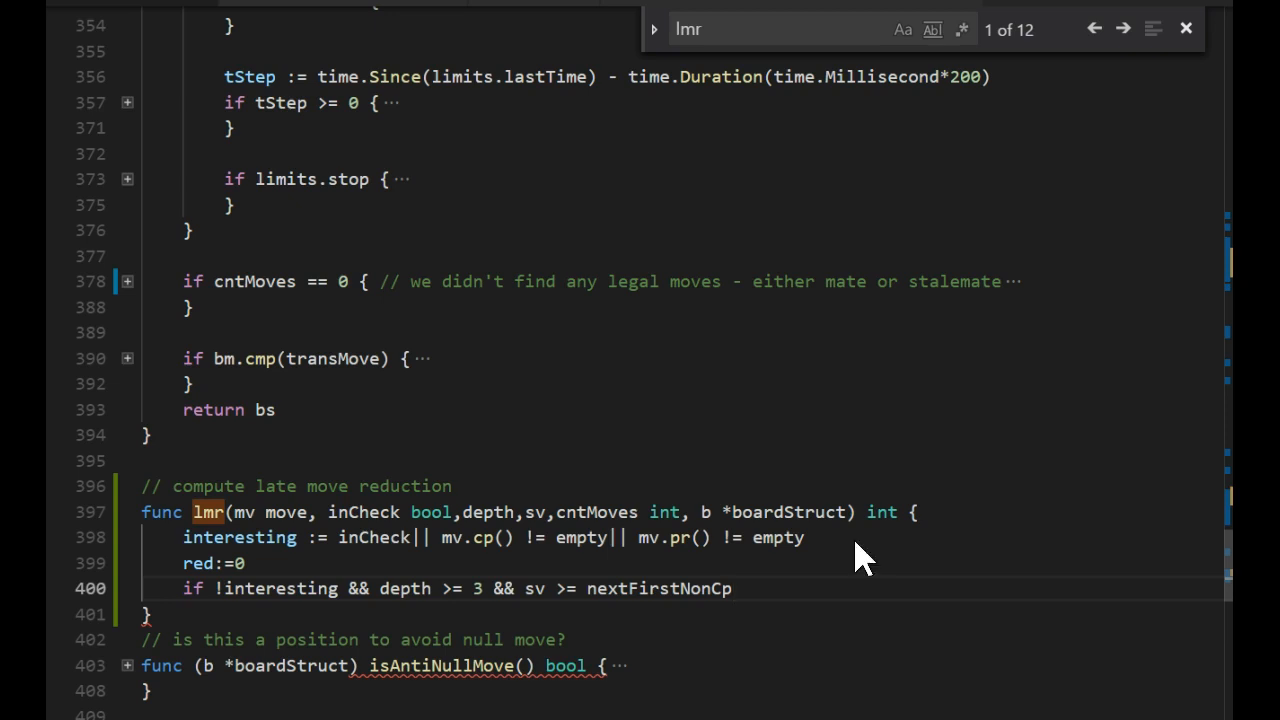
pyautogui.write('{')
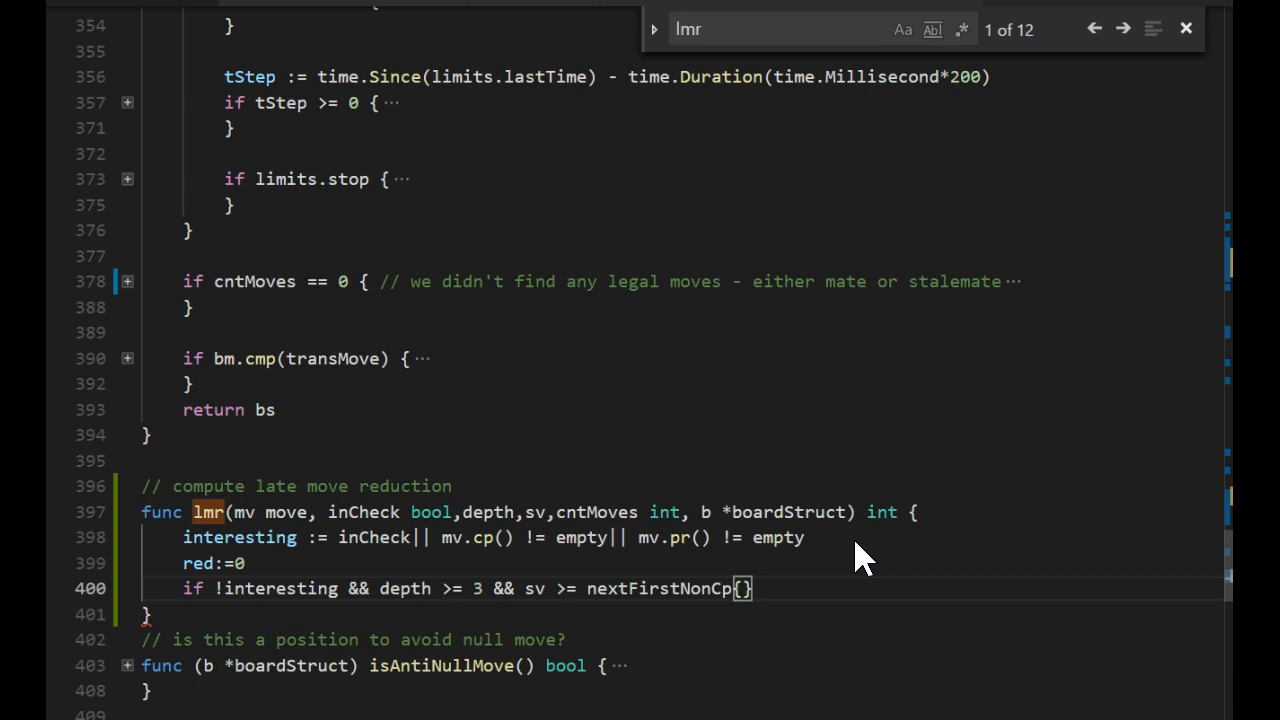
pyautogui.write('red=1')
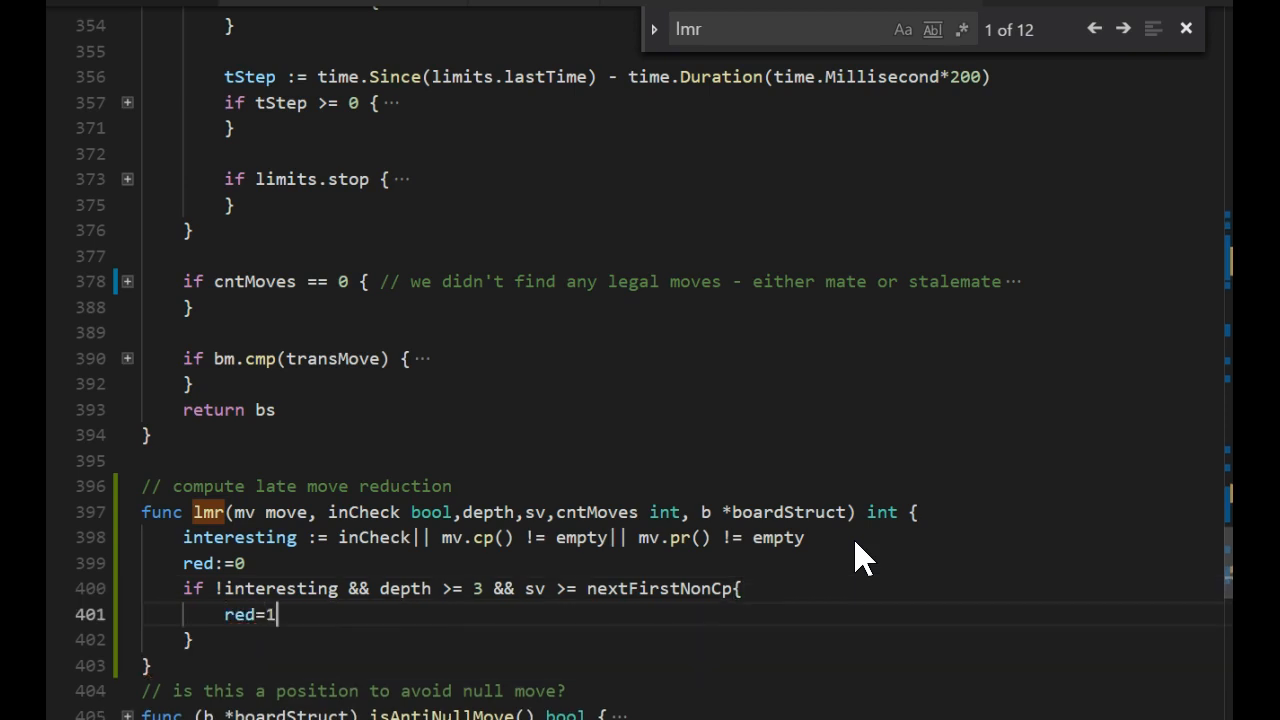
# Inside that block set red = depth/3 when cntMoves >= 5, then return red.
pyautogui.write('if cntMoves >=')
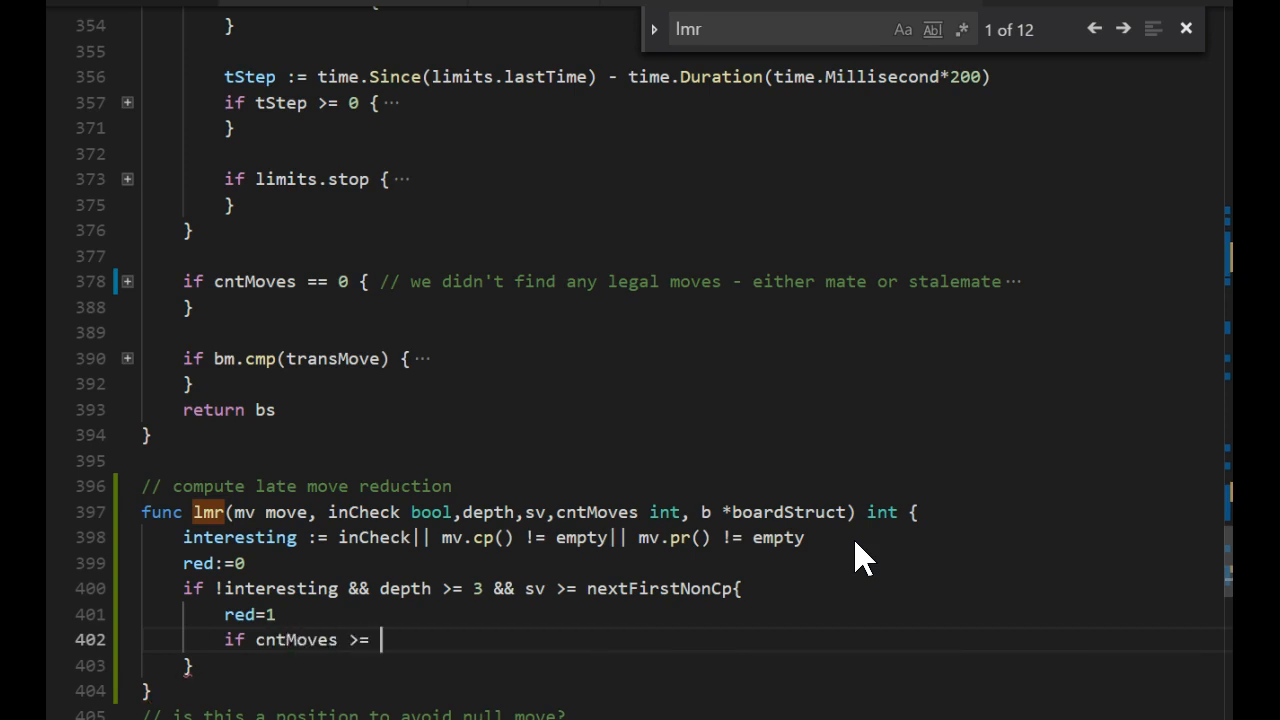
pyautogui.write('5 && sv >= ne')
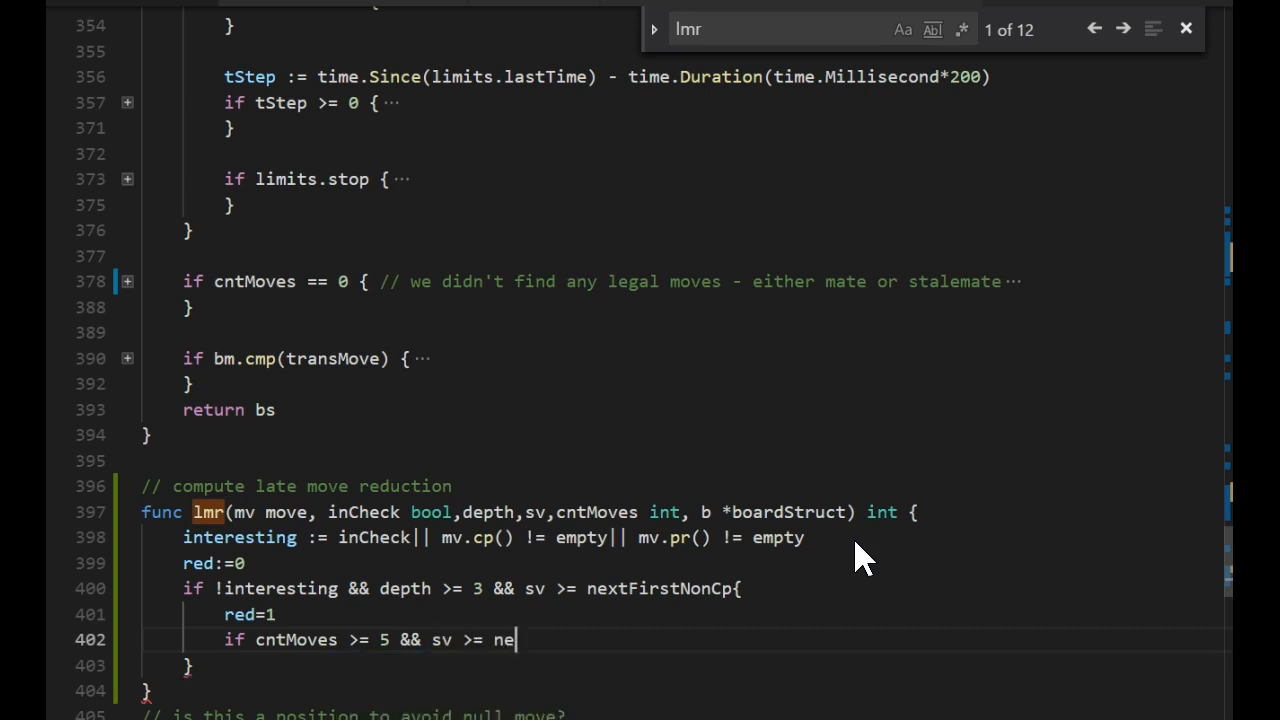
pyautogui.write('xtNonCp')
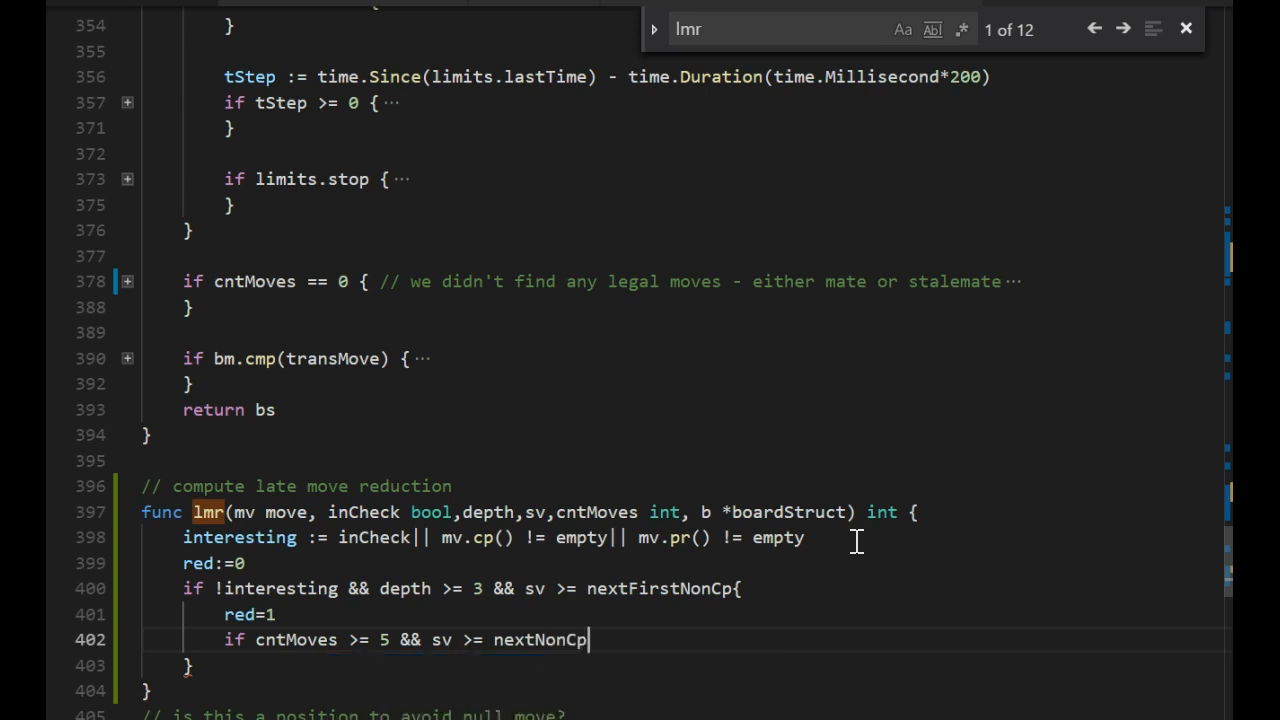
pyautogui.write('{')
pyautogui.write('red')
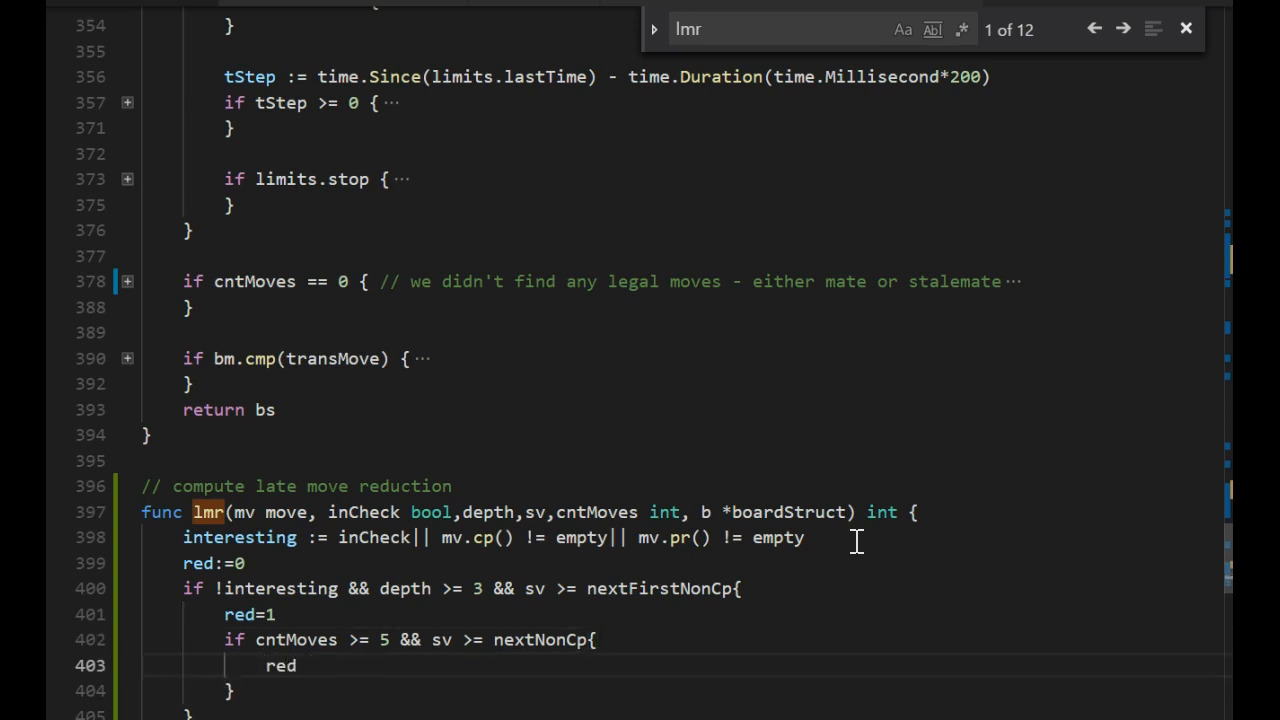
pyautogui.write('= depth/3')
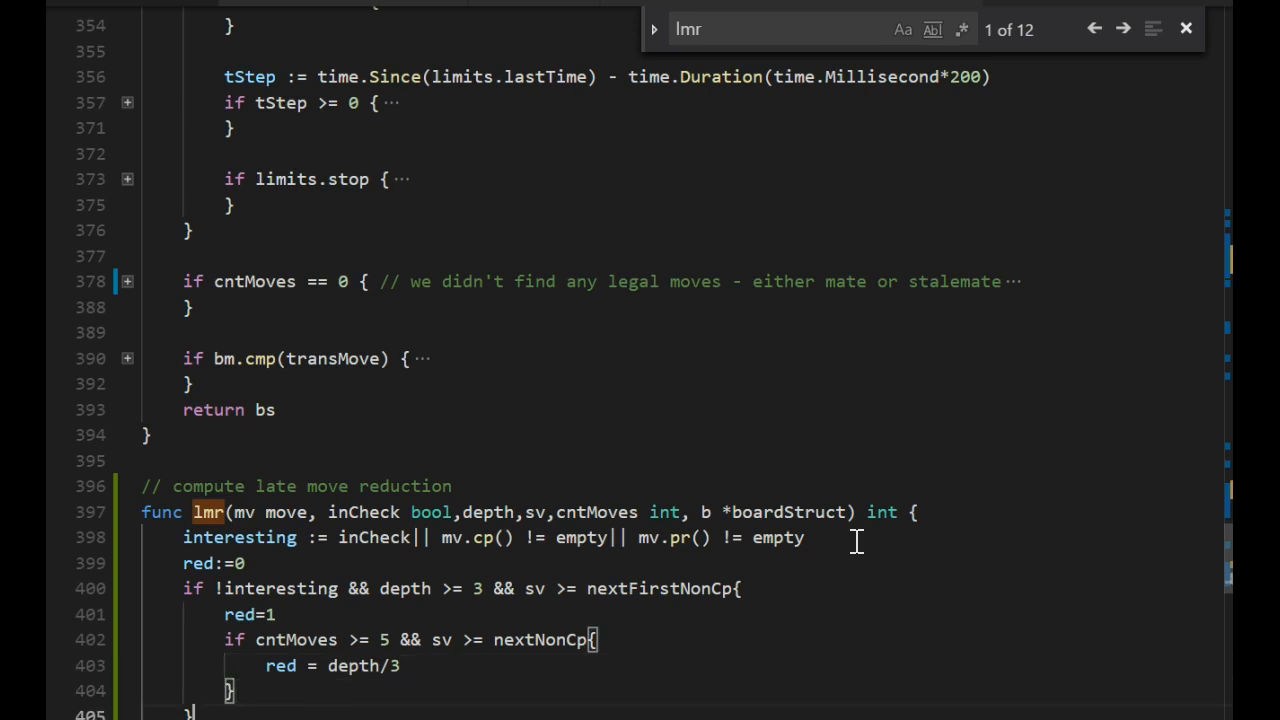
pyautogui.scroll(-3)
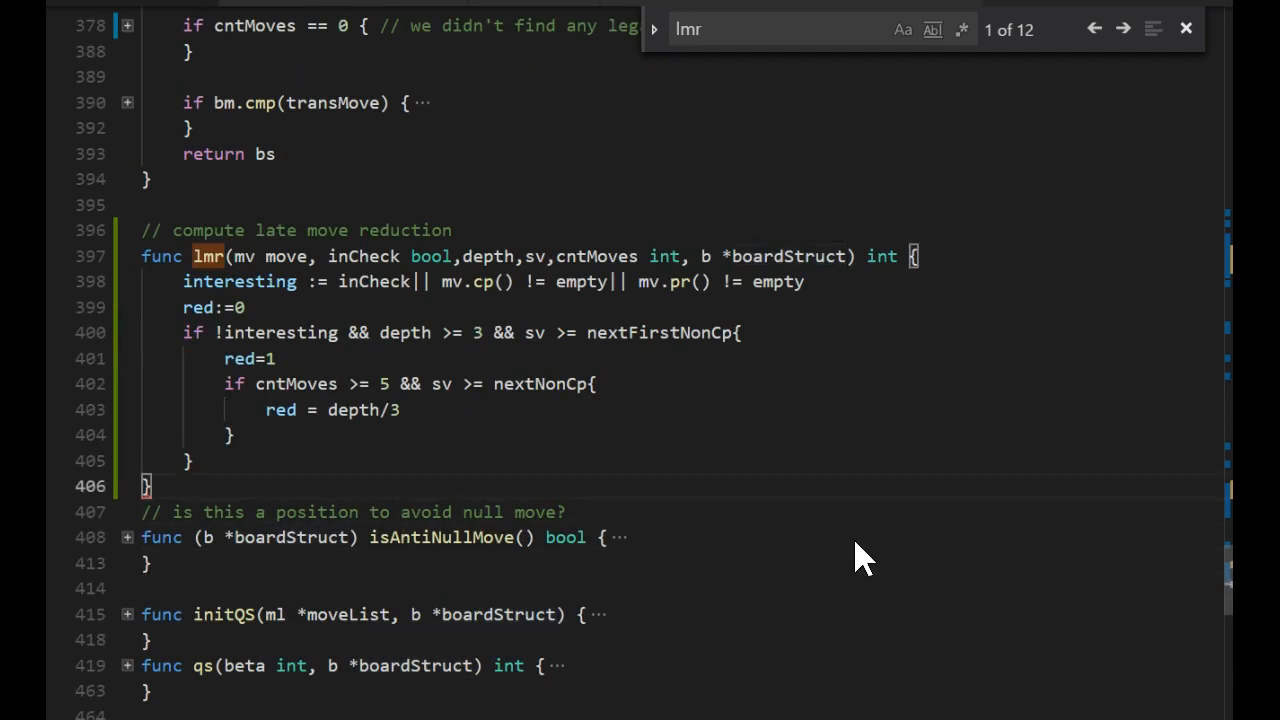
pyautogui.press('enter')
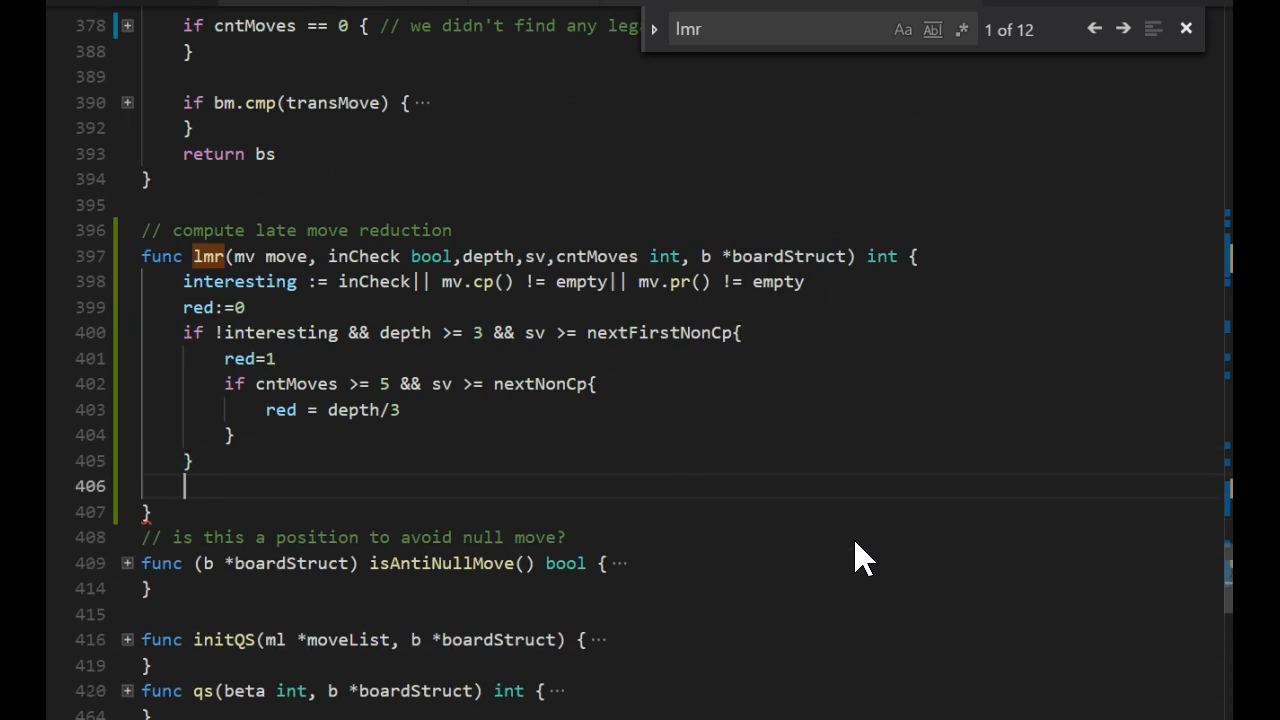
pyautogui.write('return re')
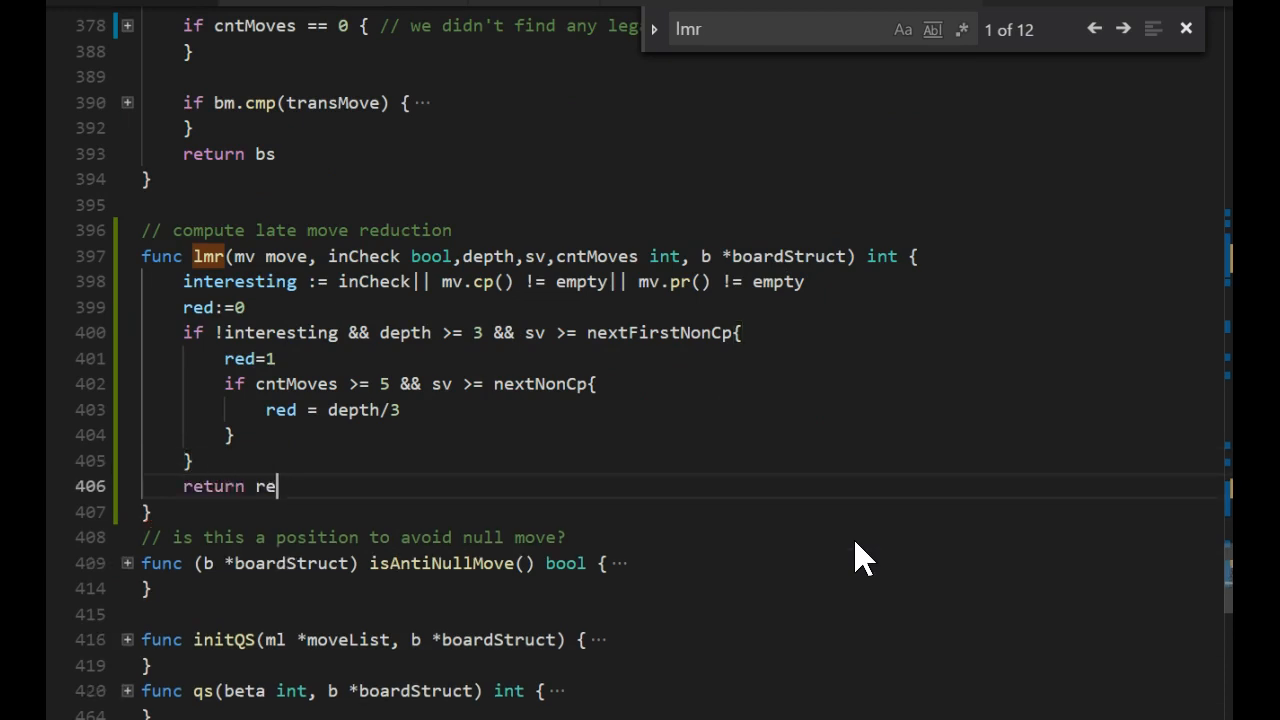
pyautogui.write('d')
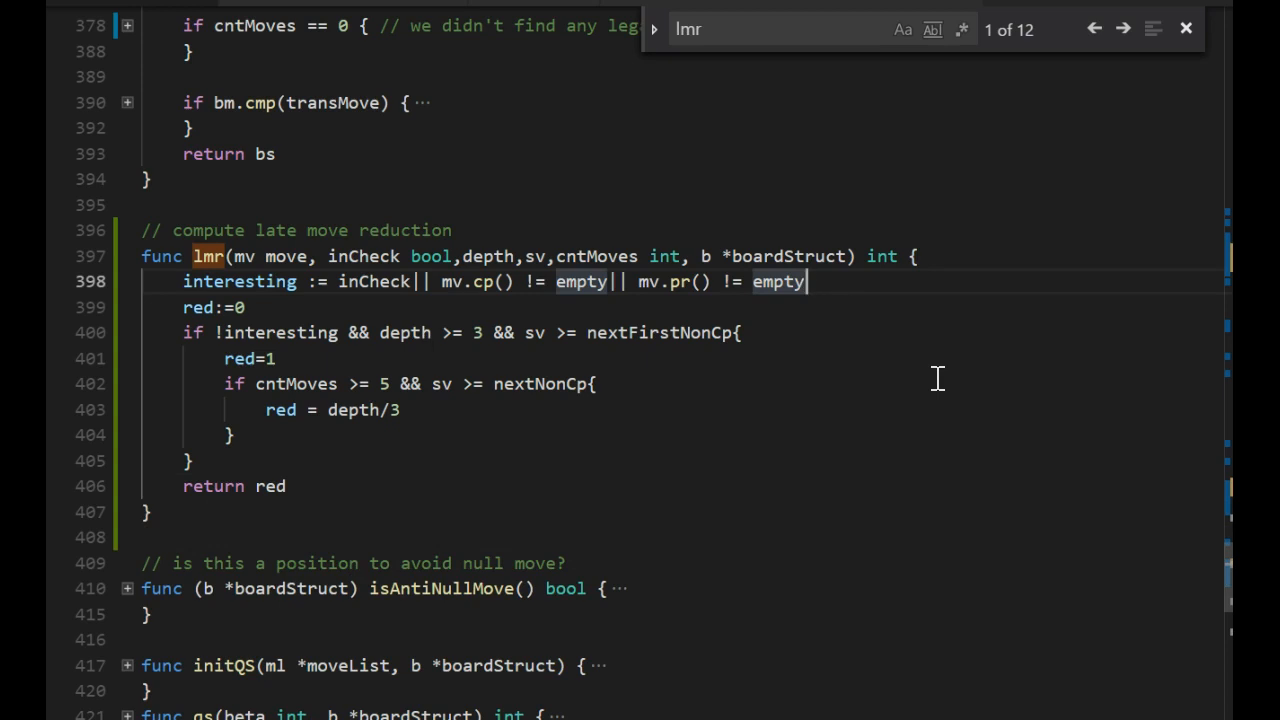
# Append || b.isAttacked(b.King[b.st], b.stm.opp()) to the interesting condition.
pyautogui.write('||')
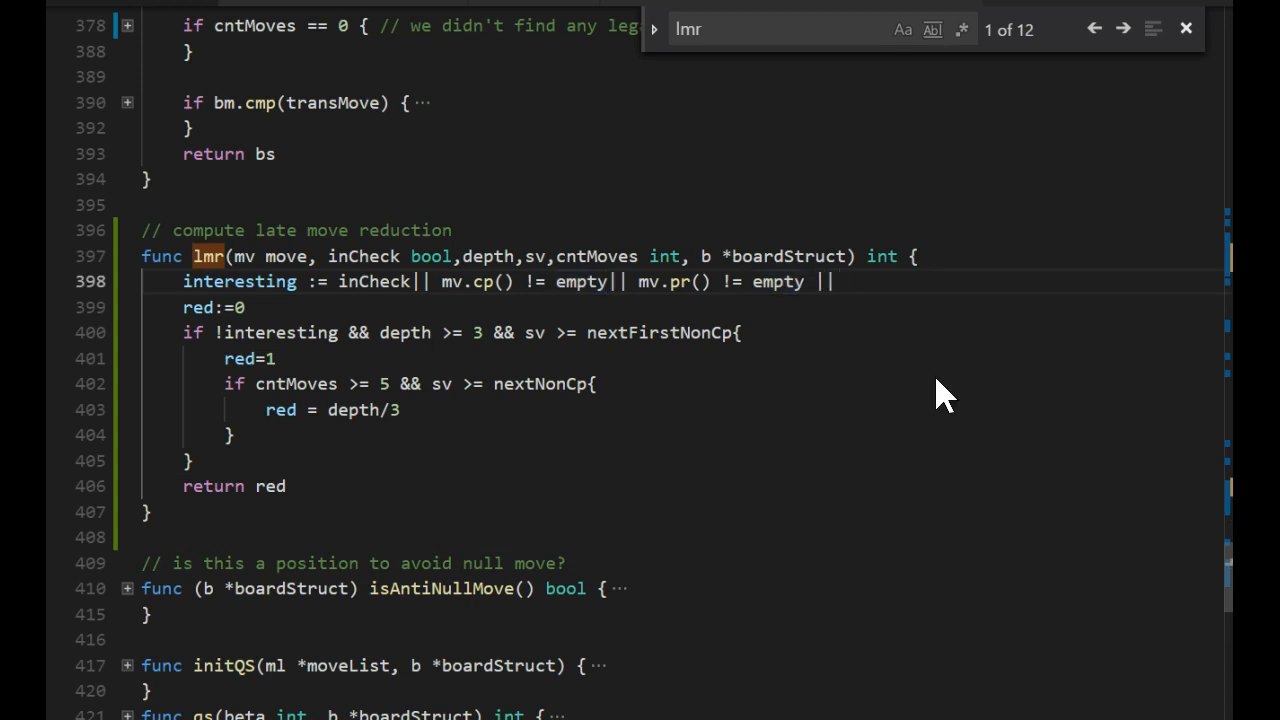
pyautogui.write('b.is')
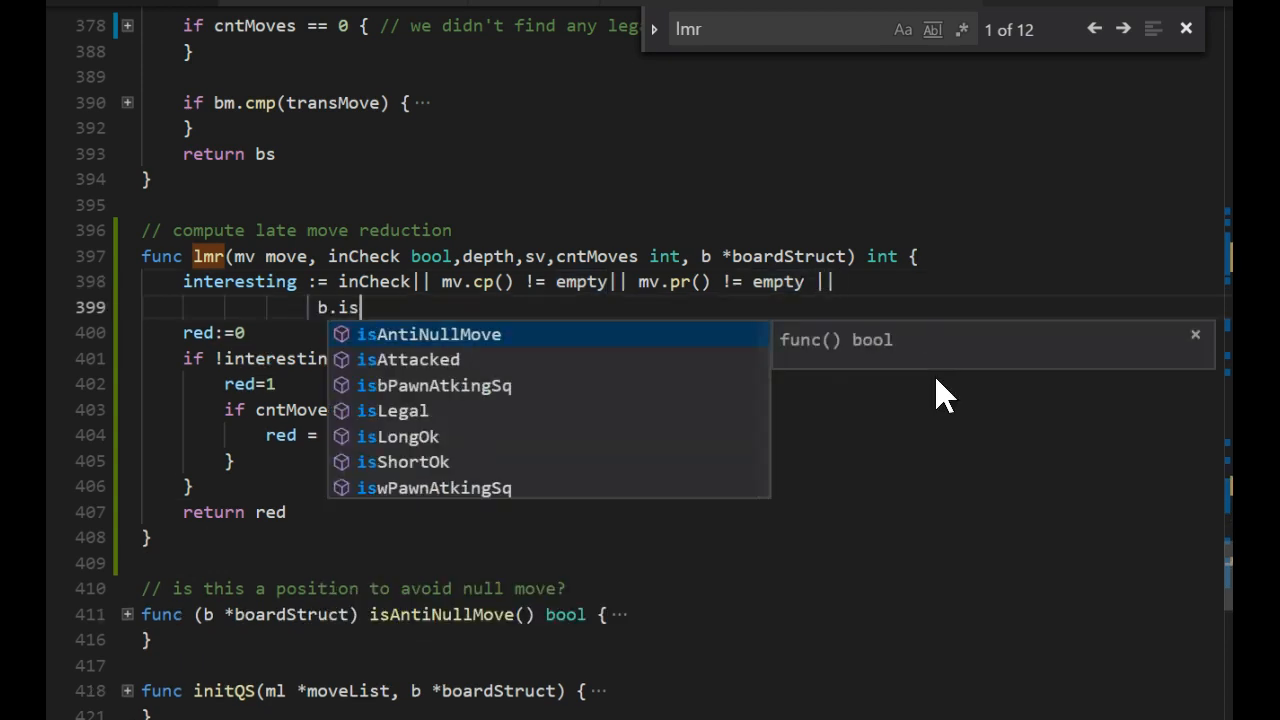
pyautogui.write('A')
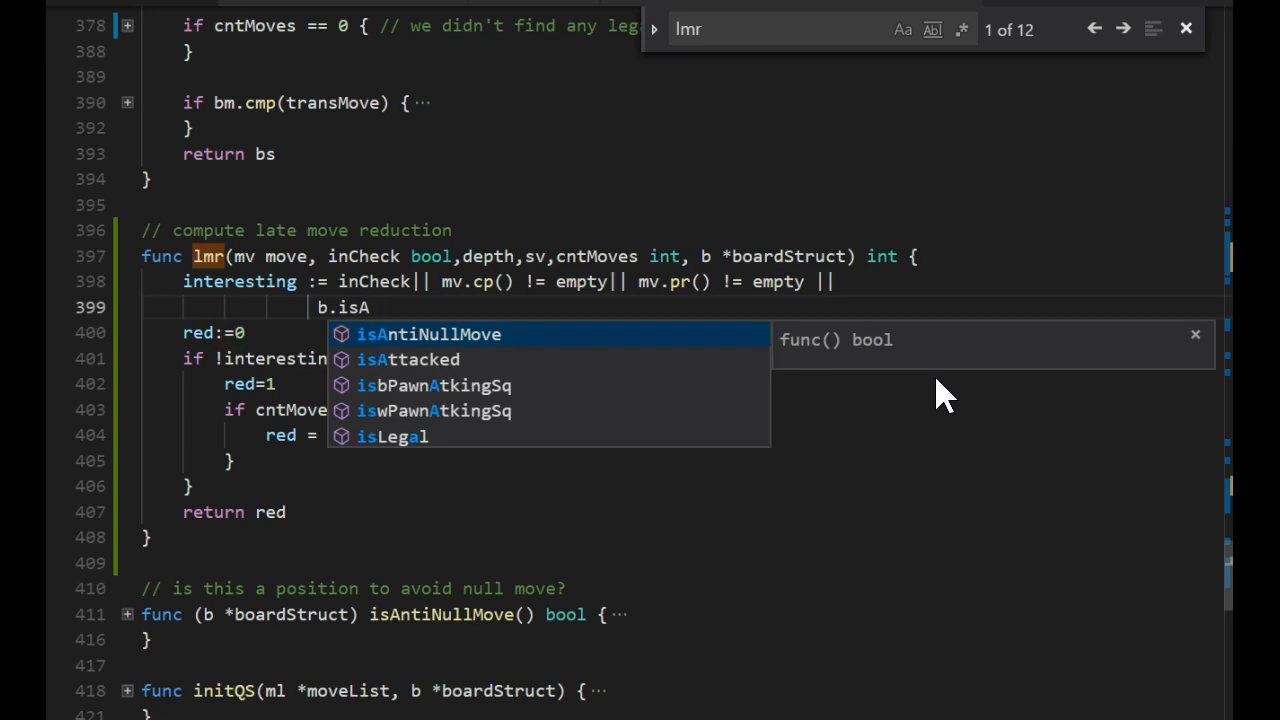
pyautogui.write('ttacked')
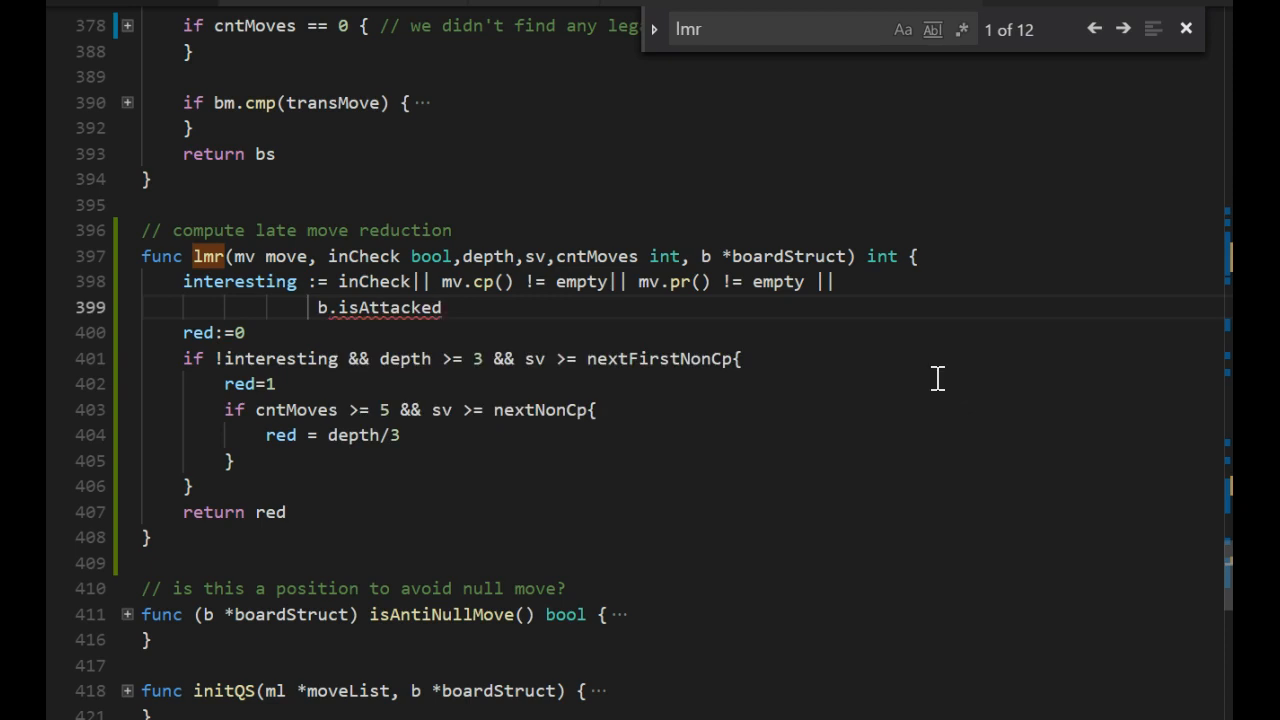
pyautogui.write('(b.Kin')
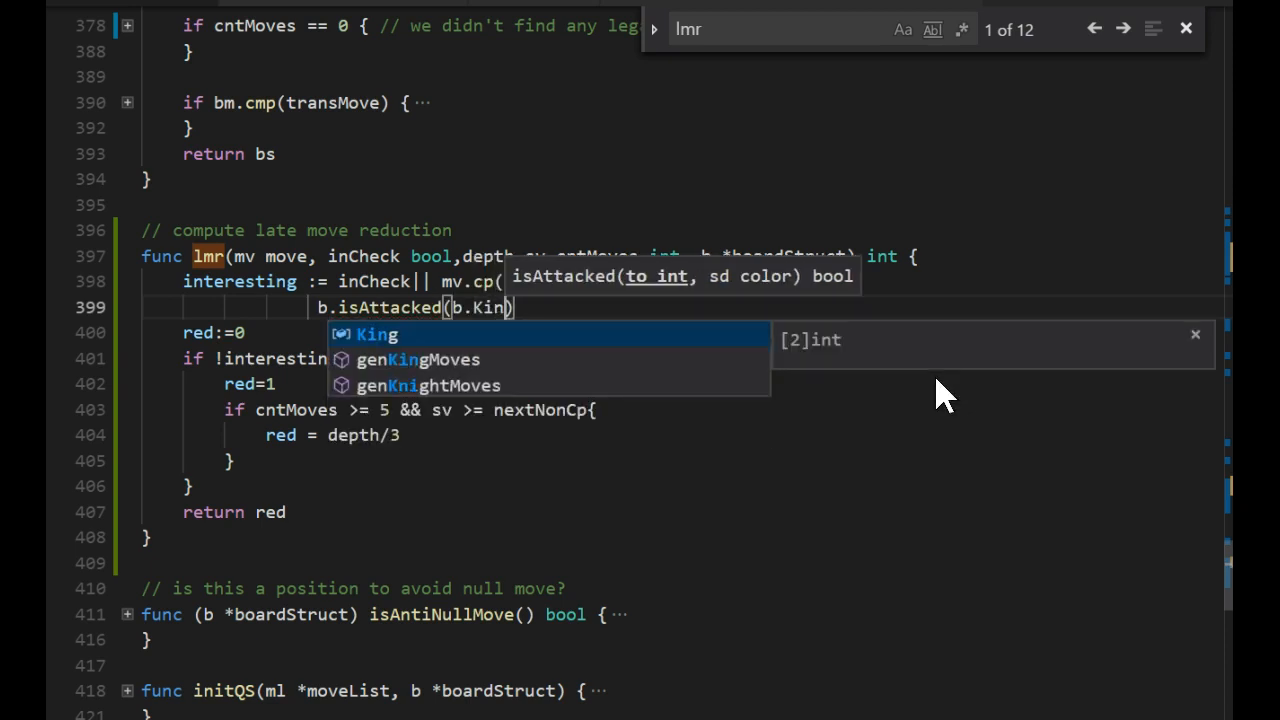
pyautogui.write(')')
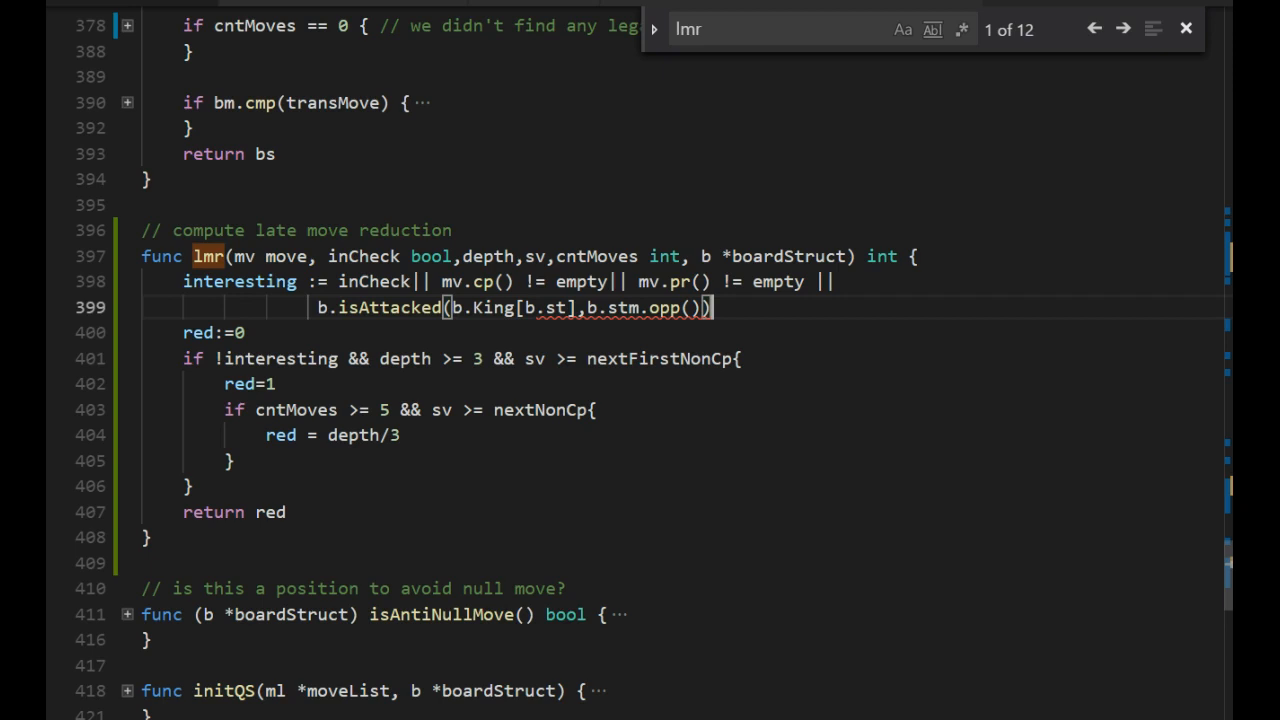
pyautogui.moveTo(944, 396)
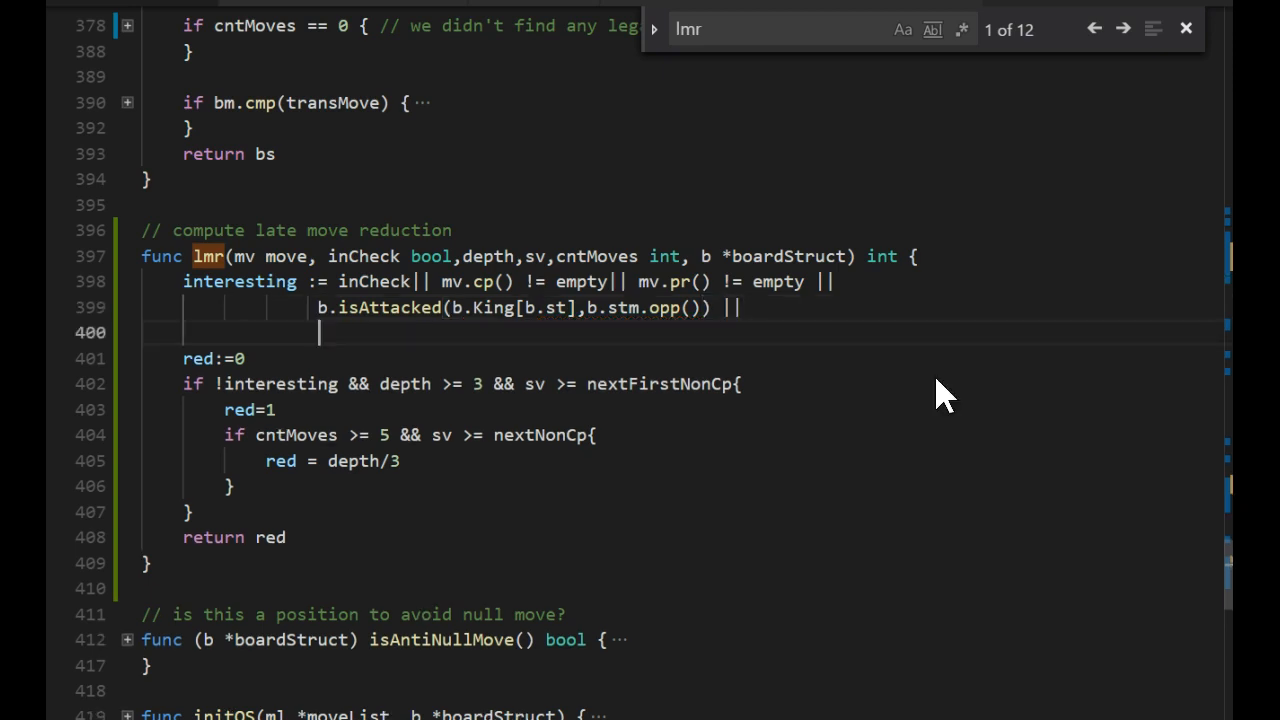
# Add conditions treating white pawns reaching A6 or beyond and black pawns reaching A3 or below as interesting.
pyautogui.write('(b.st)')
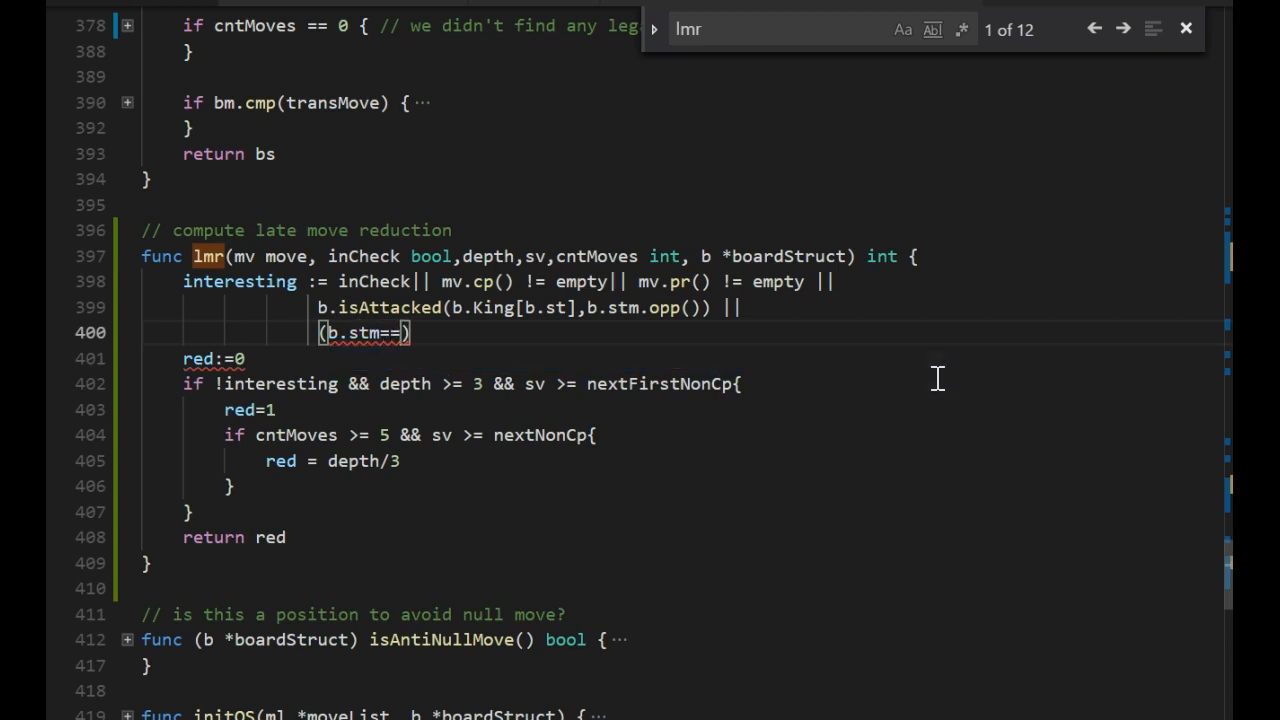
pyautogui.write('WHITE')
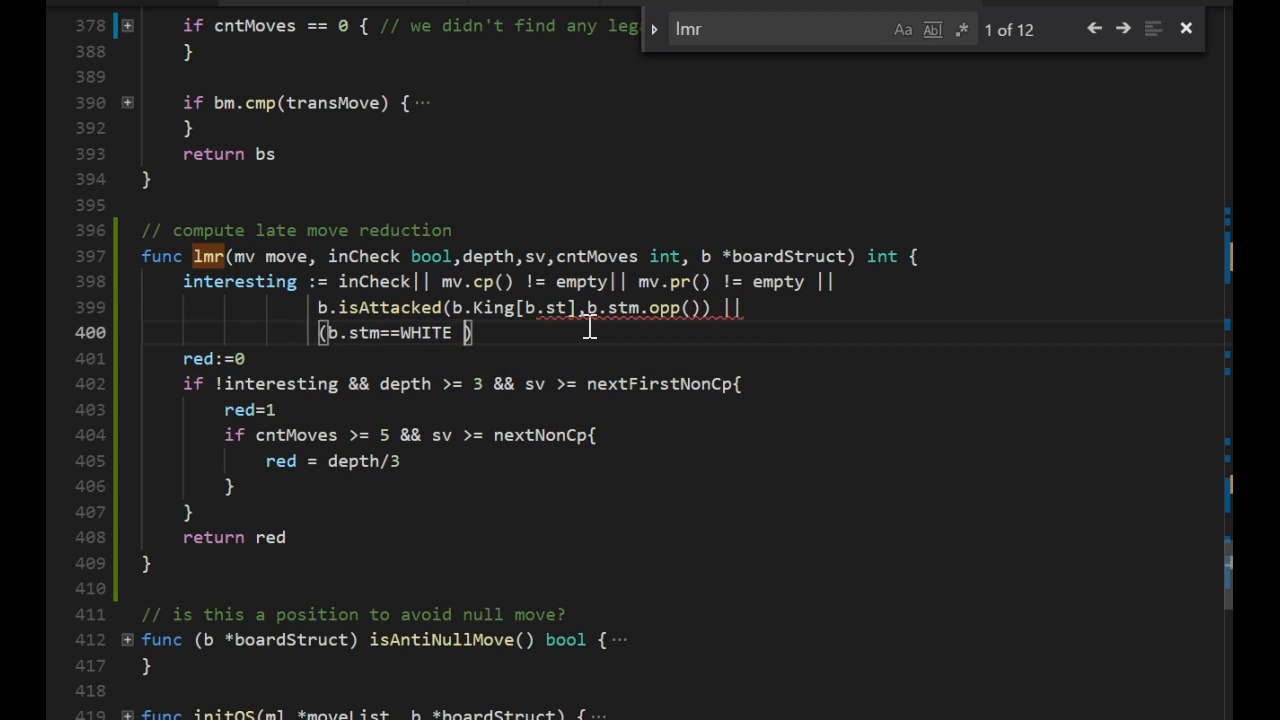
pyautogui.write('&& mv.')
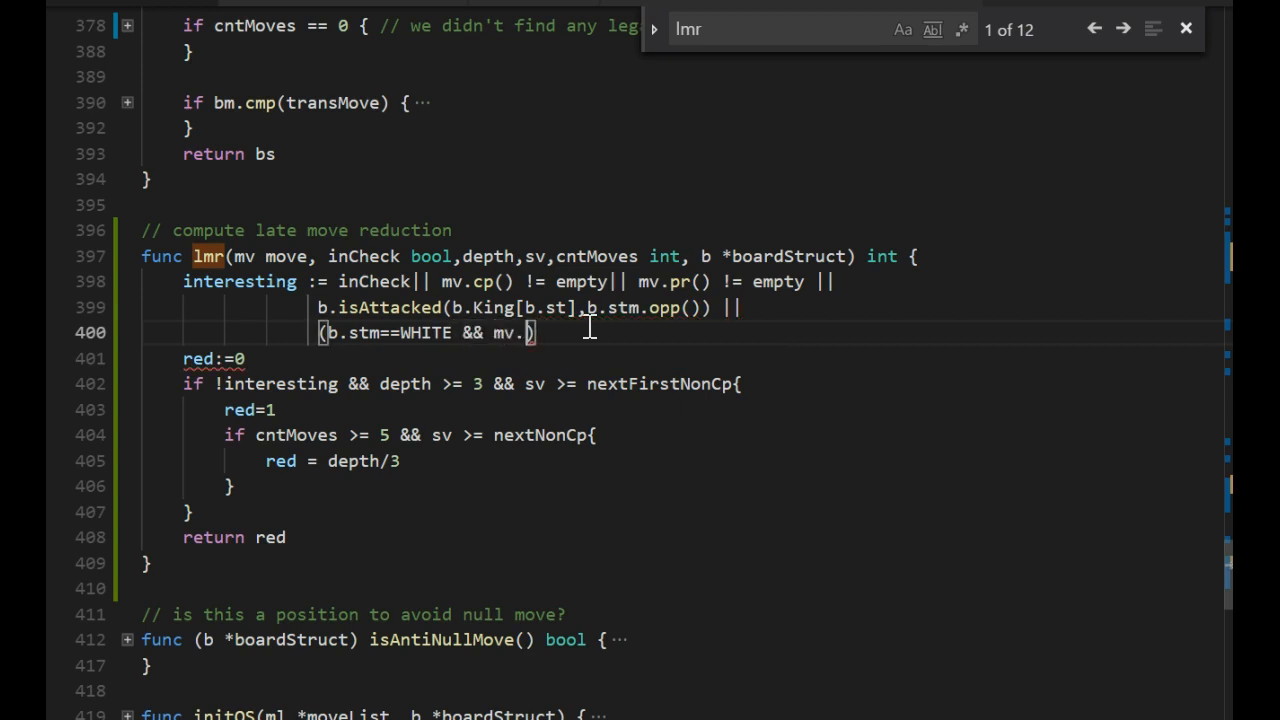
pyautogui.write('pc()')
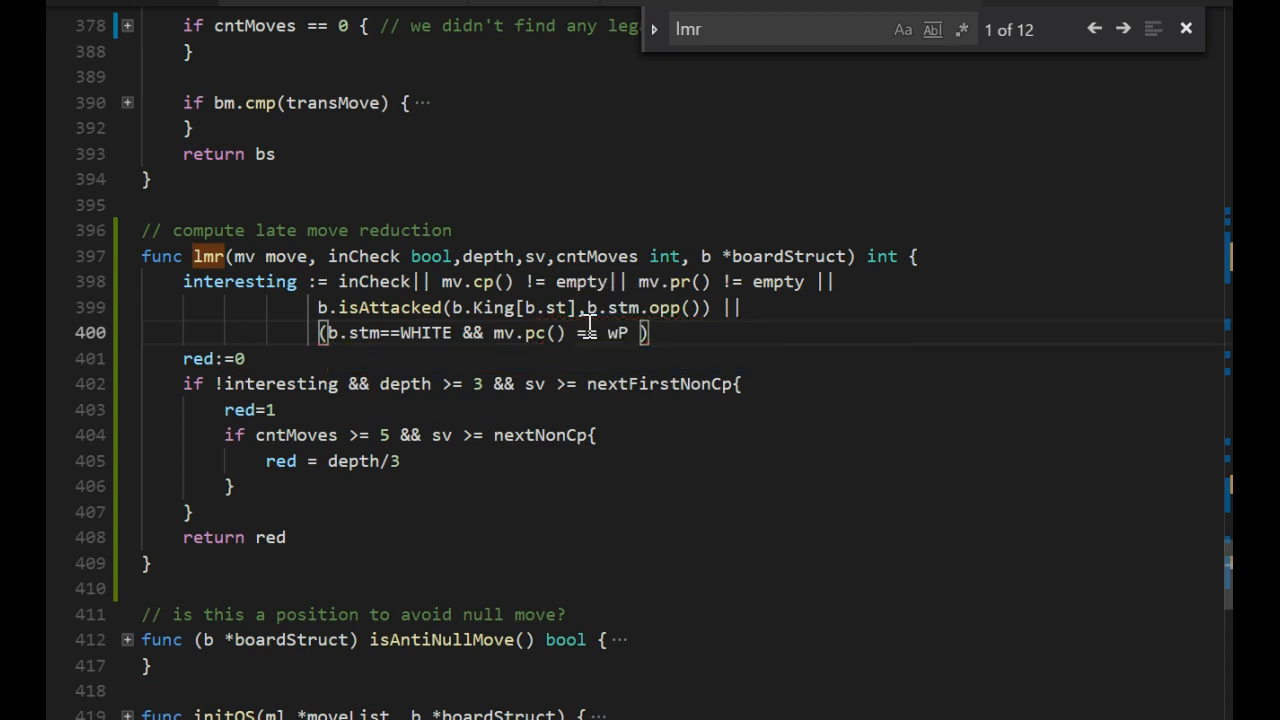
pyautogui.write('&& m')
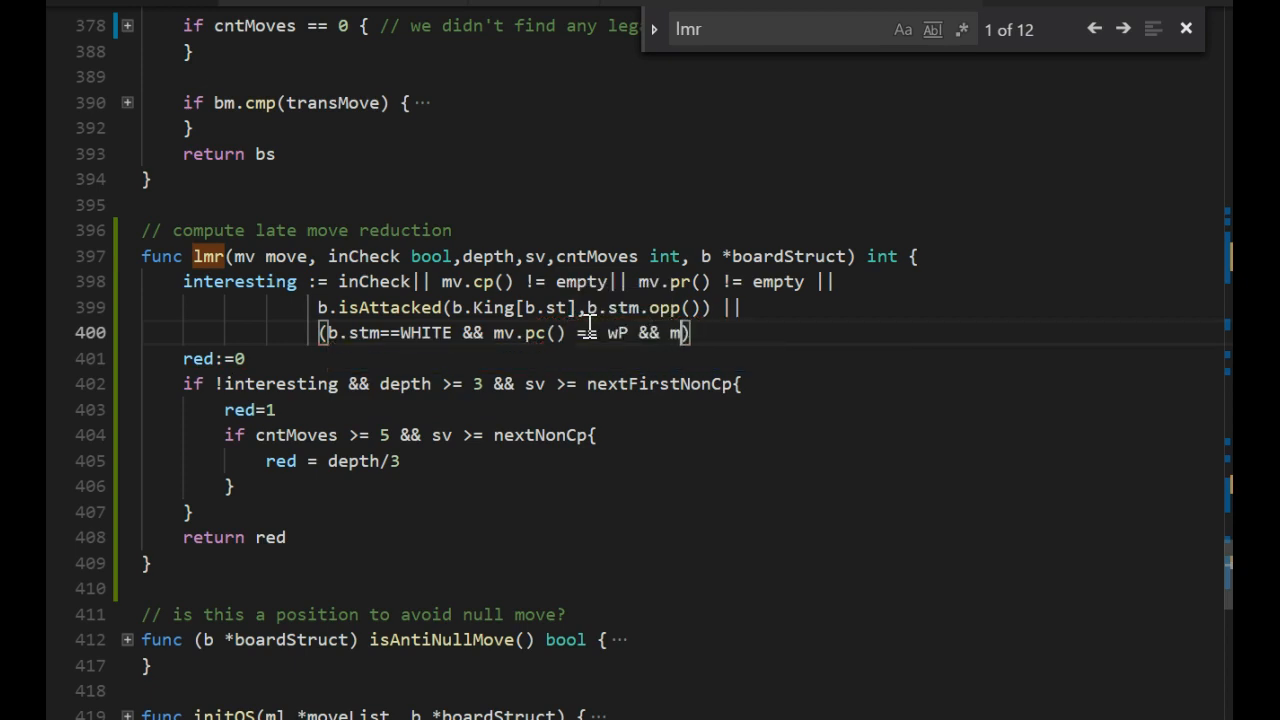
pyautogui.write('to(')
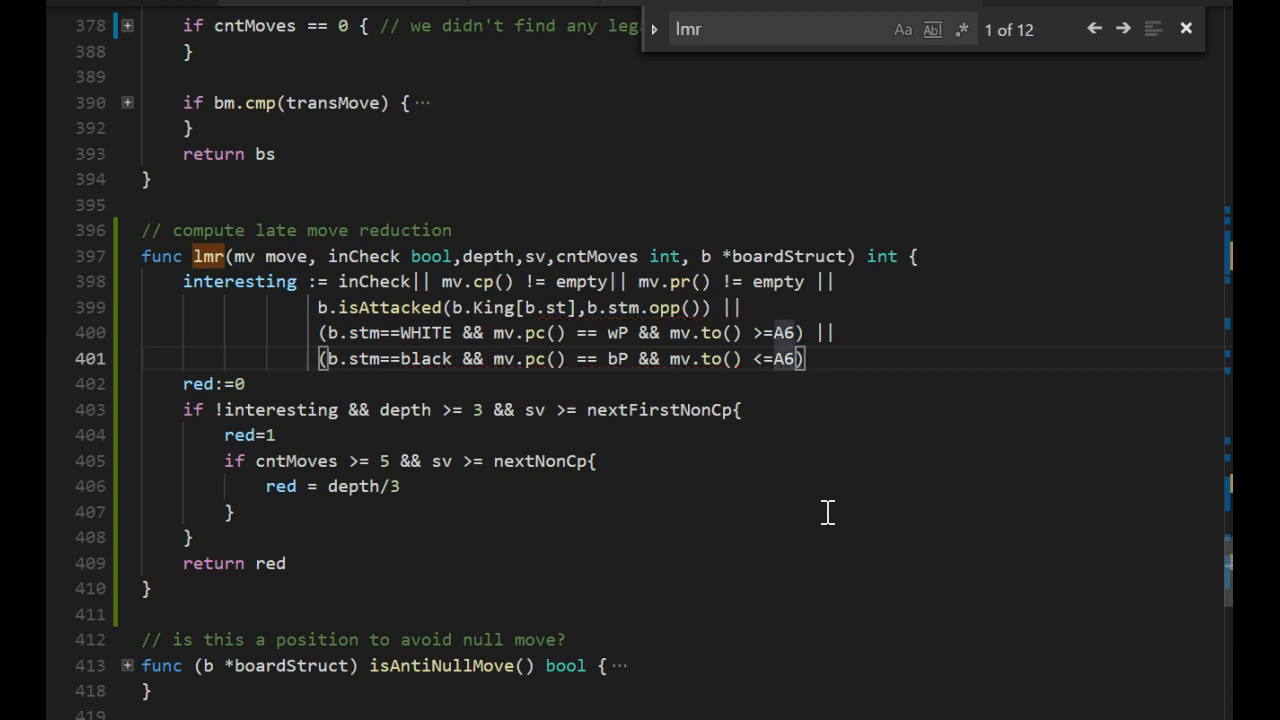
pyautogui.write('3')
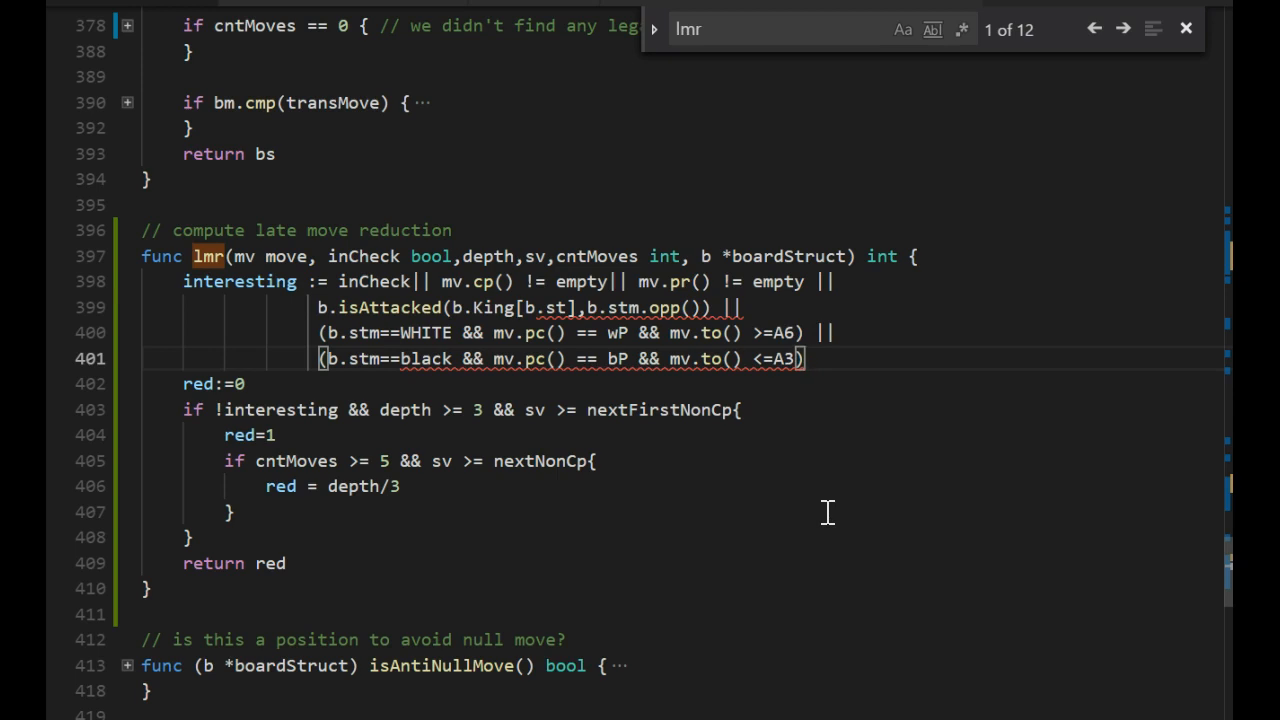
# Add the '// even big threats? castling?' note after the condition.
pyautogui.write('// even big threats')
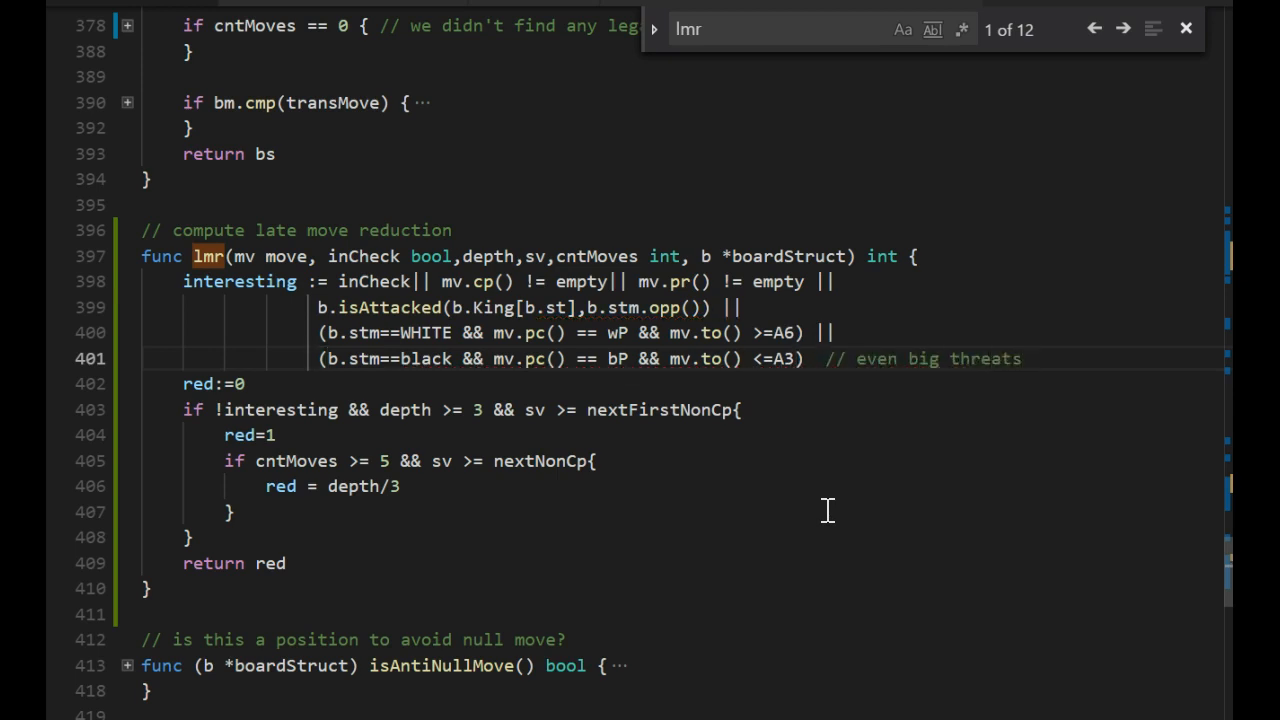
pyautogui.write('? castling?')
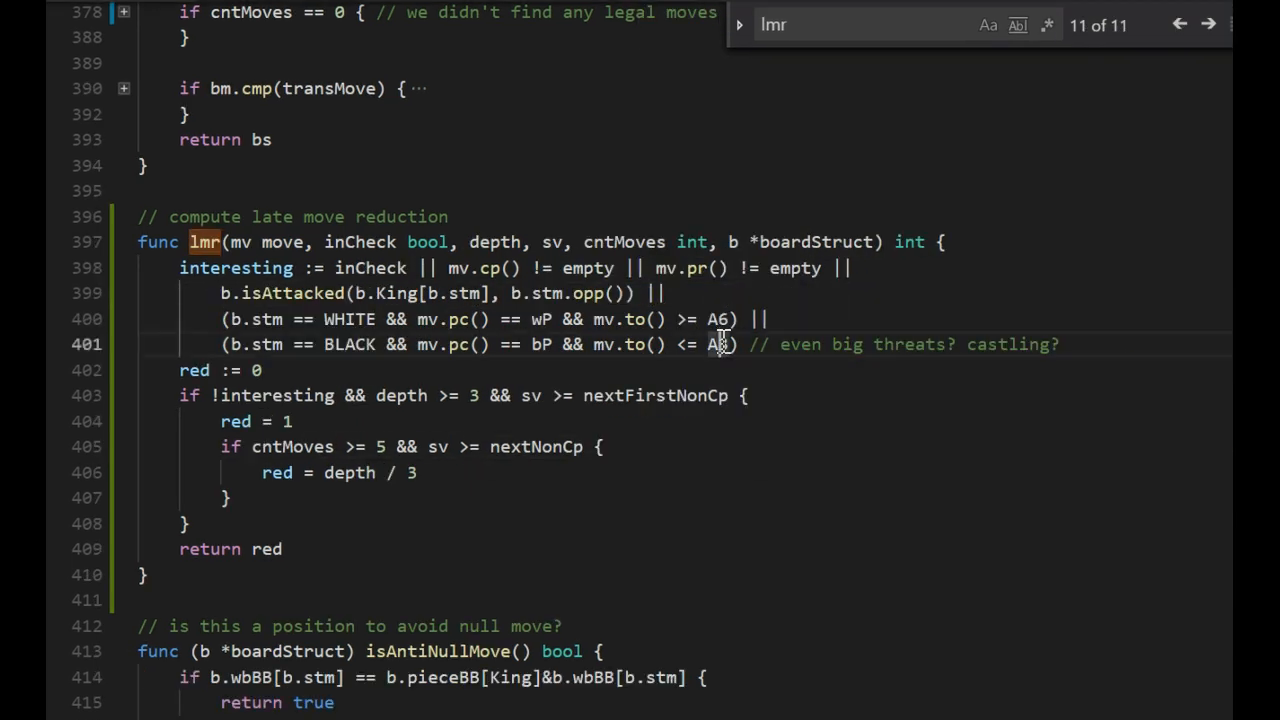
# Change the black pawn limit to H3 and replace cntMoves with depth in the inner reduction condition.
pyautogui.click(1208, 24)
pyautogui.write('H3')
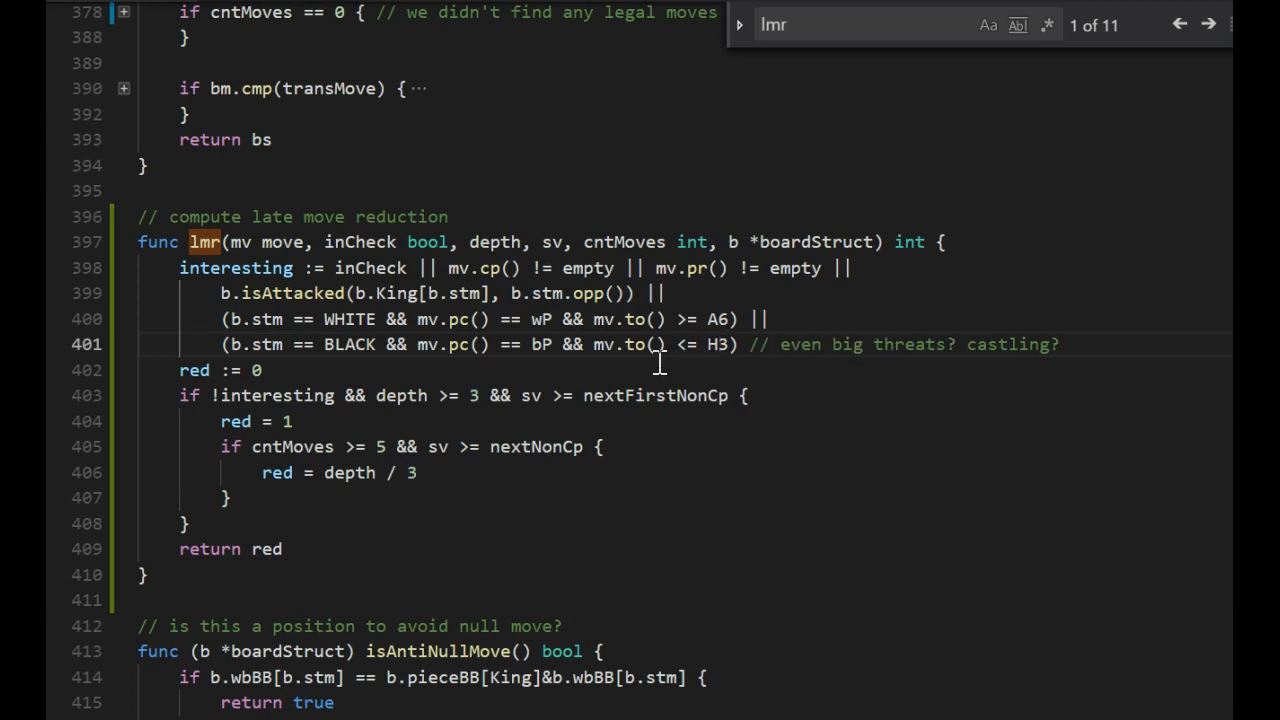
pyautogui.moveTo(324, 436)
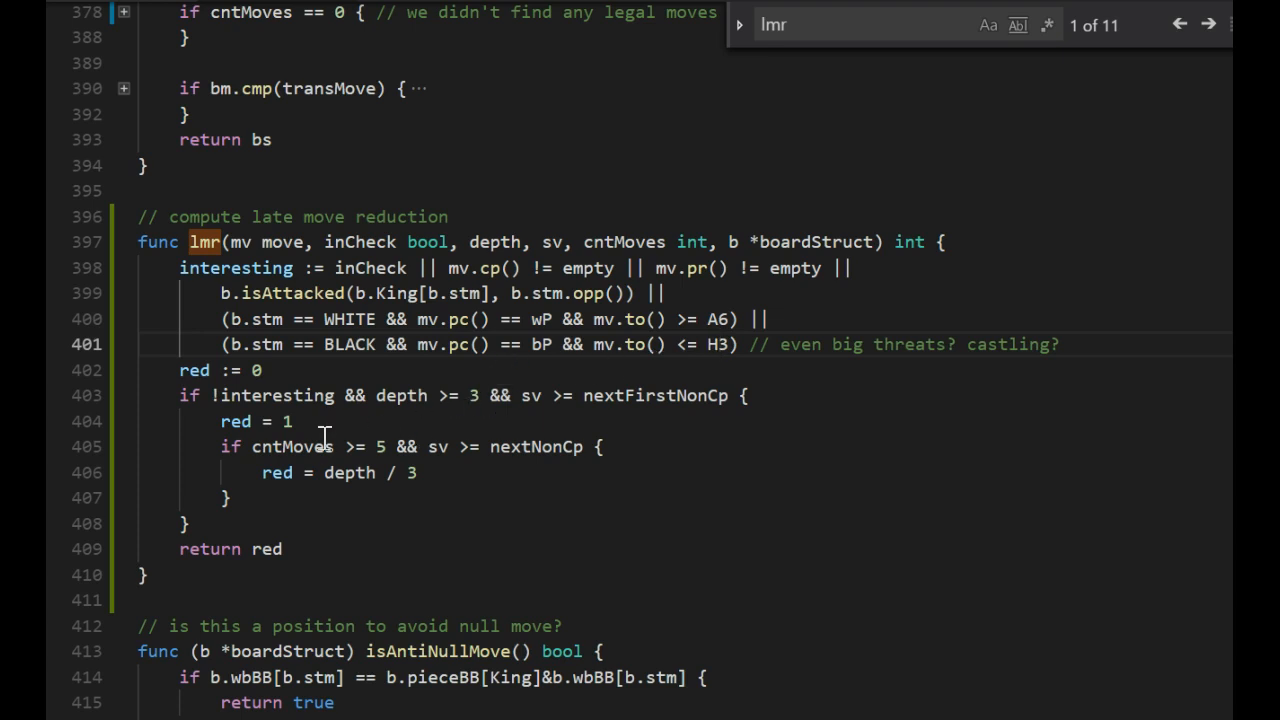
pyautogui.doubleClick(292, 446)
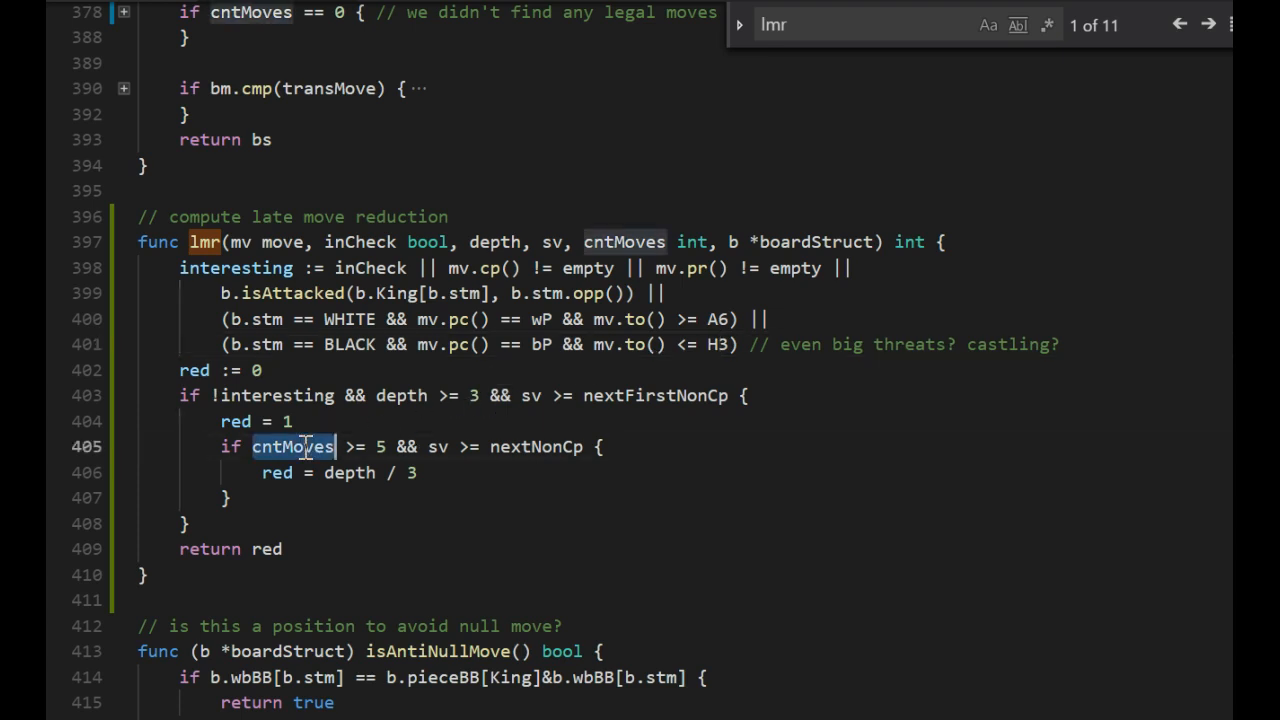
pyautogui.write('depth, ix, b)')
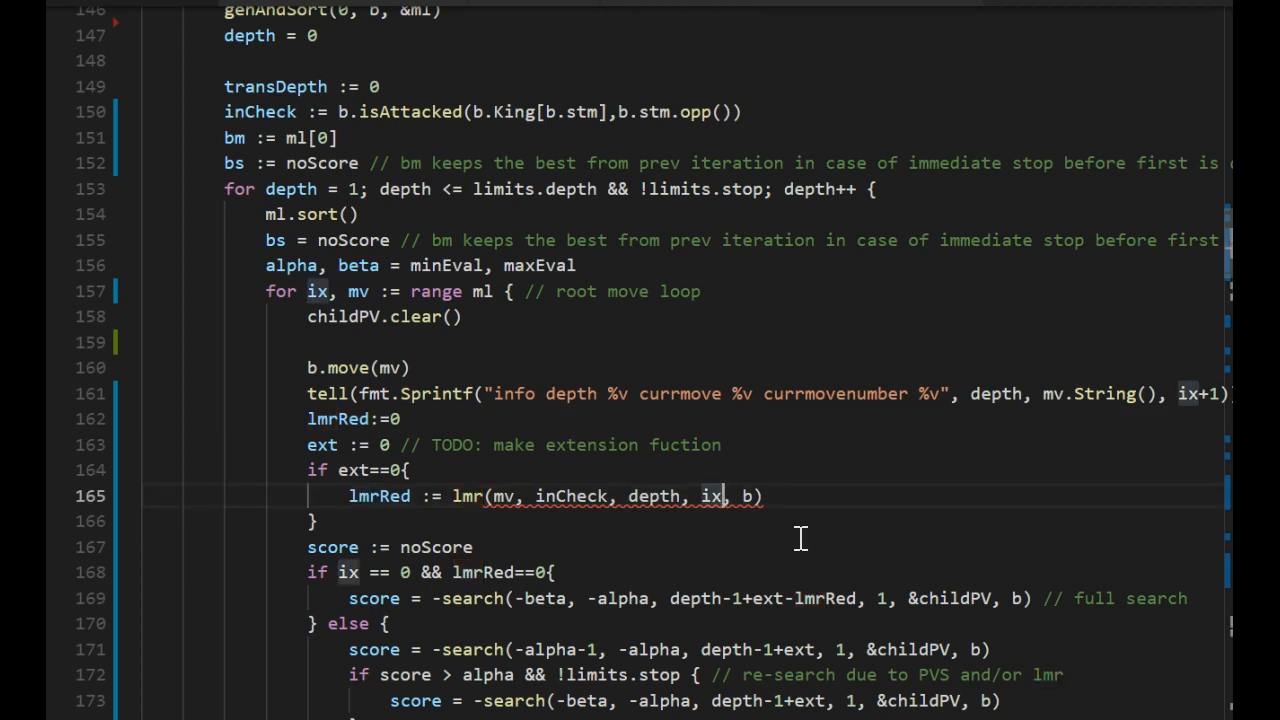
# Make the root loop call lmr(mv, inCheck, depth, ix+1, ix, b).
pyautogui.write('+1, ix+1')
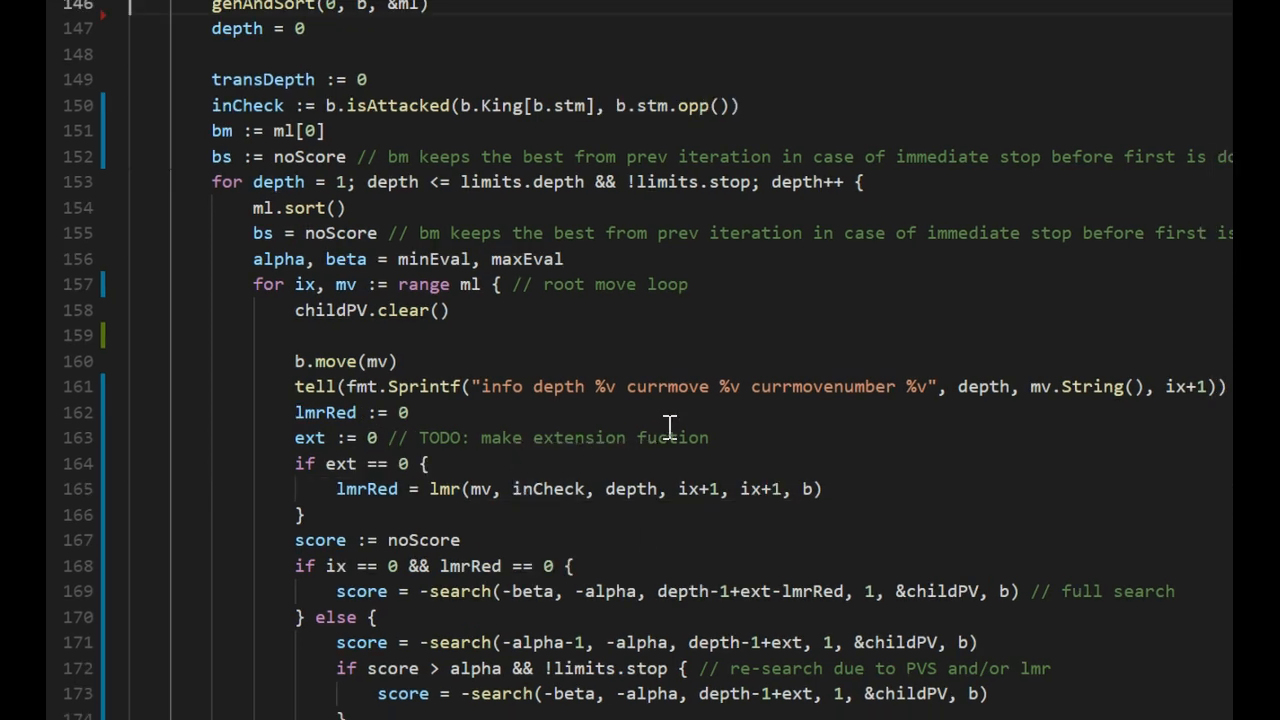
pyautogui.doubleClick(672, 436)
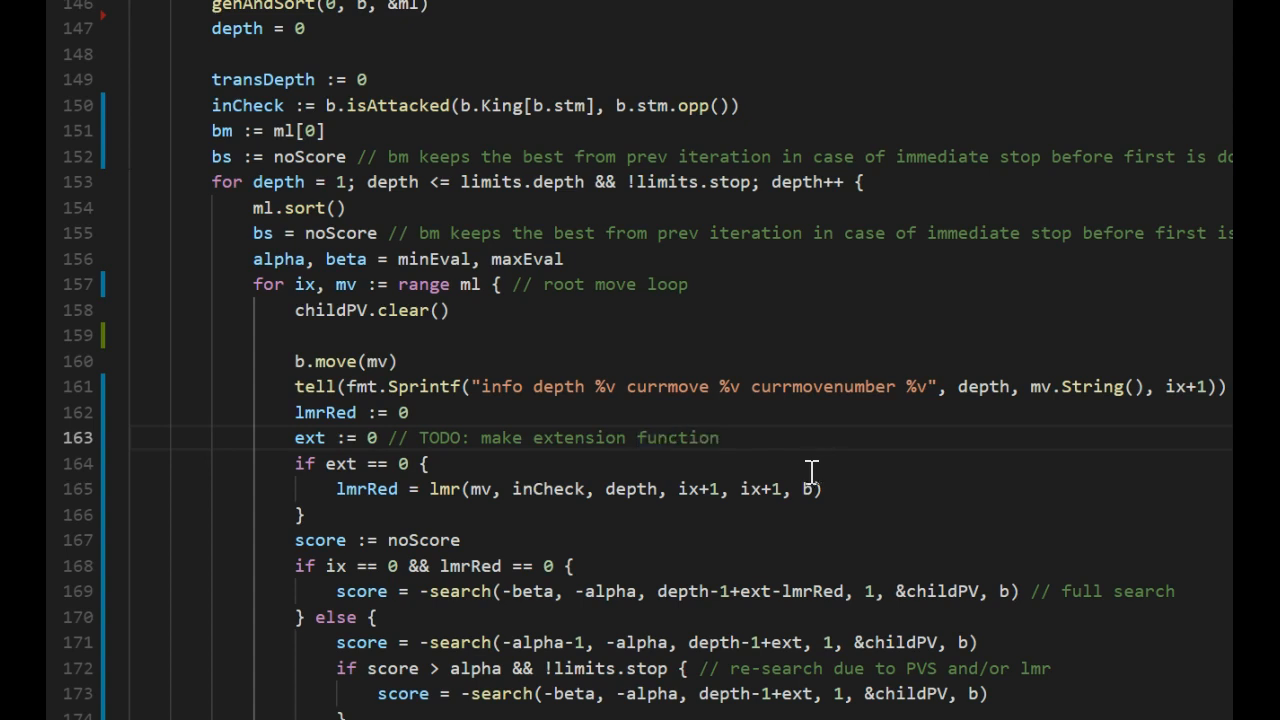
pyautogui.moveTo(776, 500)
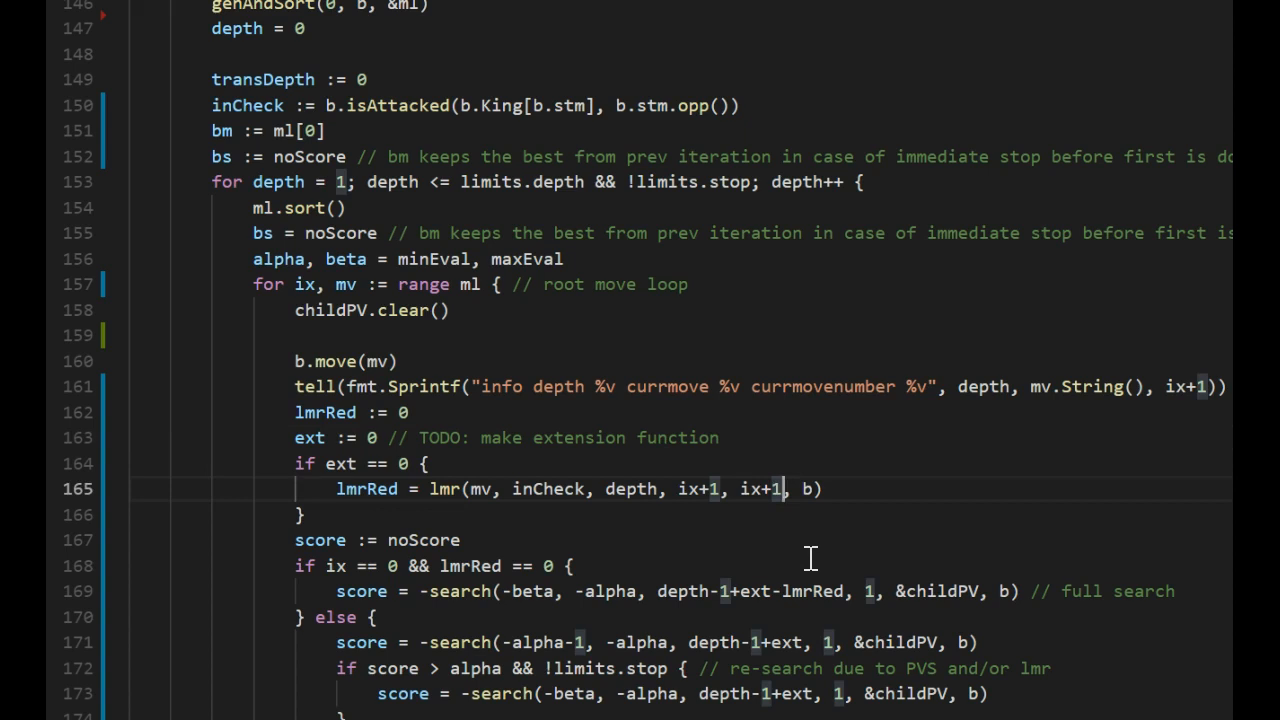
pyautogui.press('Backspace')
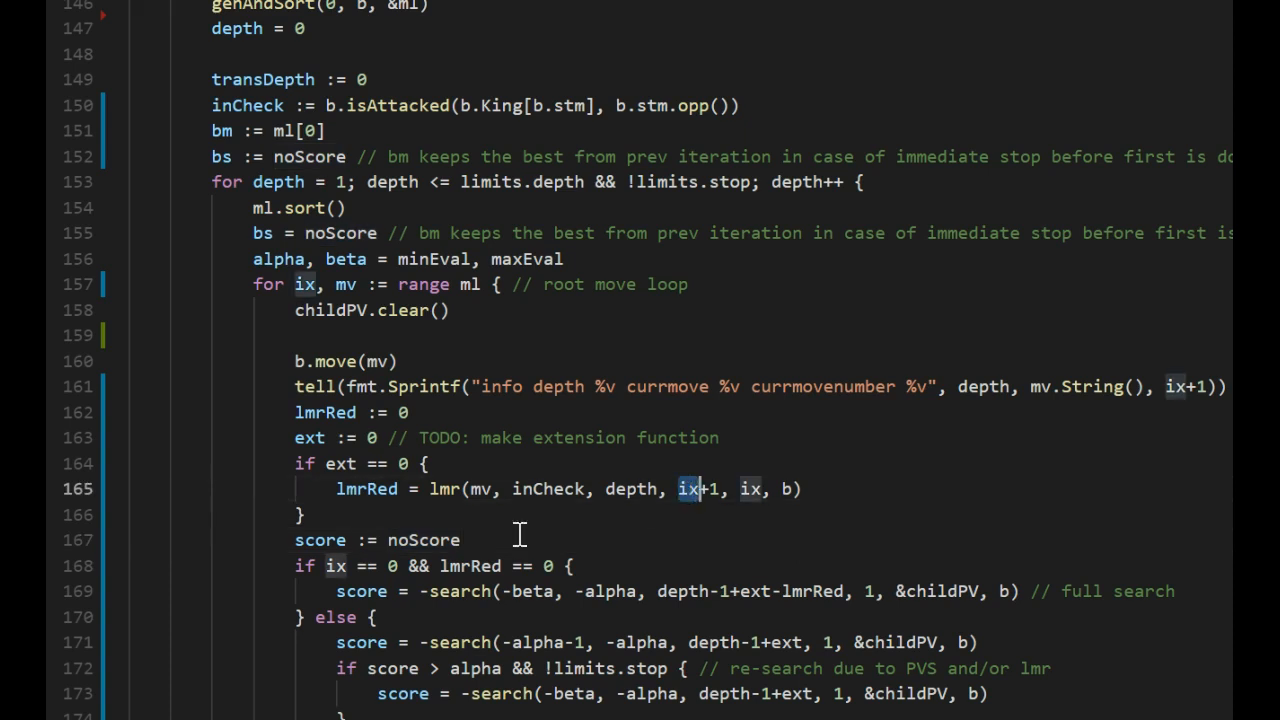
# Subtract lmrRed from the depth in the root zero-window search.
pyautogui.scroll(-3)
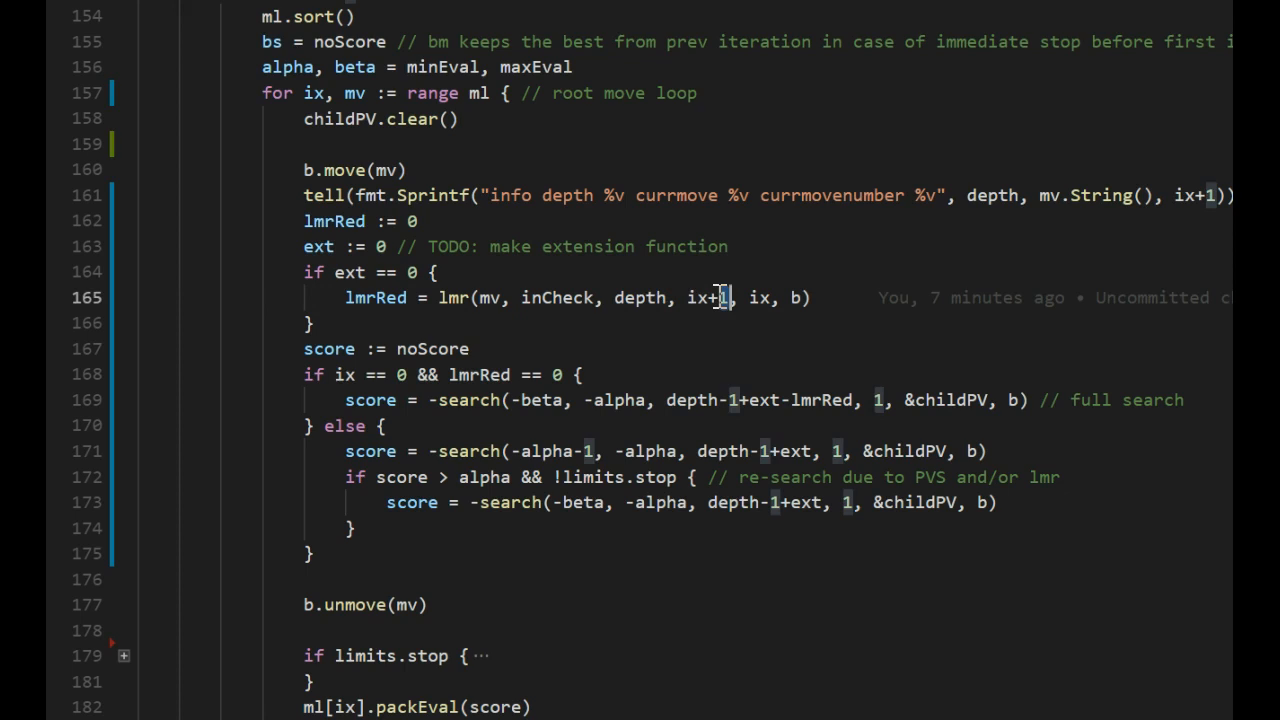
pyautogui.doubleClick(708, 296)
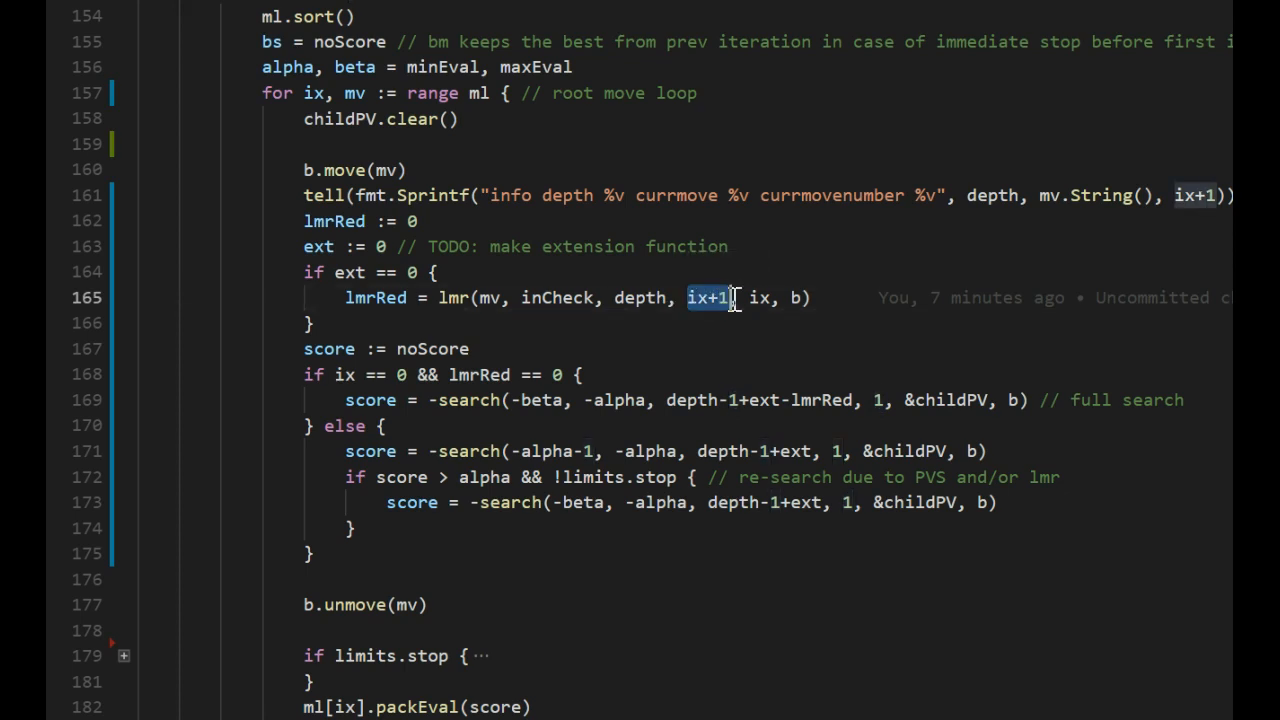
pyautogui.moveTo(668, 348)
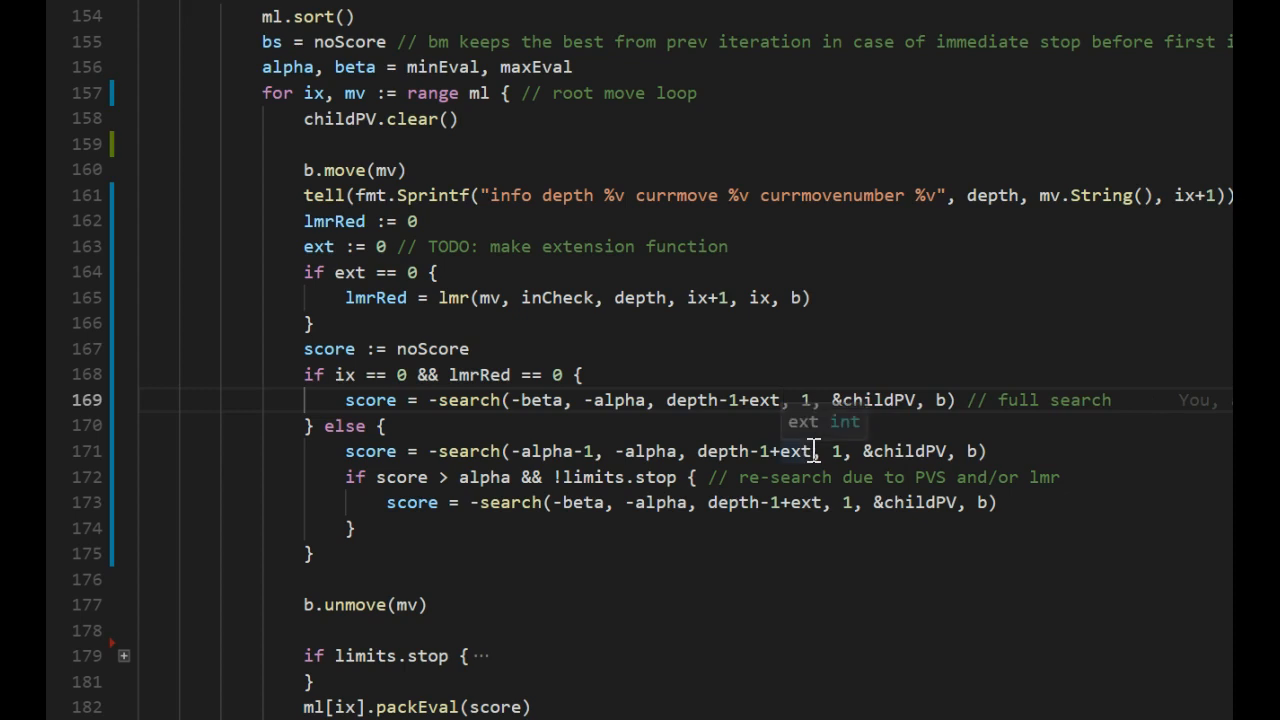
pyautogui.write('-lmr')
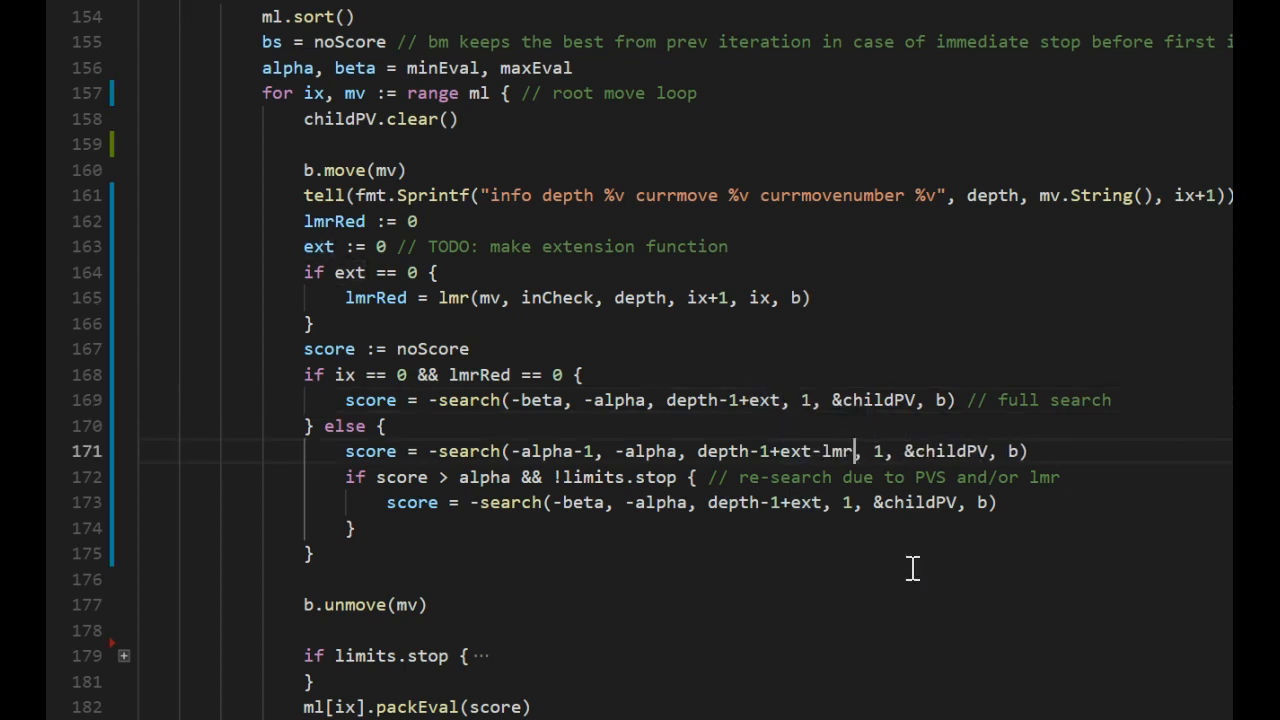
pyautogui.write('R')
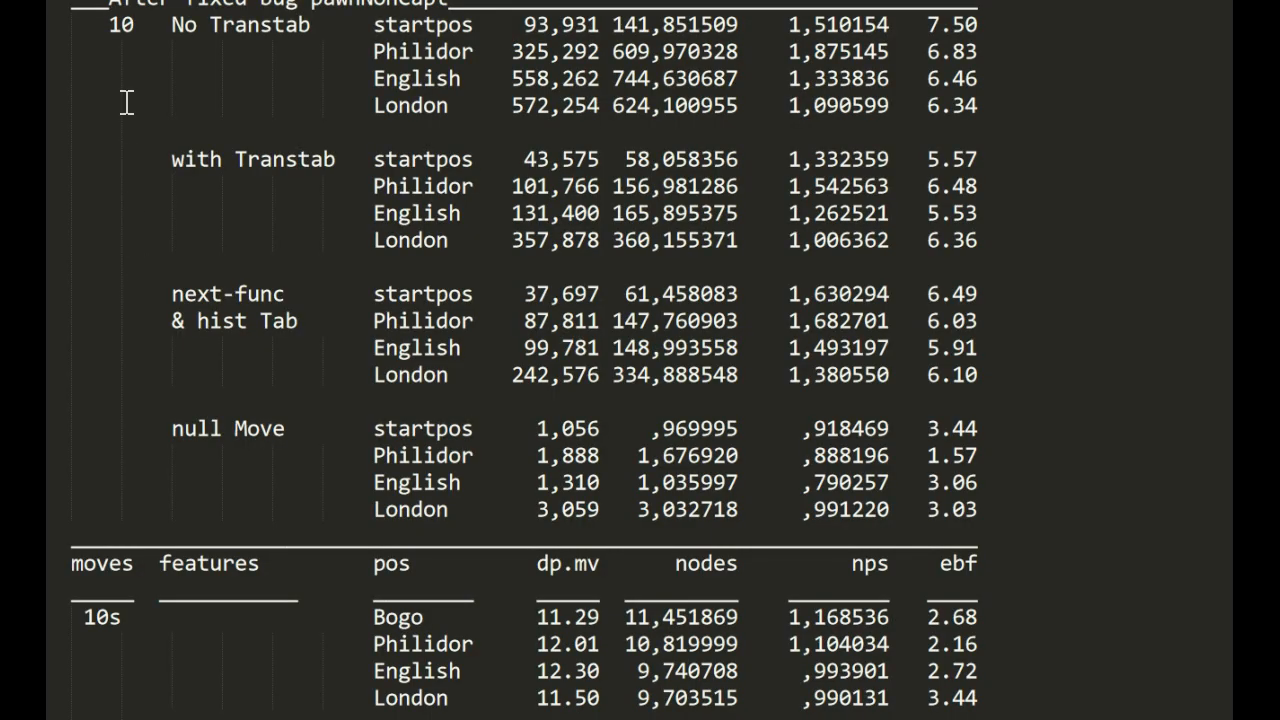
pyautogui.moveTo(504, 110)
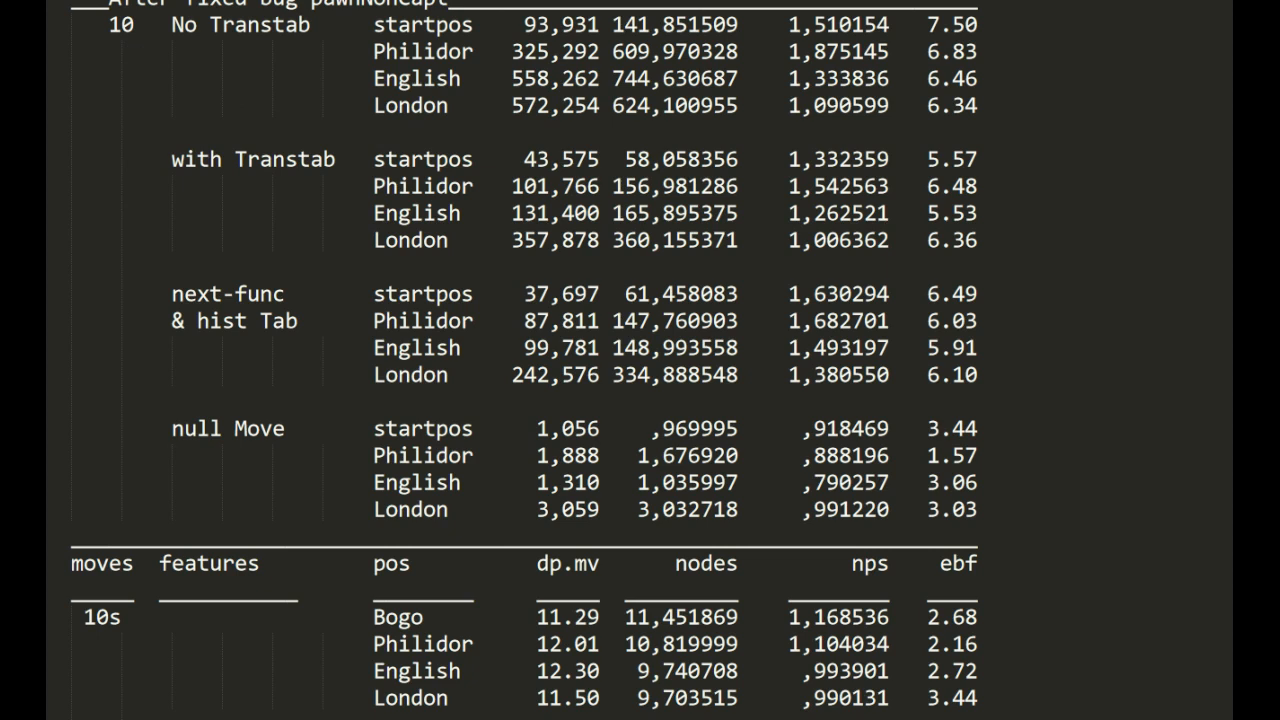
# Show the benchmark notes' LMR rows for Bogo, Philidor, English and London in the 10s table.
pyautogui.click(102, 616)
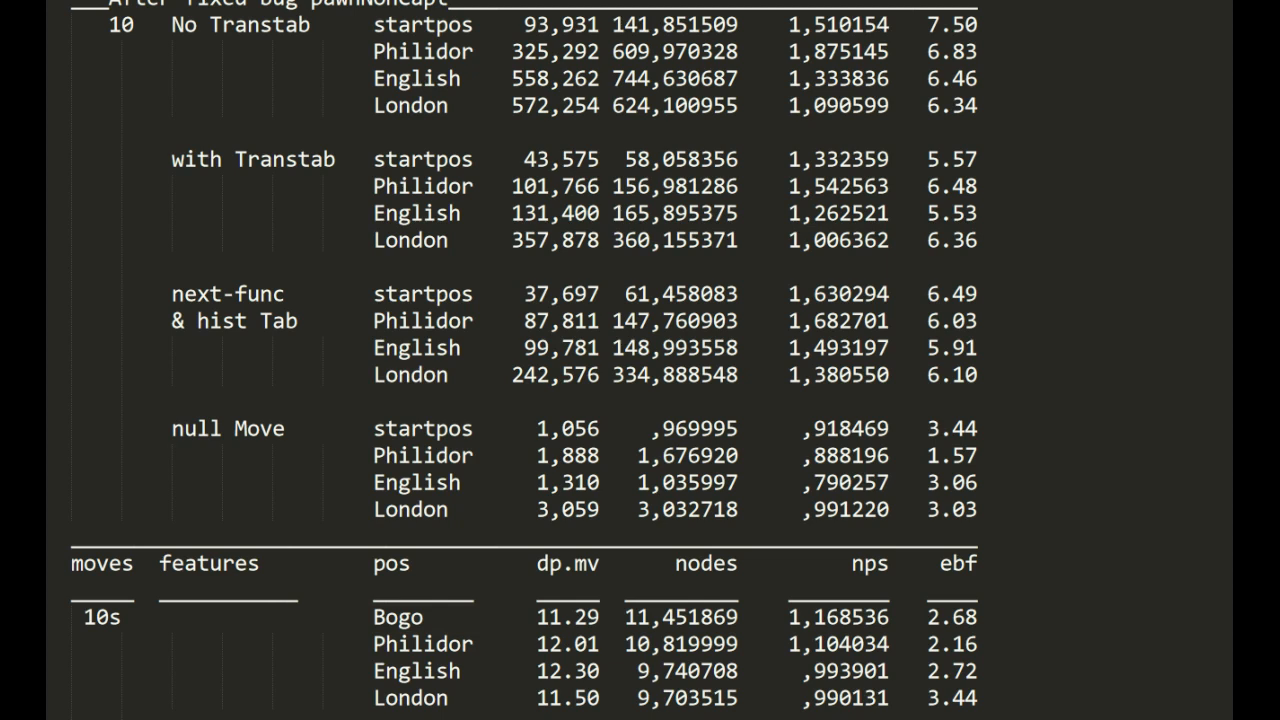
pyautogui.scroll(-3)
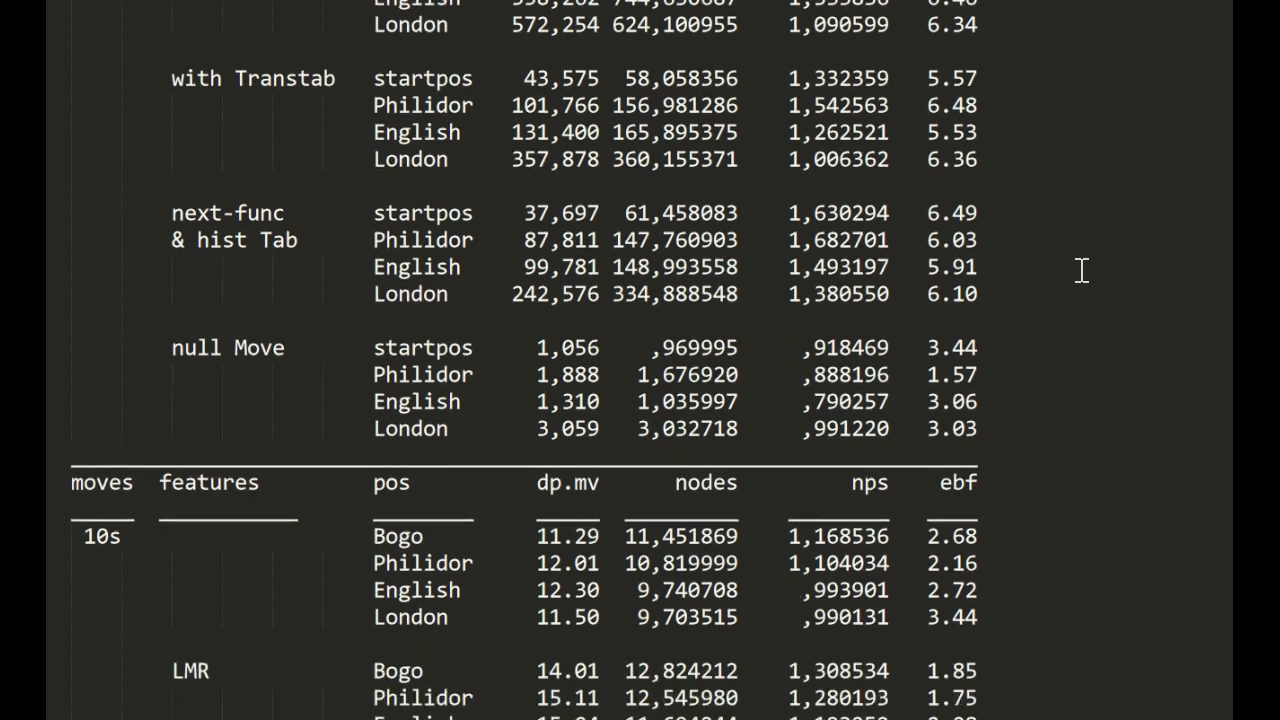
pyautogui.scroll(-3)
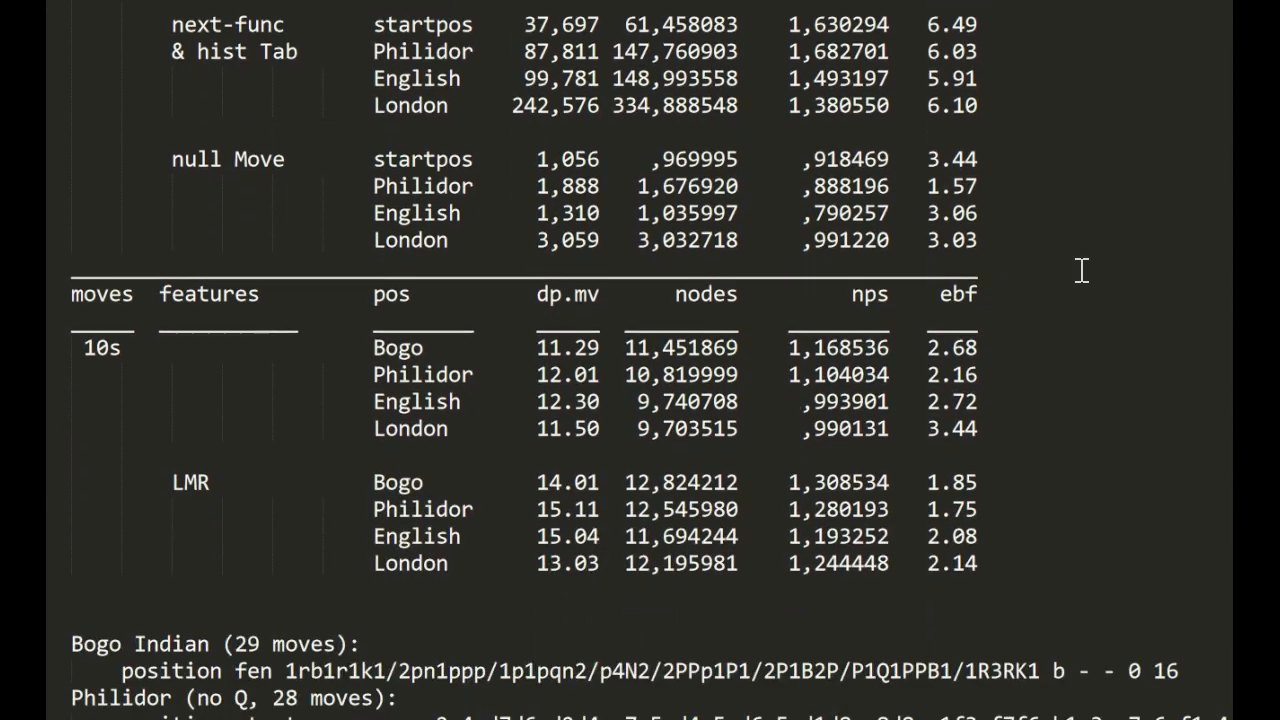
pyautogui.scroll(-3)
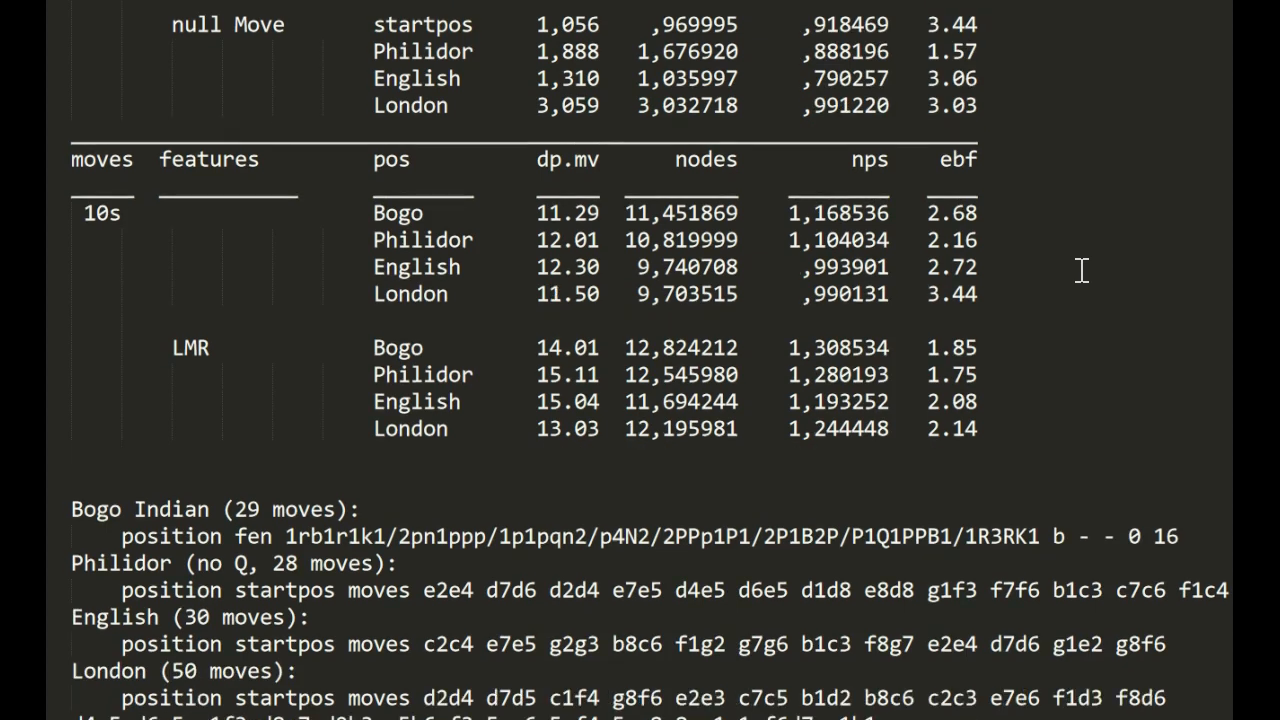